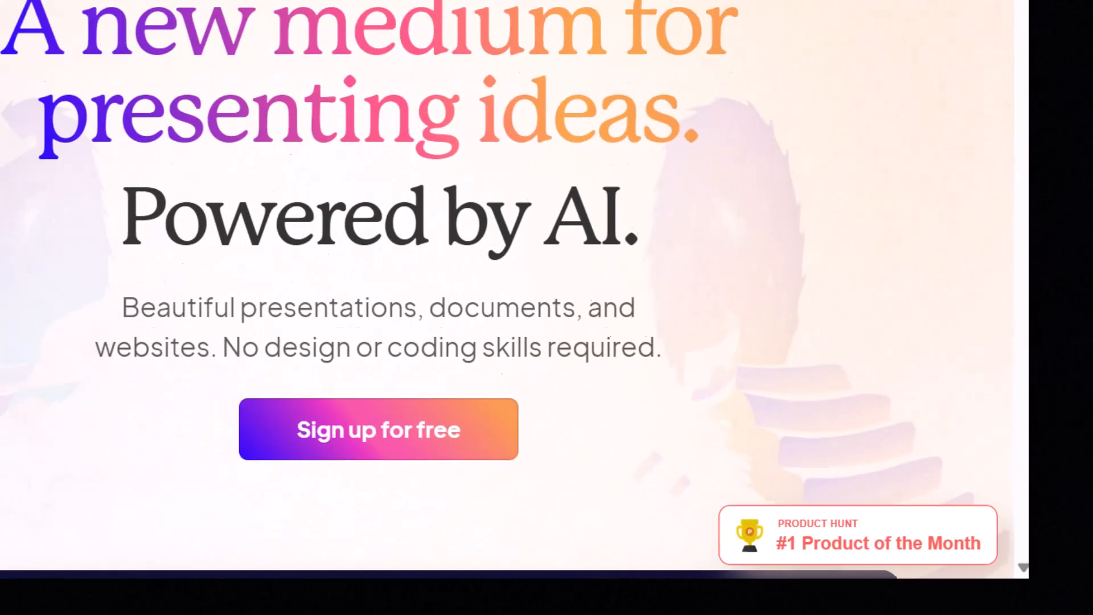
- Scroll the editor and browse the card templates, column layouts and smart layout options
scroll(down, 3)
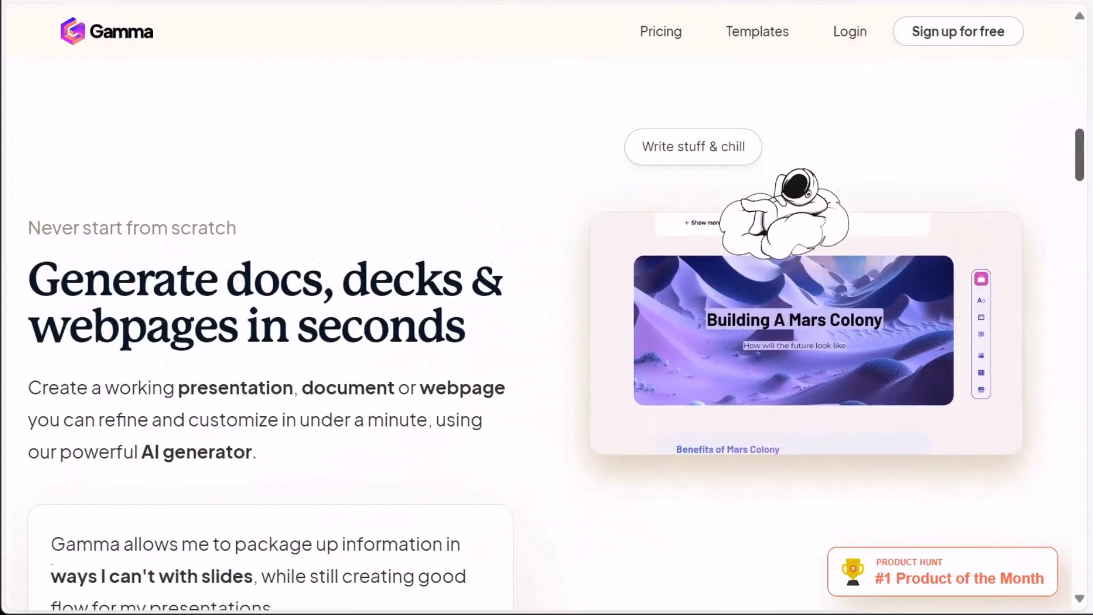
scroll(down, 3)
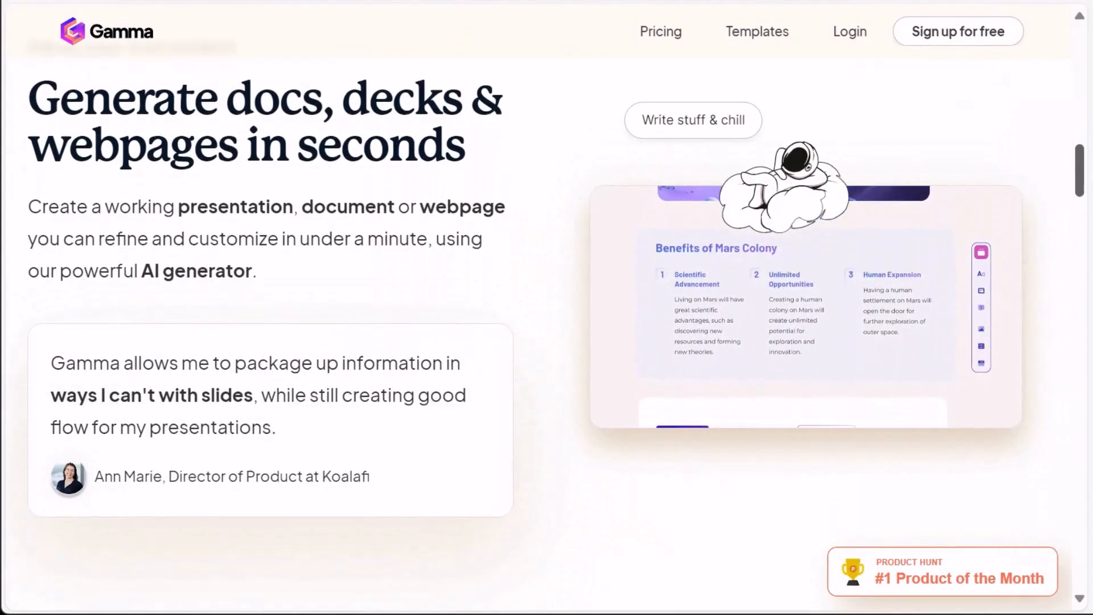
scroll(down, 3)
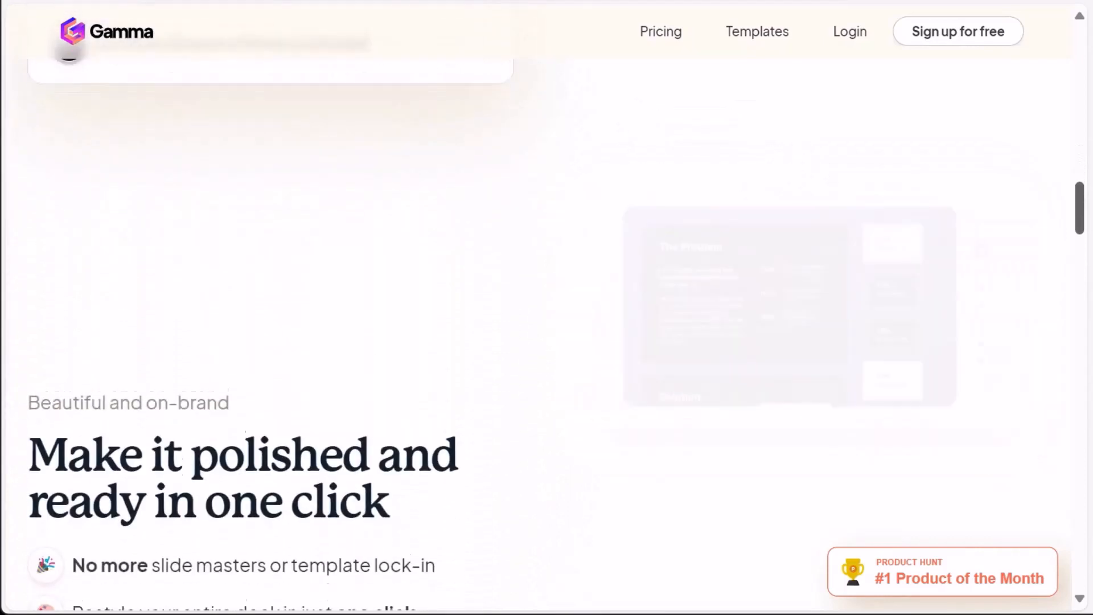
scroll(down, 3)
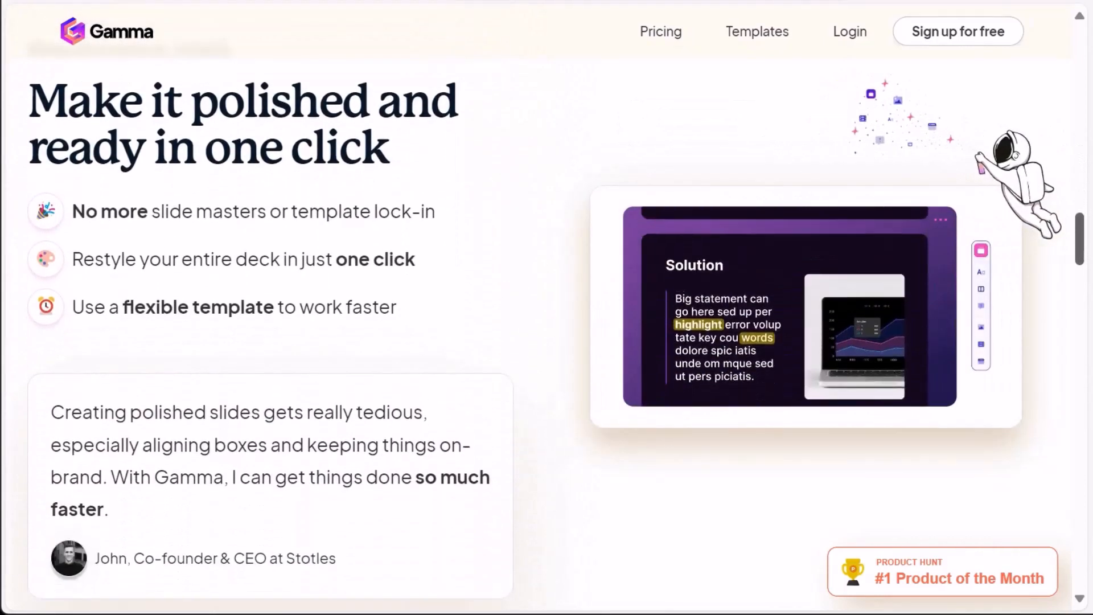
scroll(down, 3)
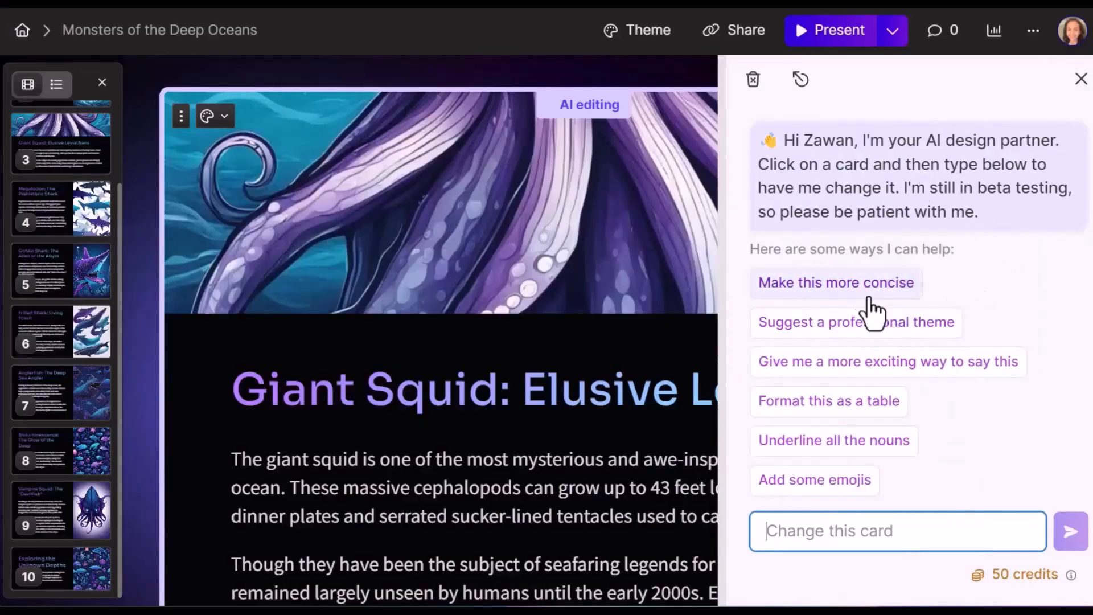
mouse_move(888, 361)
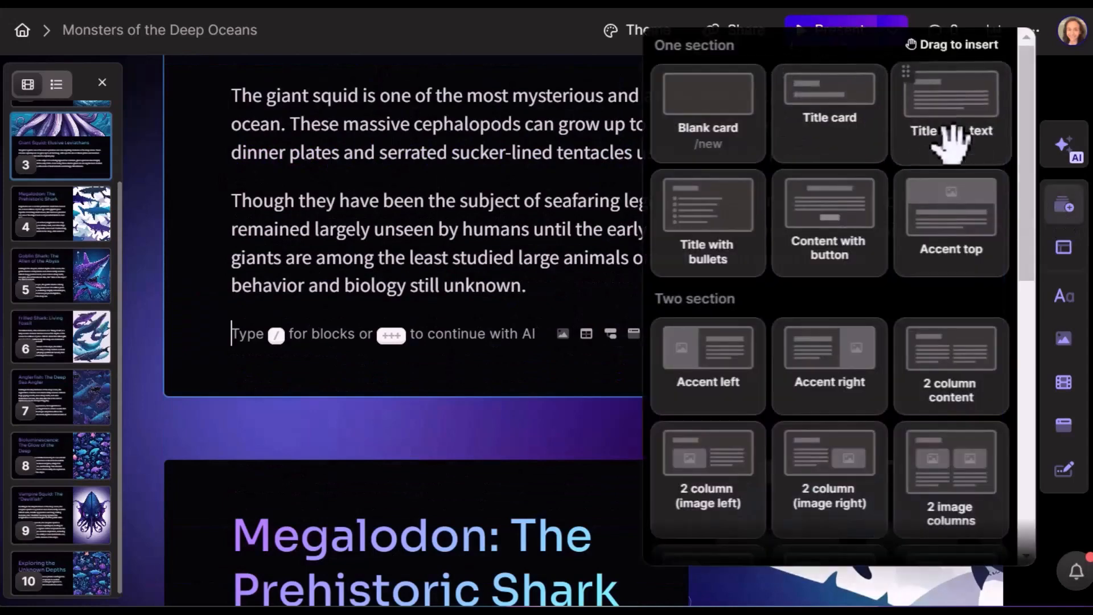
click(1065, 248)
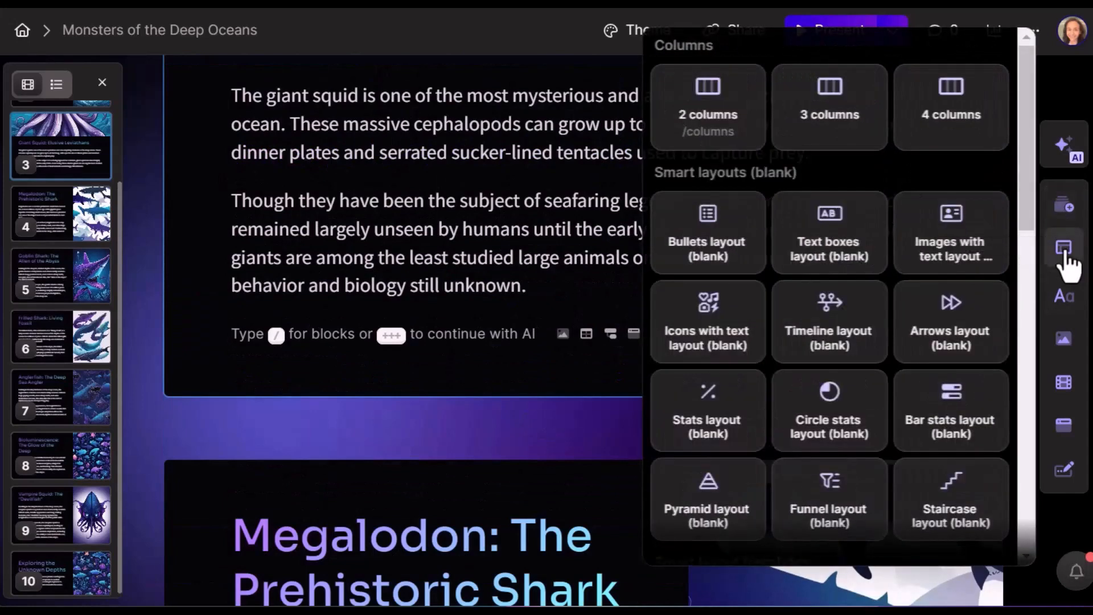
click(1063, 296)
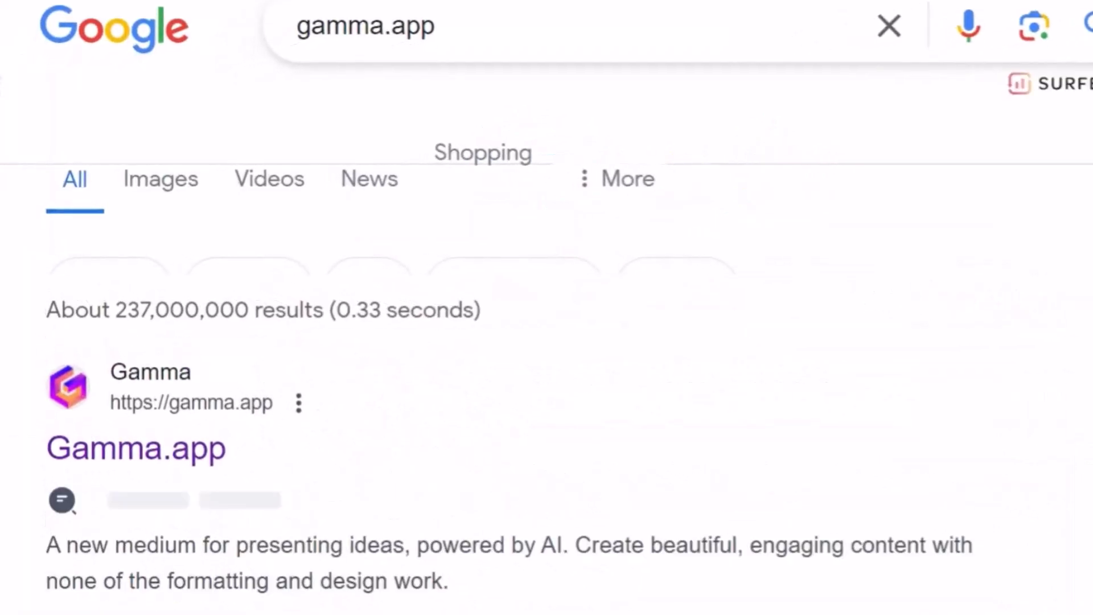
- Open the Gamma.app search result and start the free account sign-up
click(137, 448)
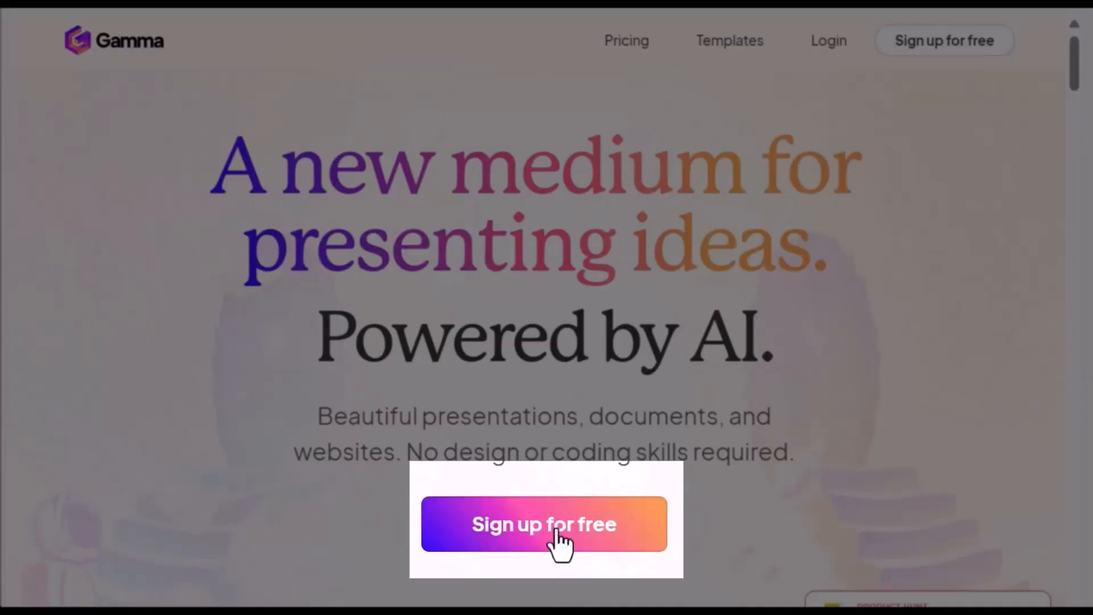
click(544, 524)
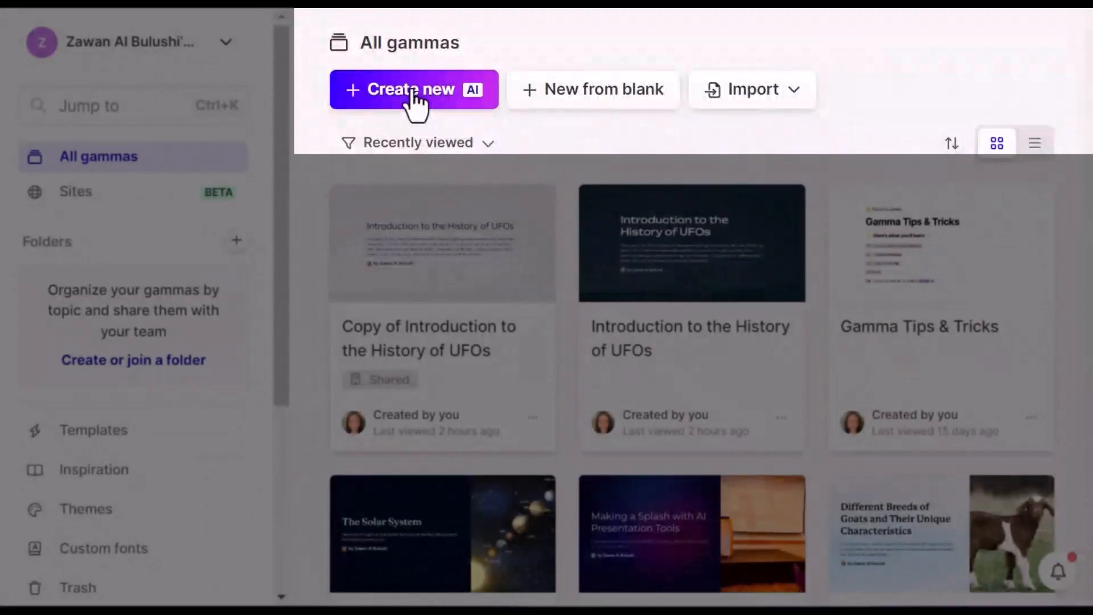
- Start a new gamma with 'Create new AI' from the All gammas dashboard
click(413, 89)
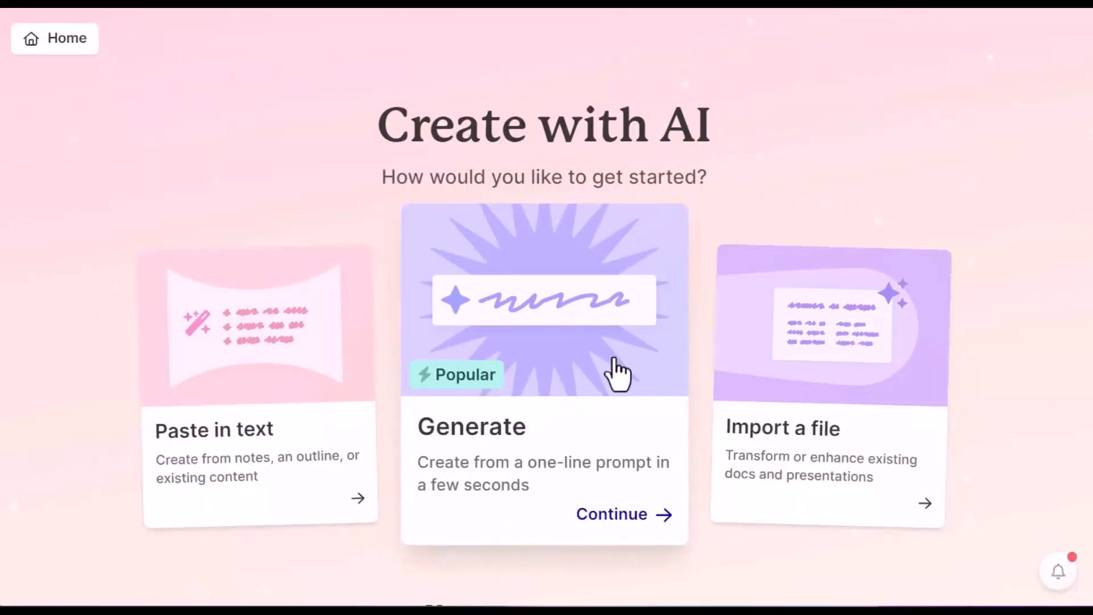
mouse_move(848, 439)
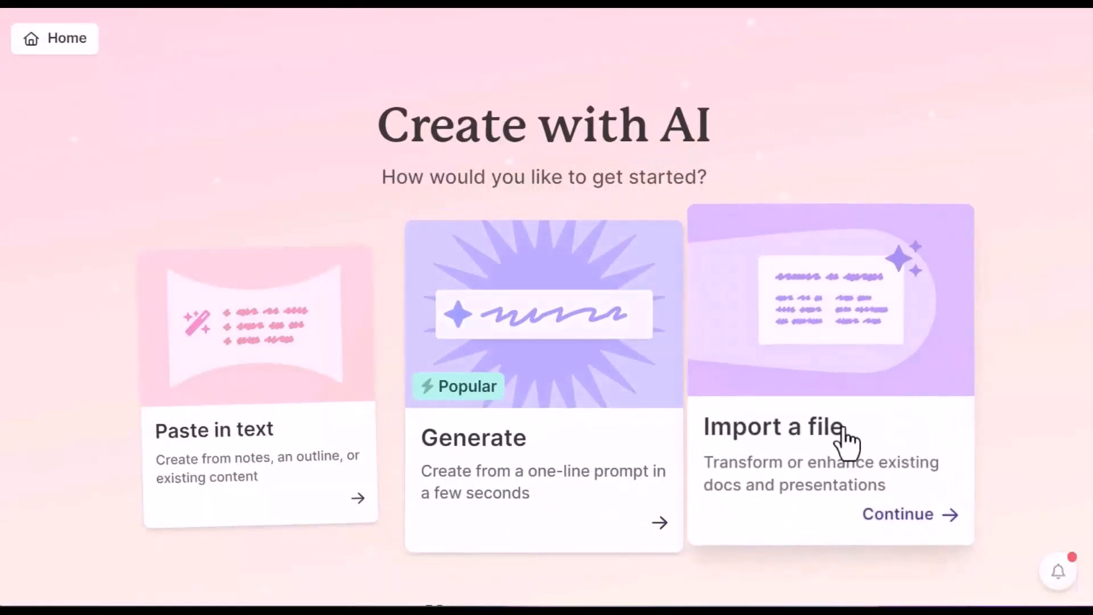
mouse_move(785, 443)
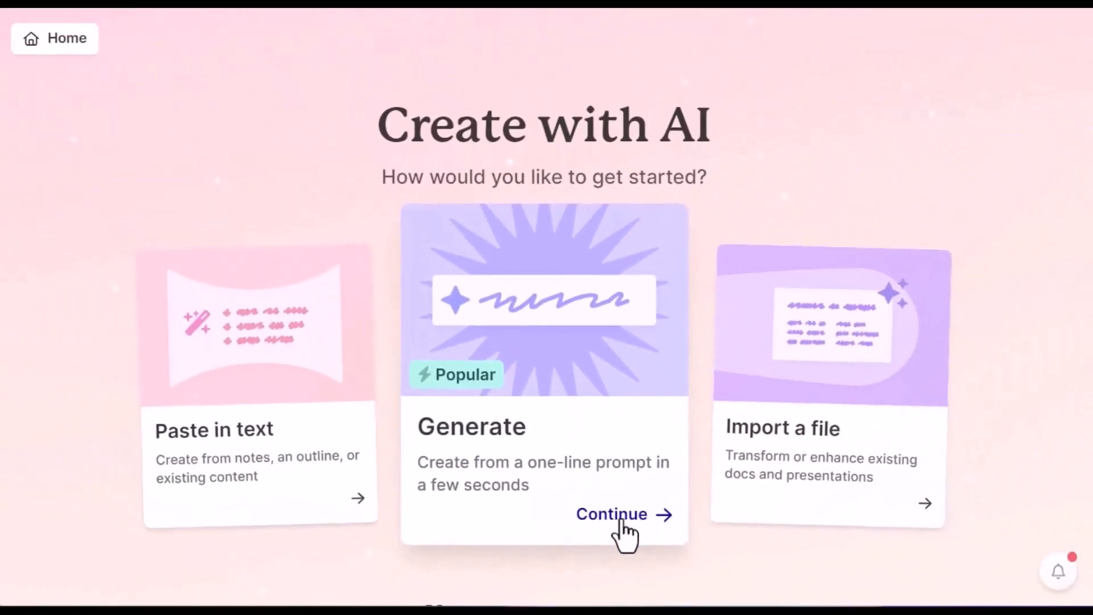
- Choose Generate from a prompt, preview Document and Webpage, then return to Presentation
click(611, 513)
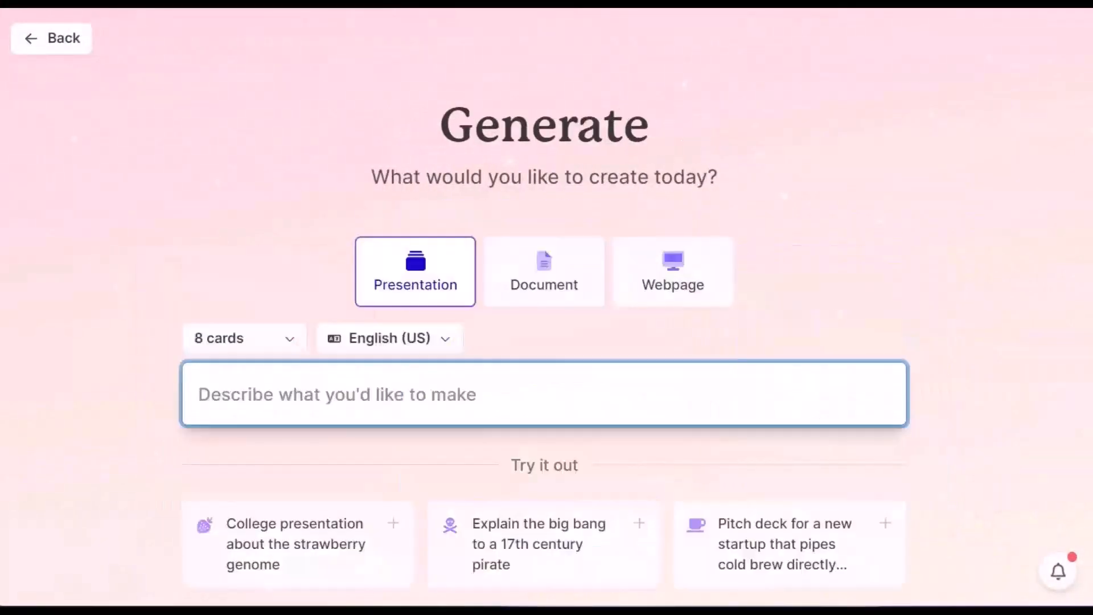
mouse_move(544, 271)
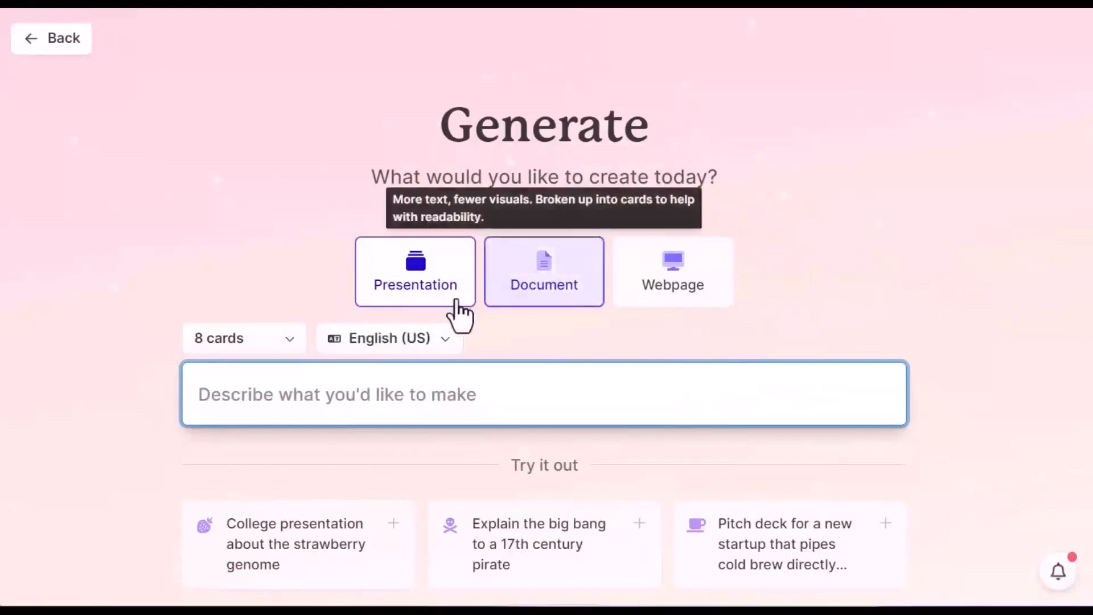
click(544, 271)
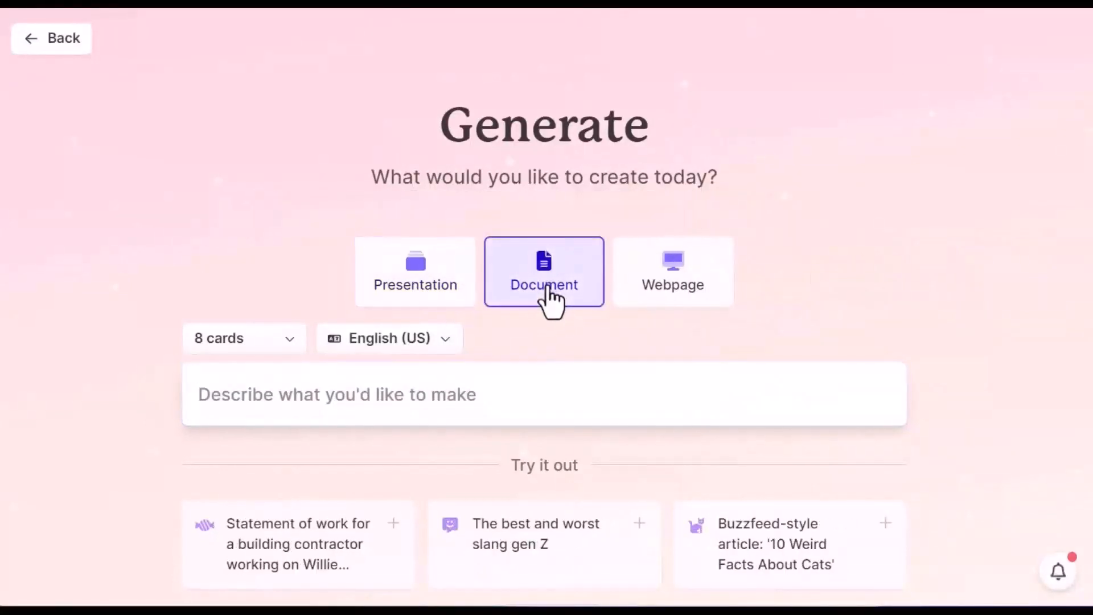
click(672, 271)
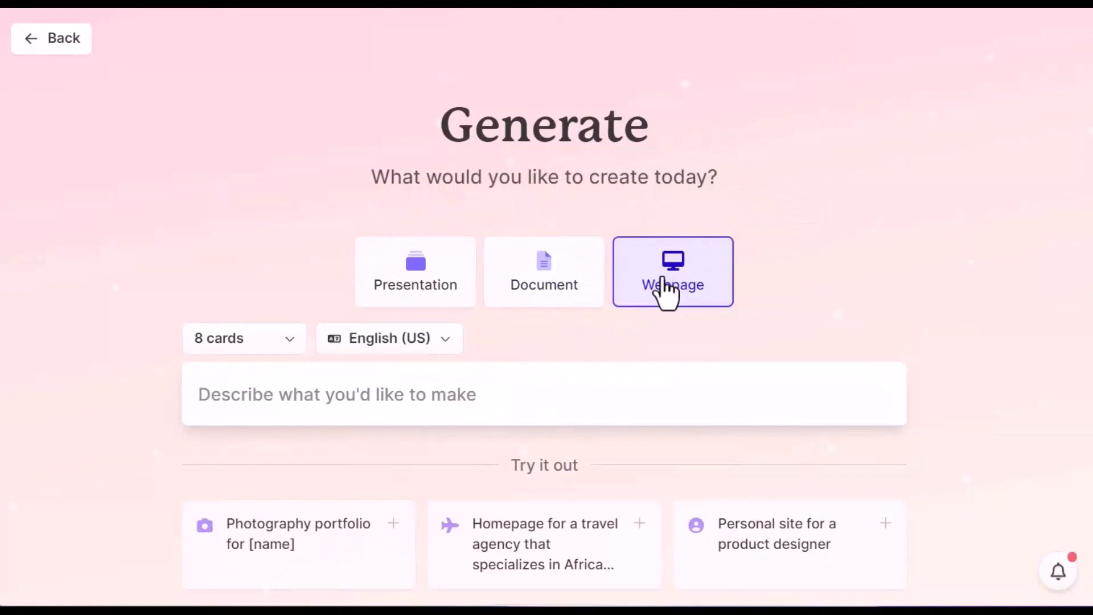
click(415, 271)
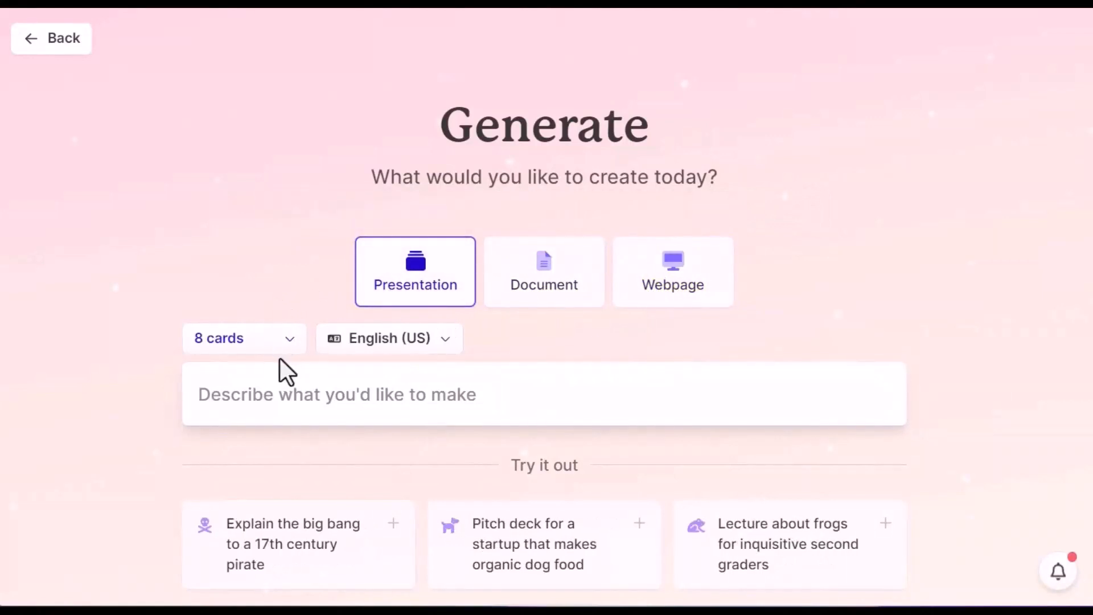
- Set the presentation to 10 cards and review the languages, keeping English (US)
click(242, 339)
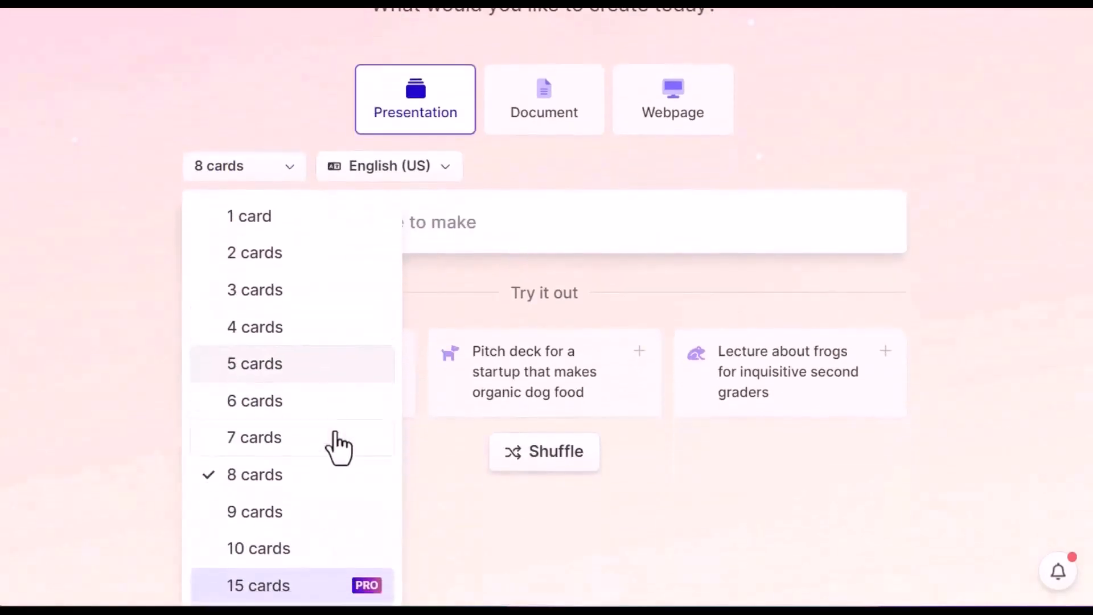
click(258, 548)
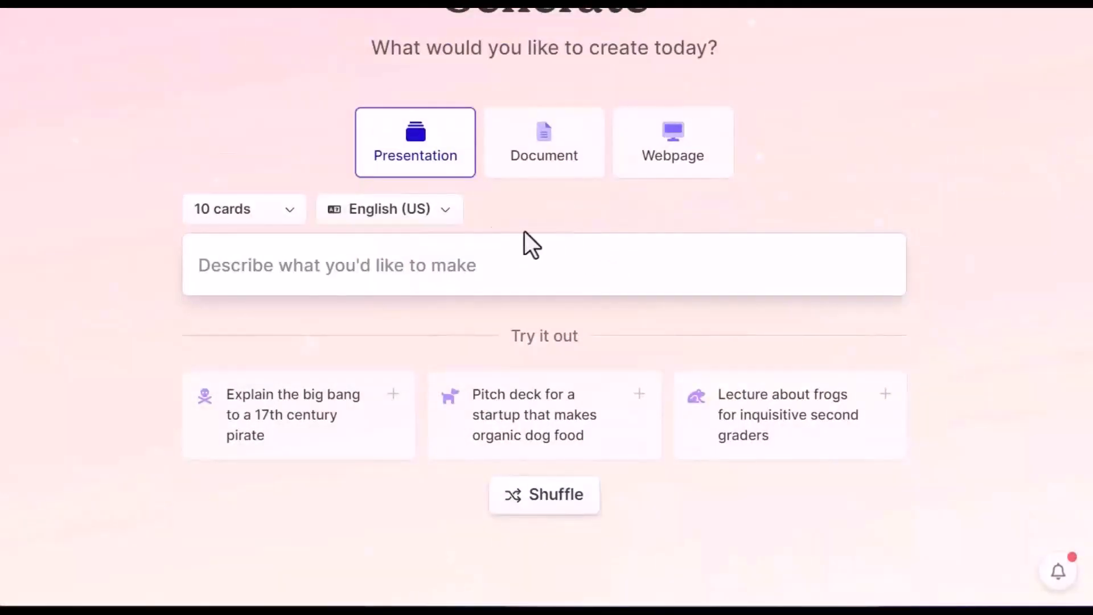
click(388, 209)
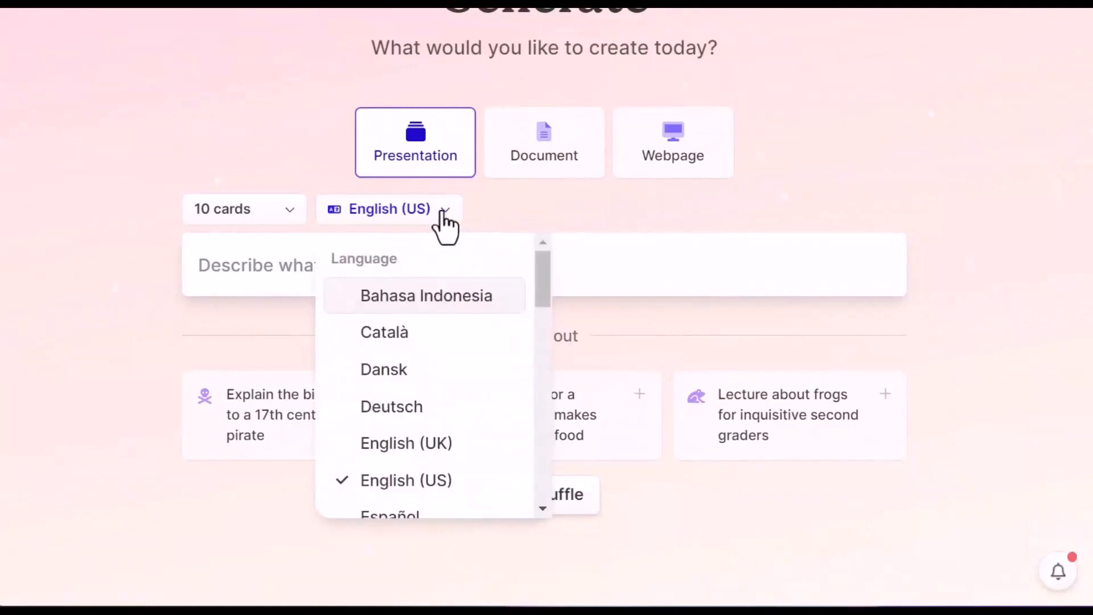
scroll(down, 3)
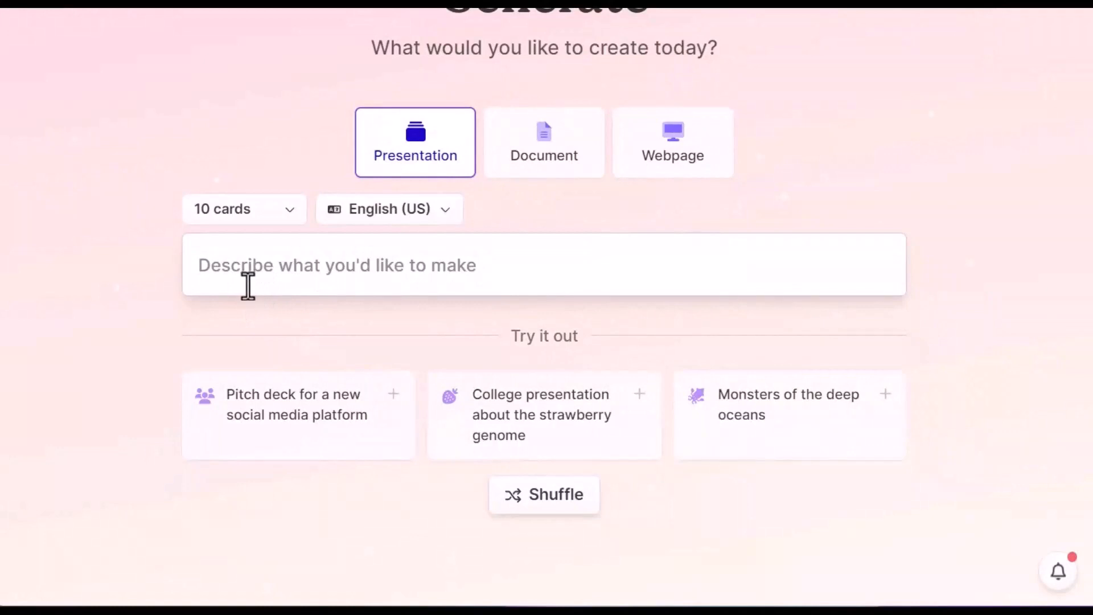
mouse_move(631, 347)
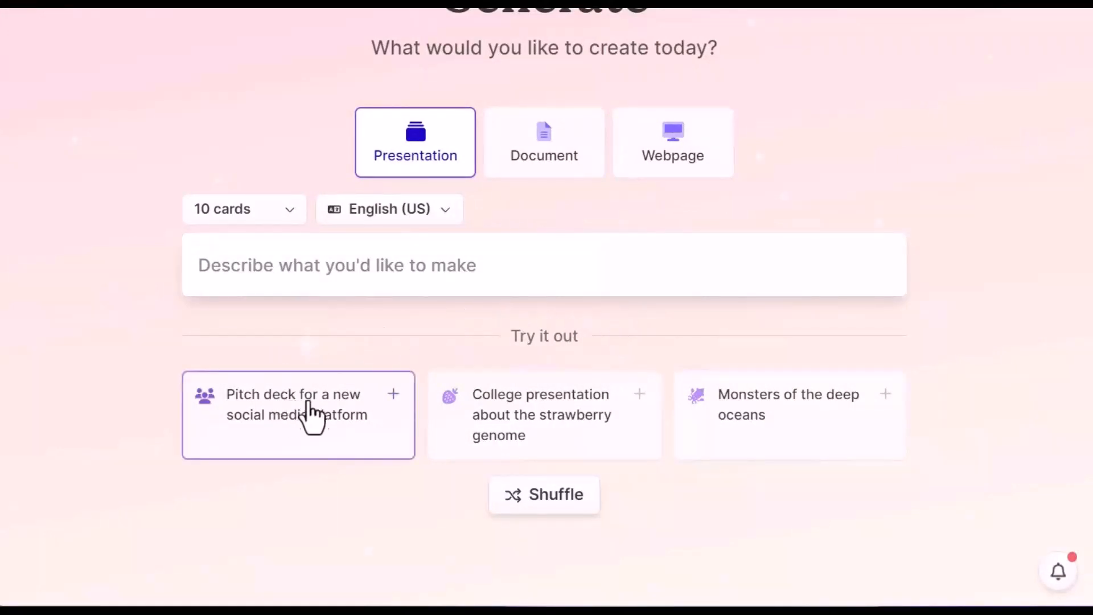
mouse_move(366, 439)
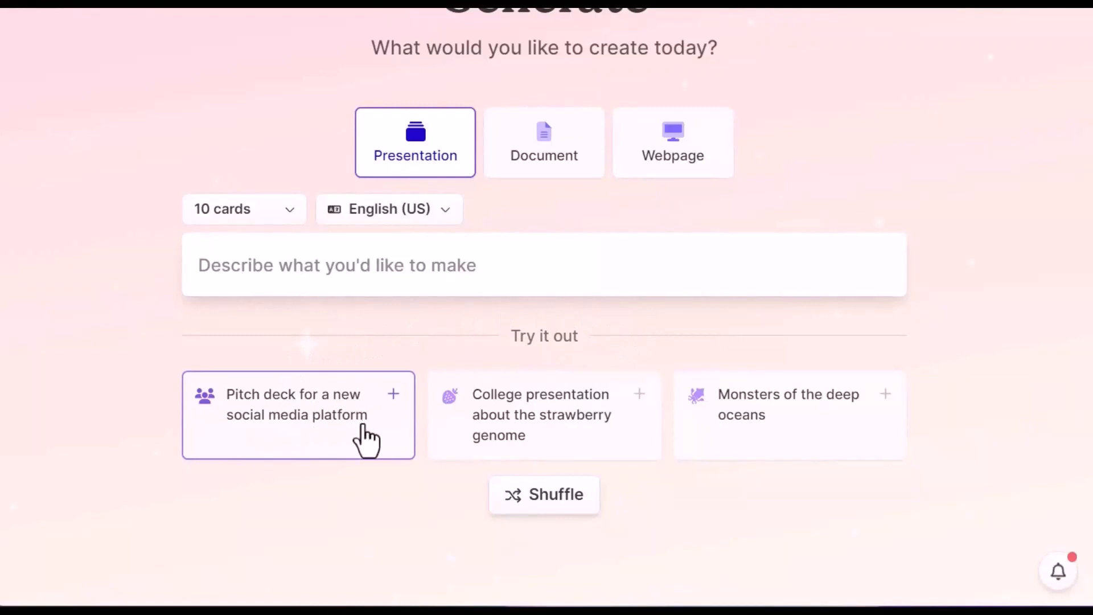
mouse_move(828, 422)
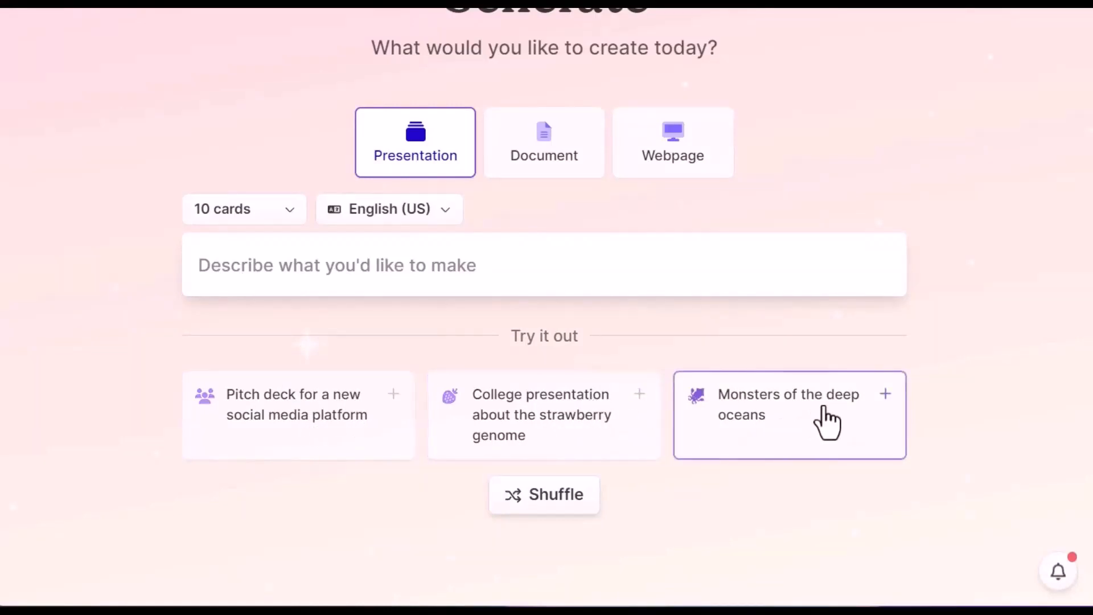
mouse_move(804, 438)
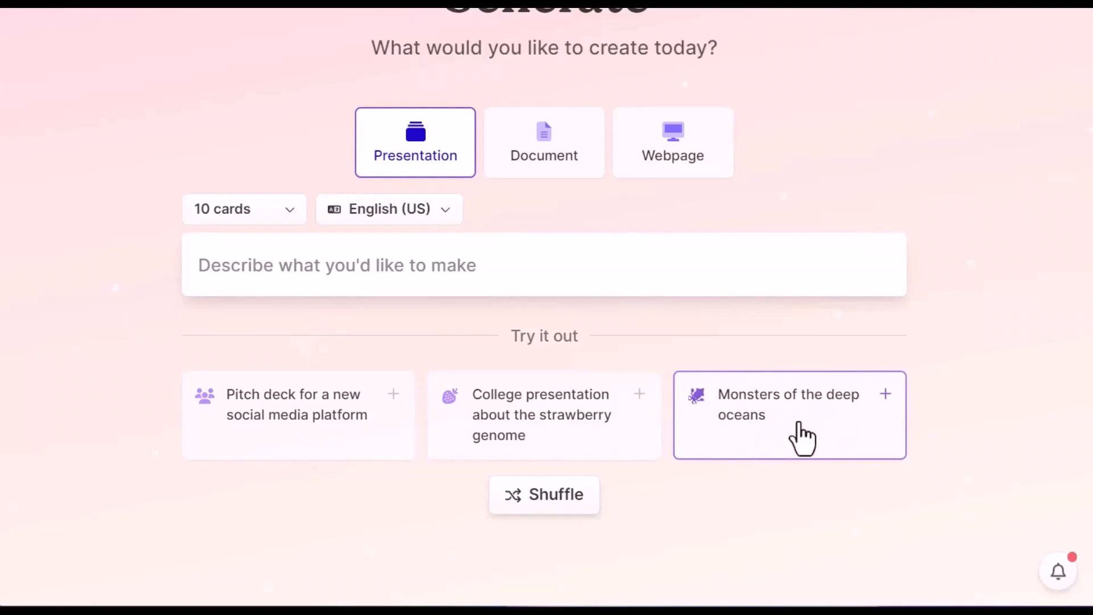
mouse_move(795, 445)
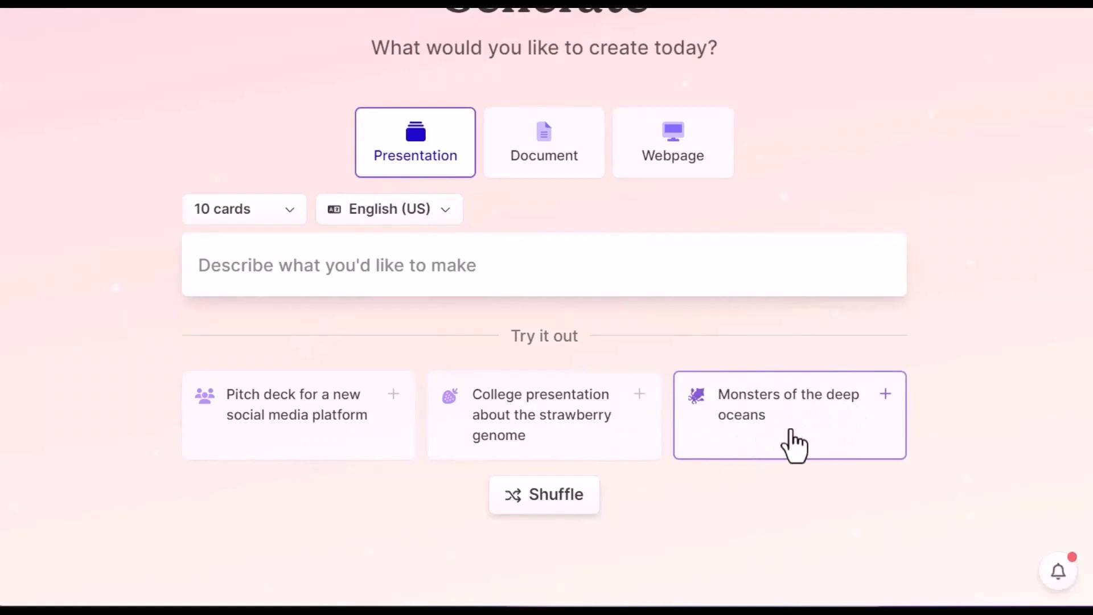
- Use the 'Monsters of the deep oceans' suggested prompt and generate its outline
click(789, 414)
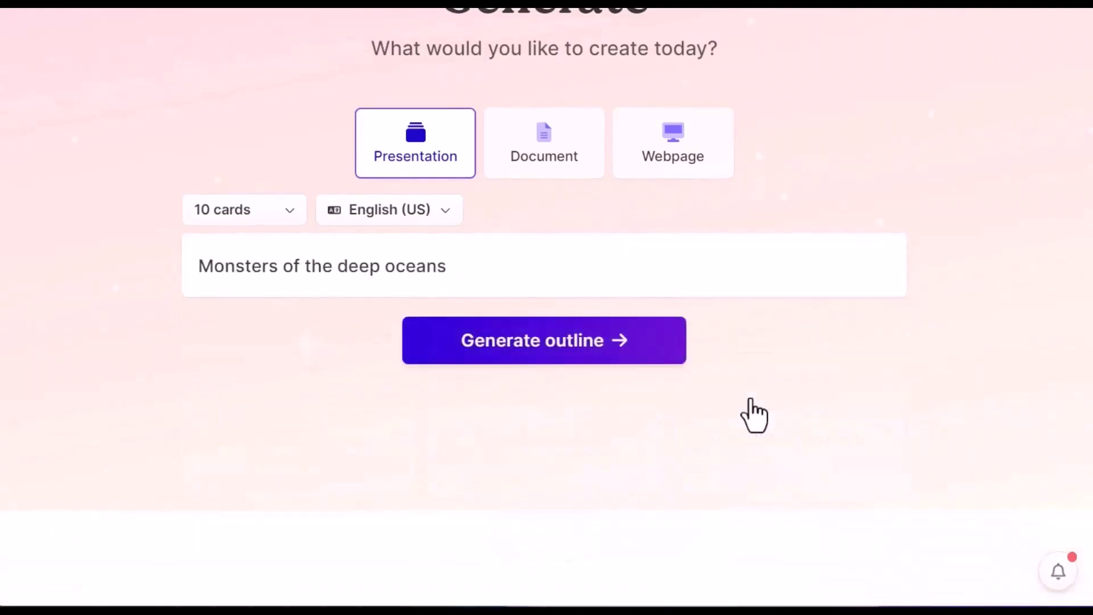
mouse_move(512, 386)
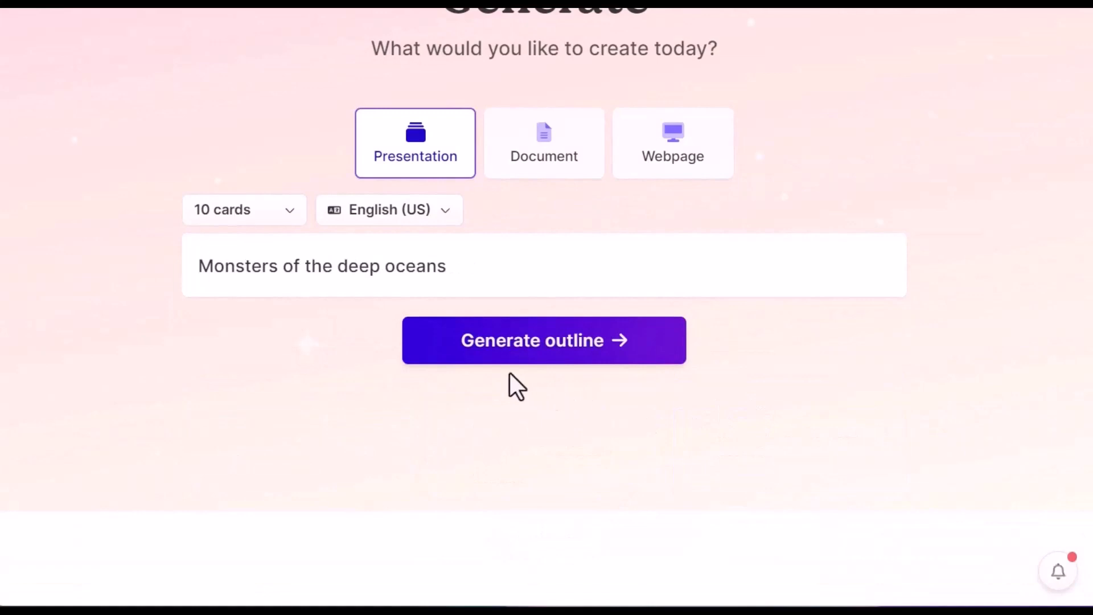
mouse_move(586, 348)
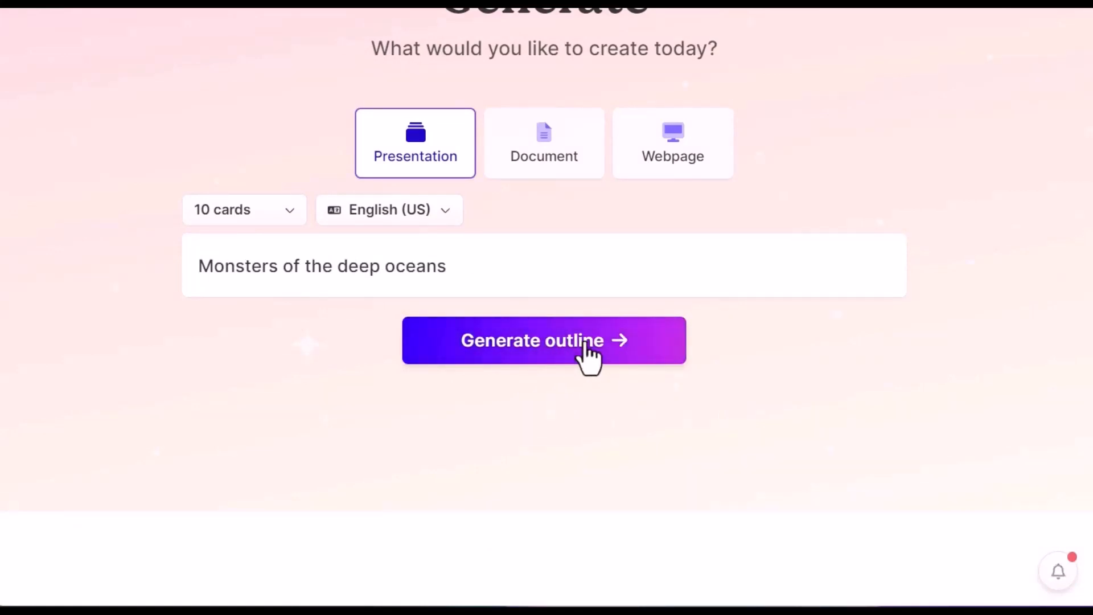
click(543, 340)
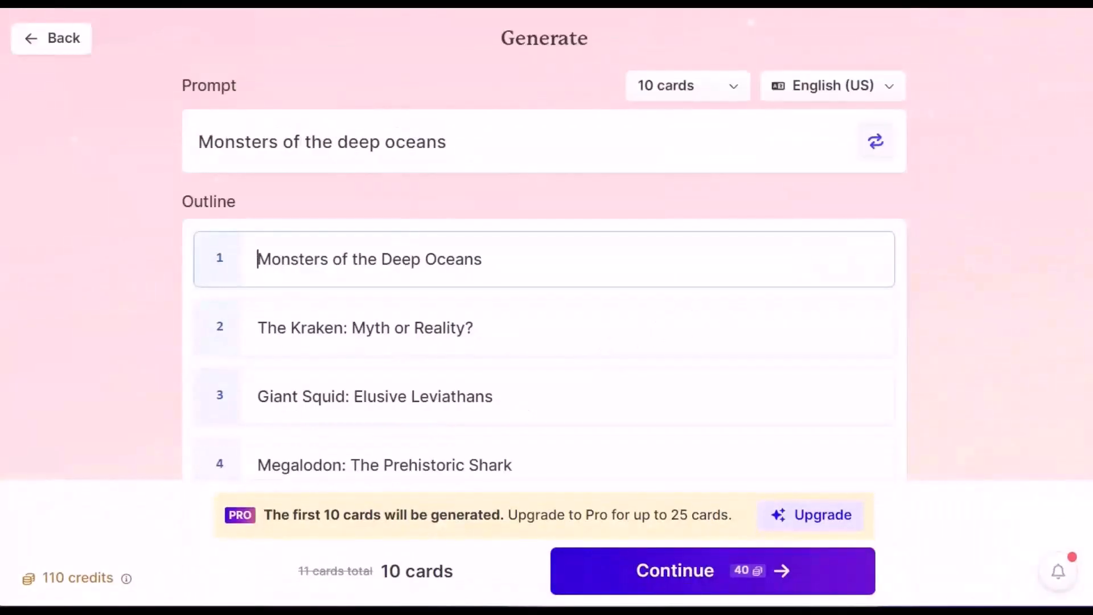
- Delete outline card 9, 'Colossal Squid: The Largest Invertebrate'
scroll(down, 3)
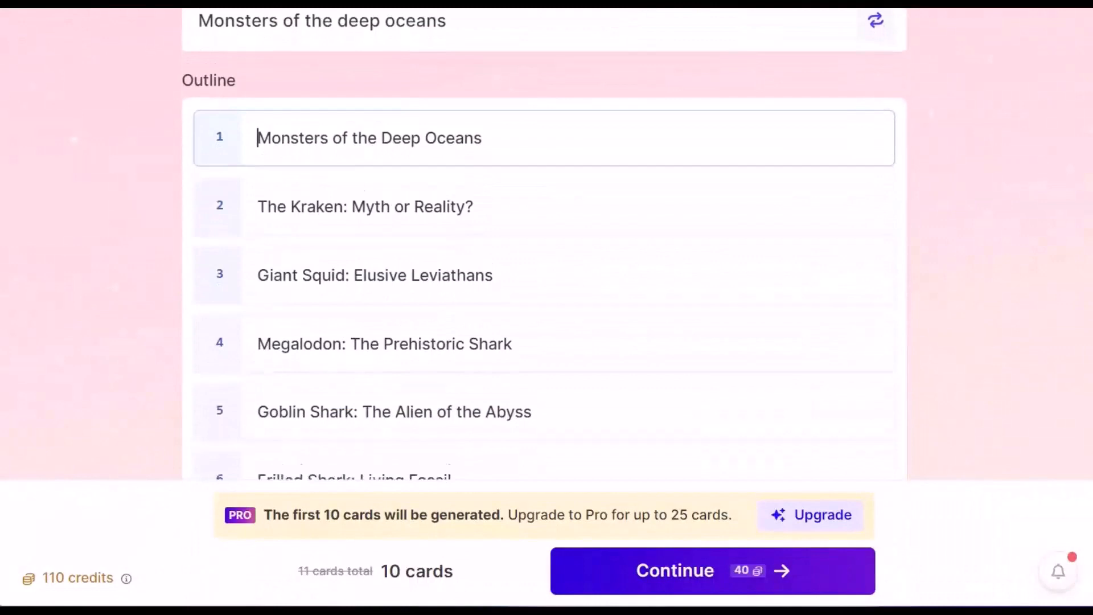
scroll(down, 3)
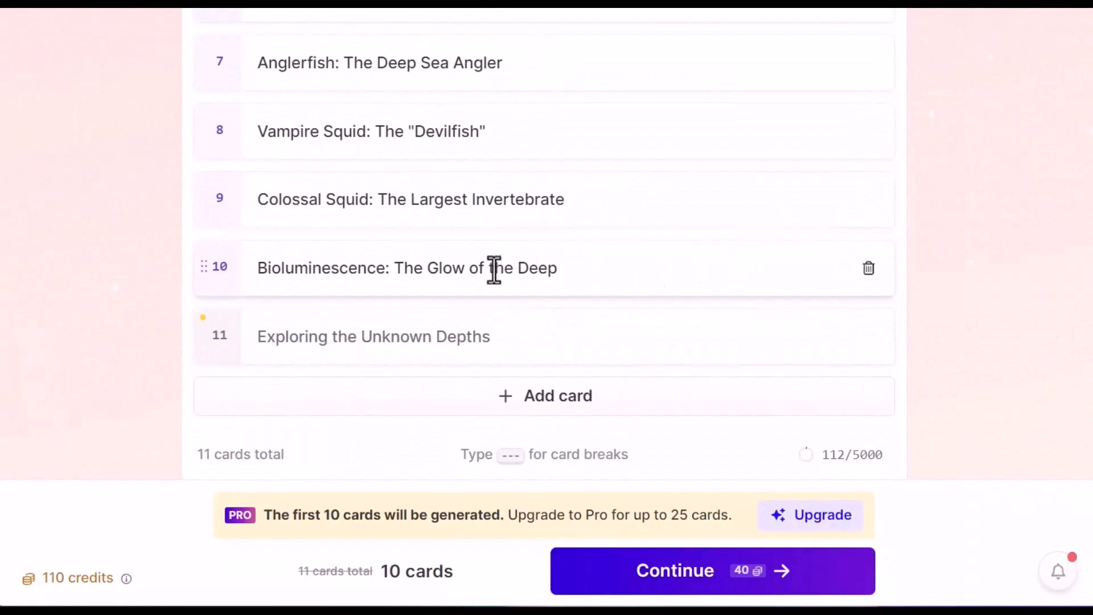
mouse_move(869, 198)
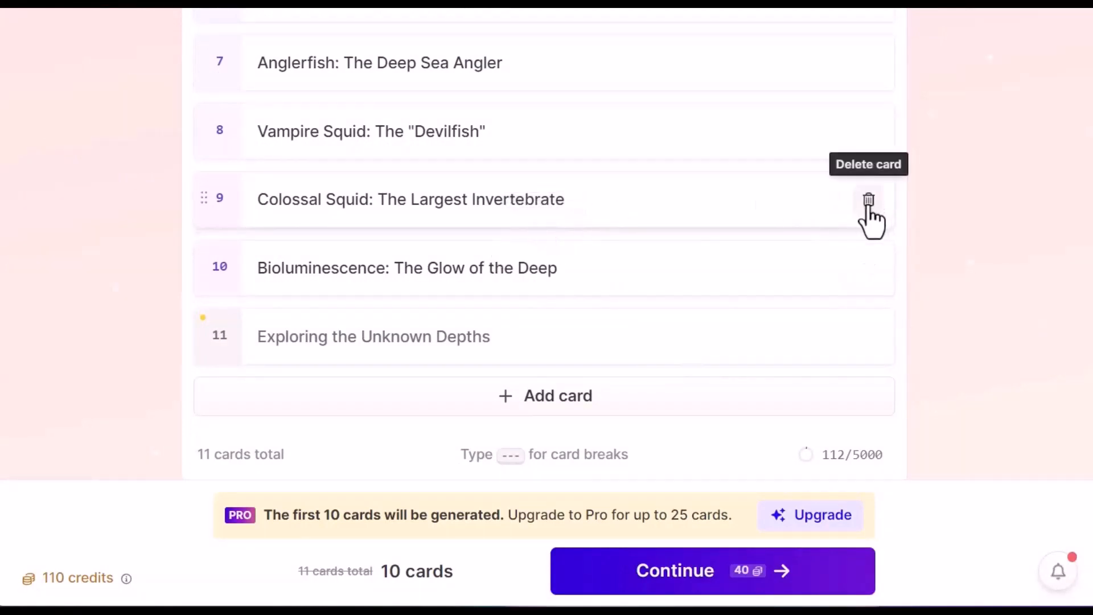
click(869, 198)
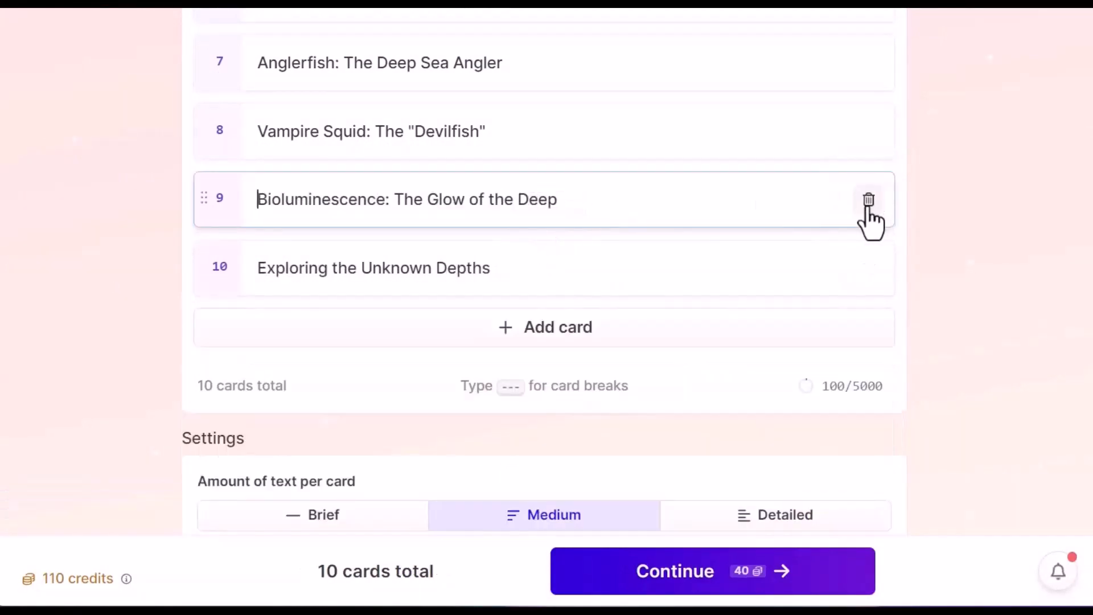
- Switch the outline's image source to AI images and proceed to theme selection
scroll(down, 3)
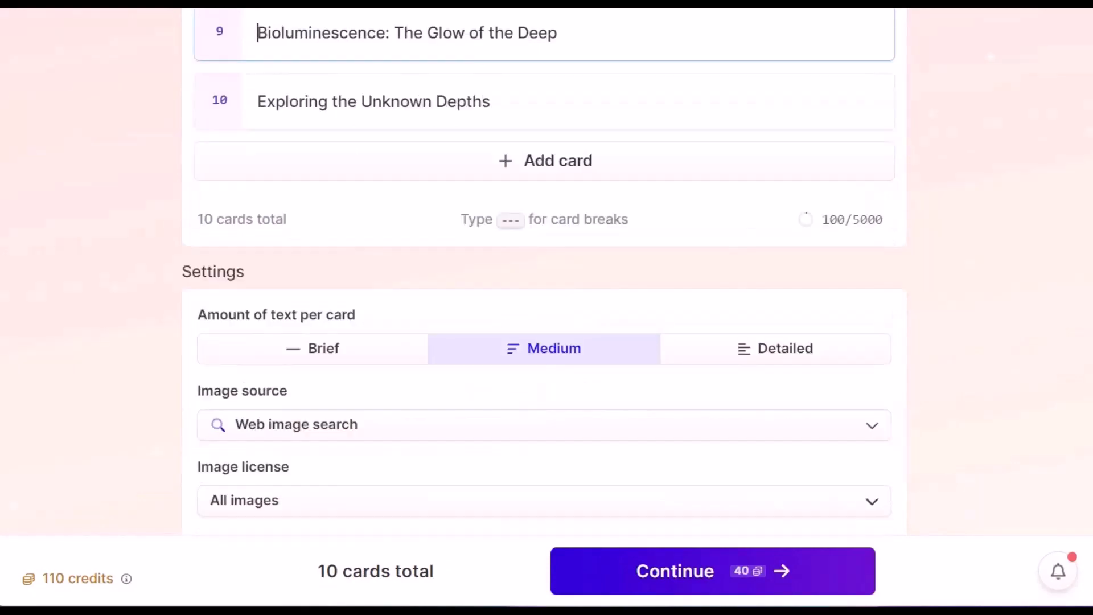
scroll(down, 3)
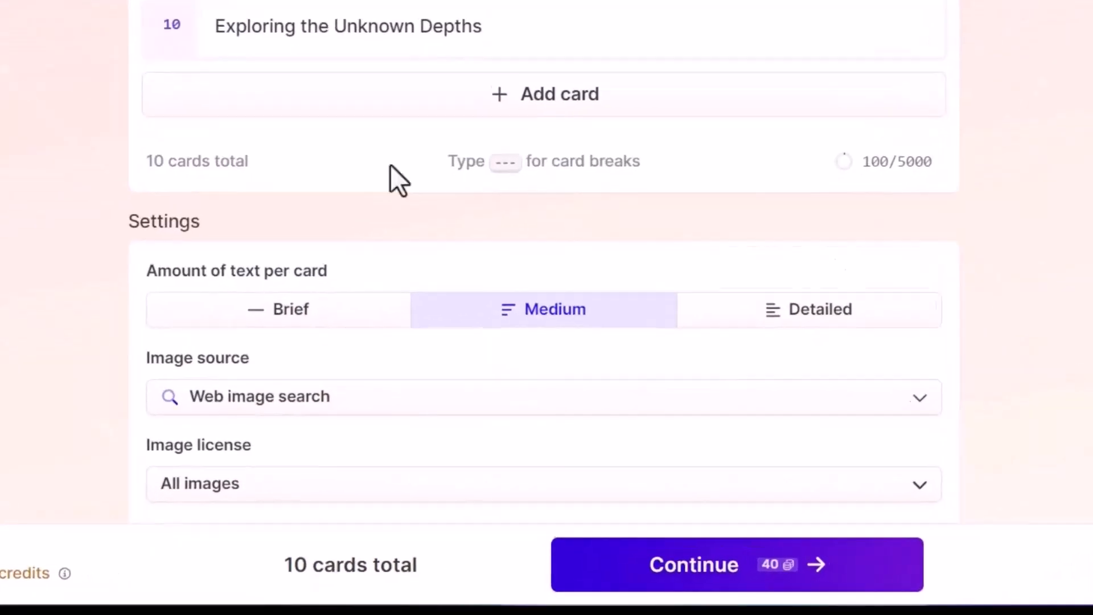
scroll(down, 3)
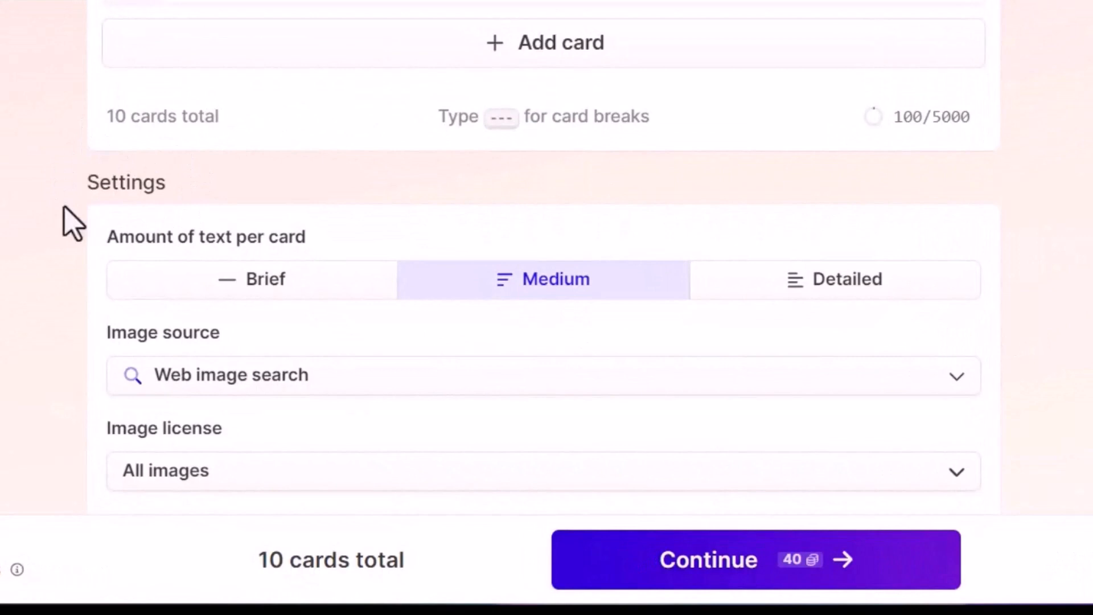
mouse_move(174, 171)
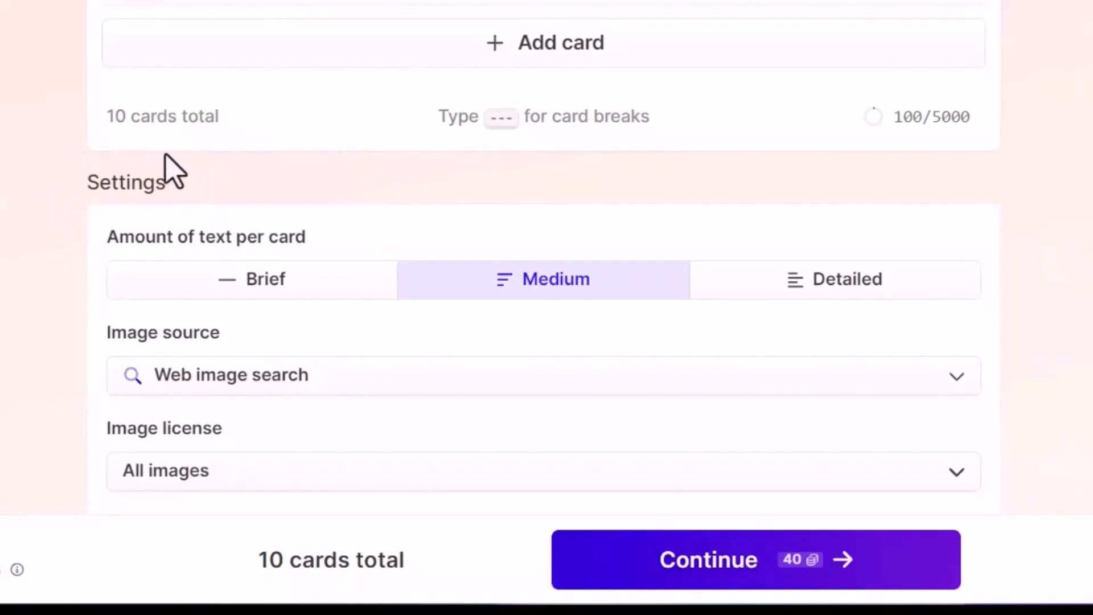
mouse_move(150, 276)
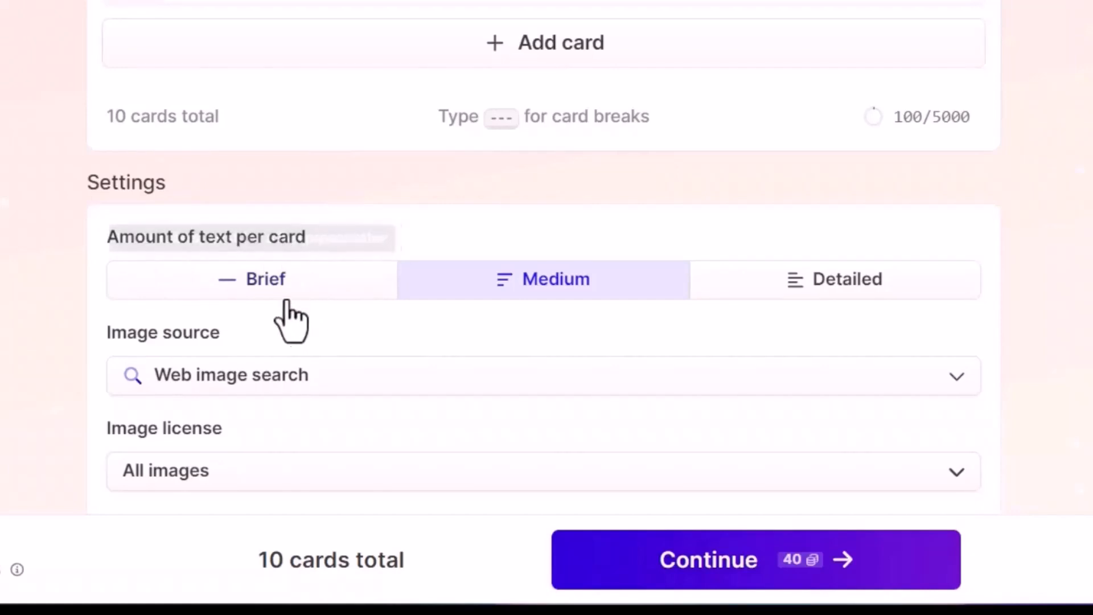
mouse_move(875, 317)
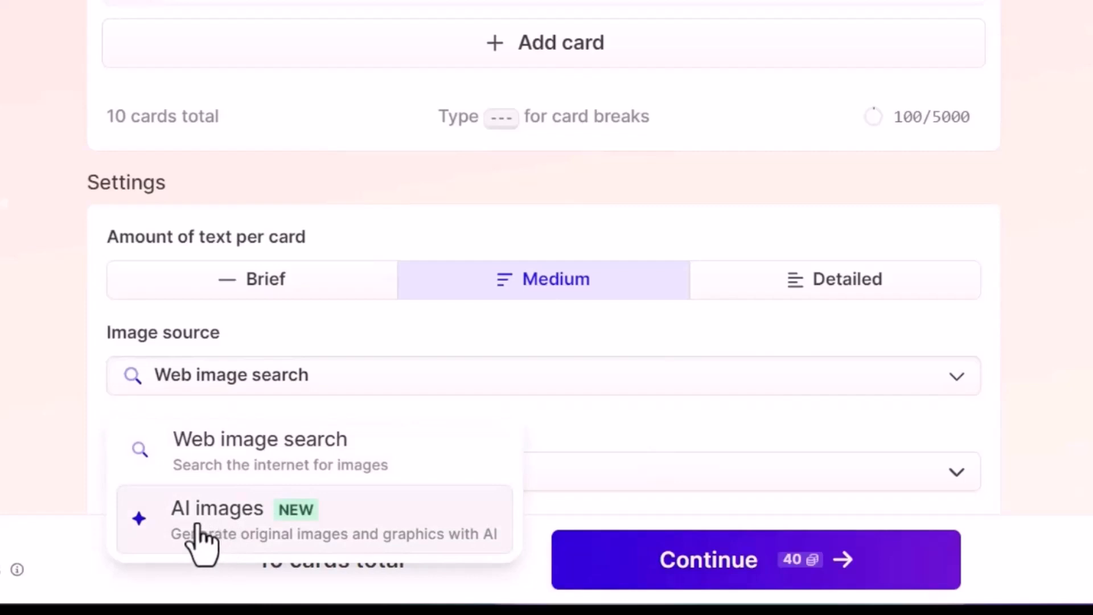
mouse_move(373, 488)
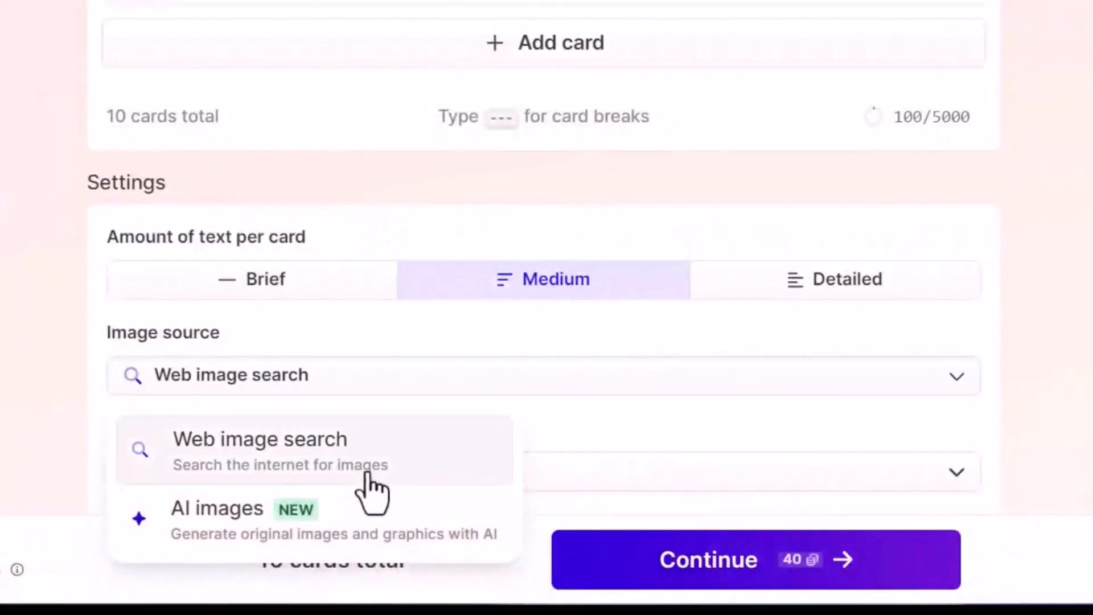
click(216, 508)
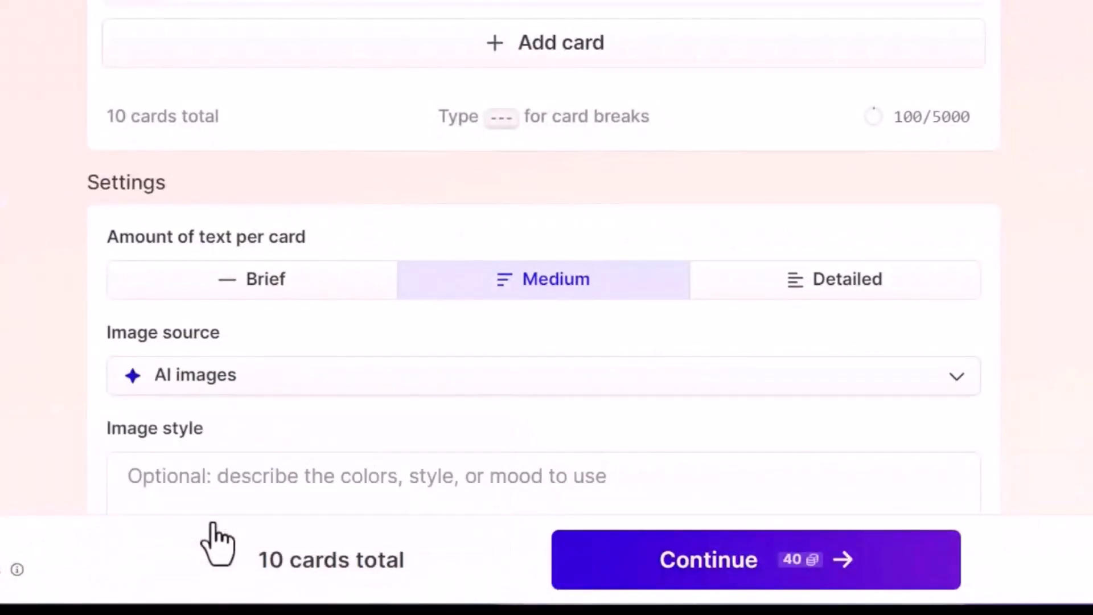
scroll(down, 3)
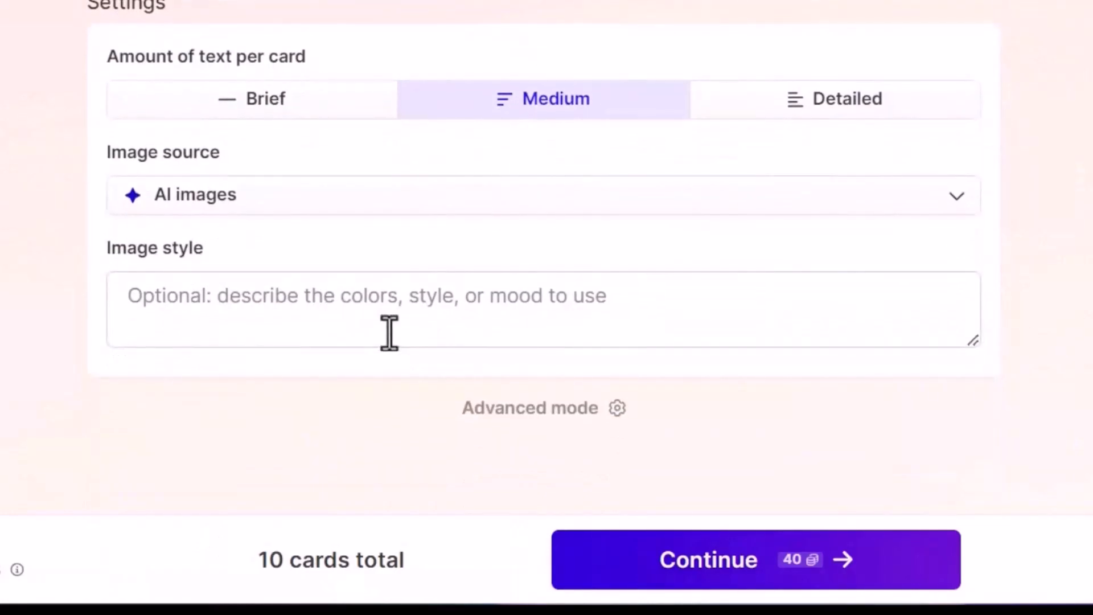
mouse_move(173, 314)
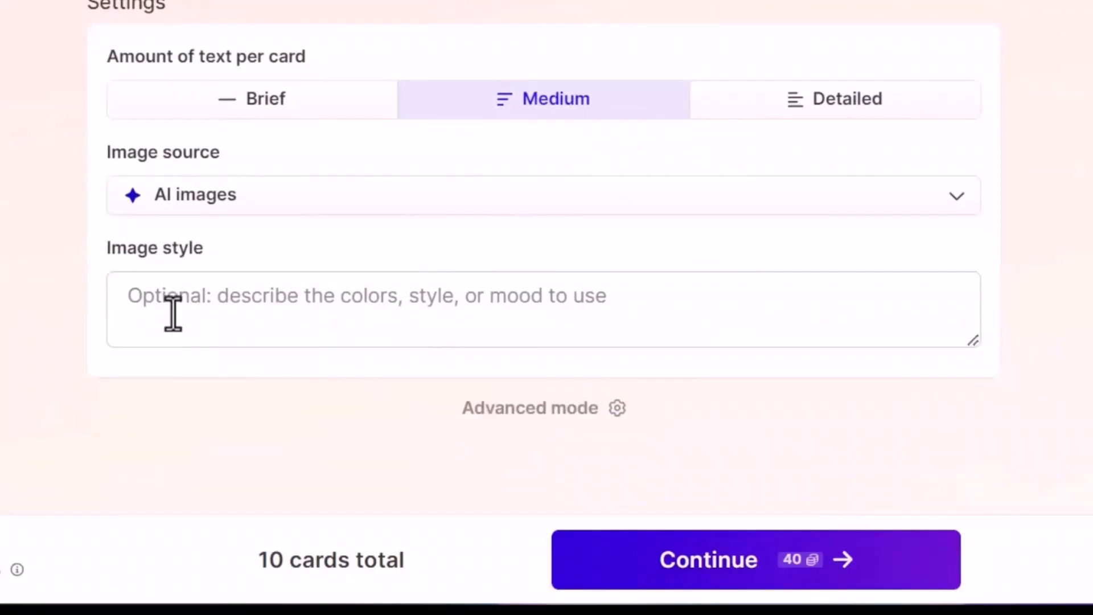
mouse_move(970, 276)
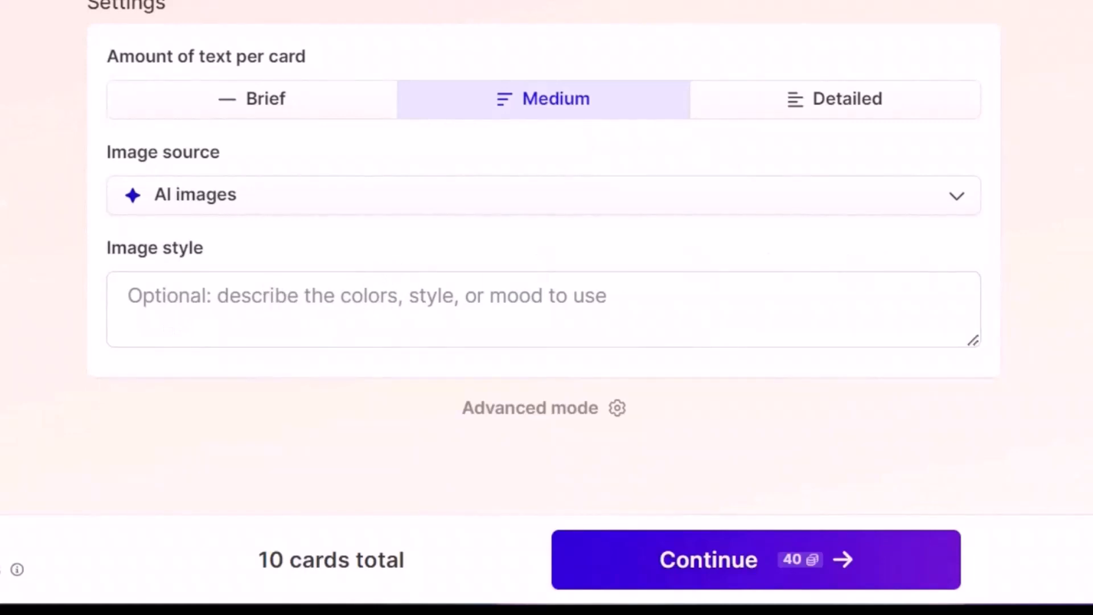
click(756, 559)
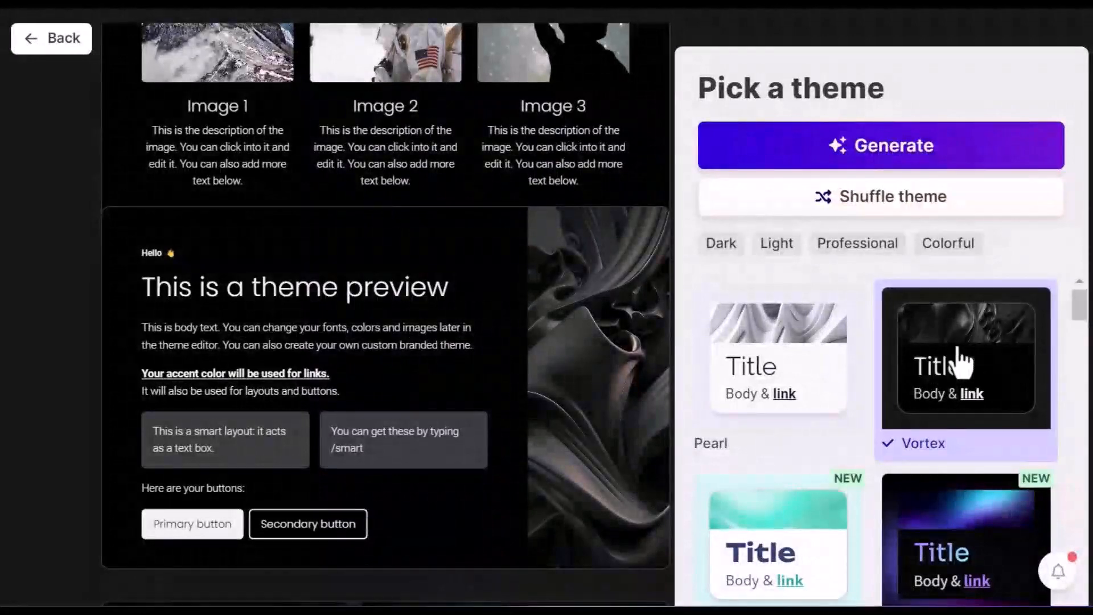
- Pick the Nebulae theme and generate the ten-card deck with AI images
scroll(down, 3)
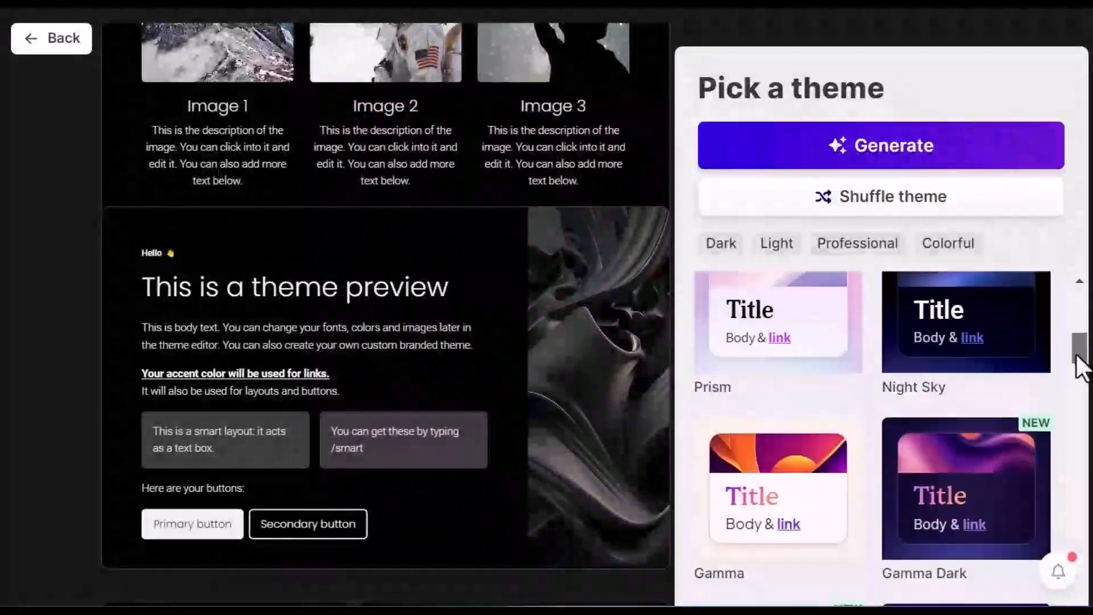
scroll(down, 3)
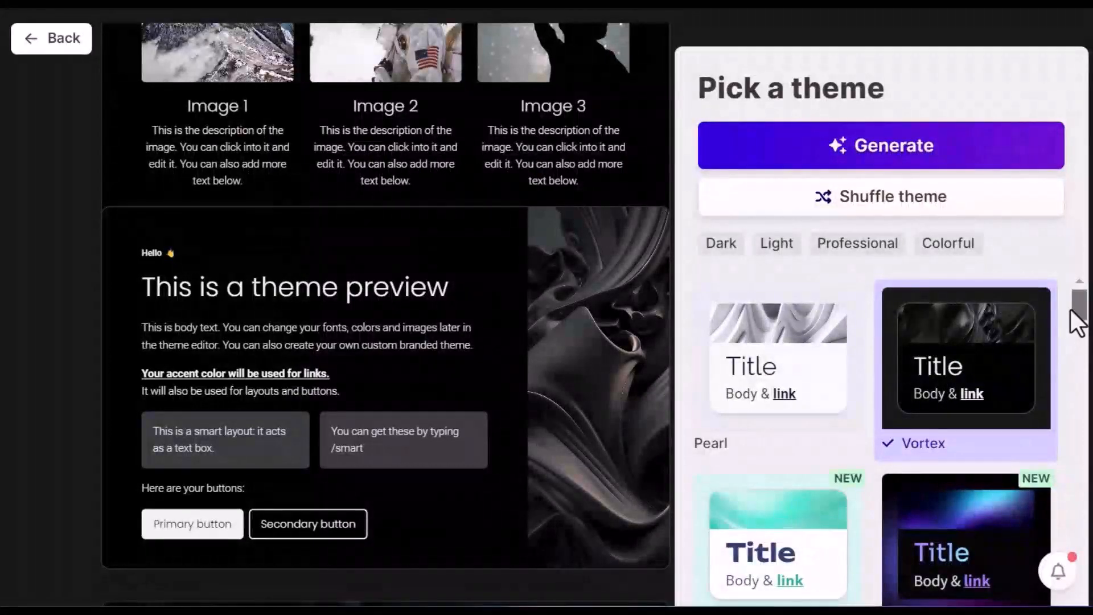
scroll(down, 3)
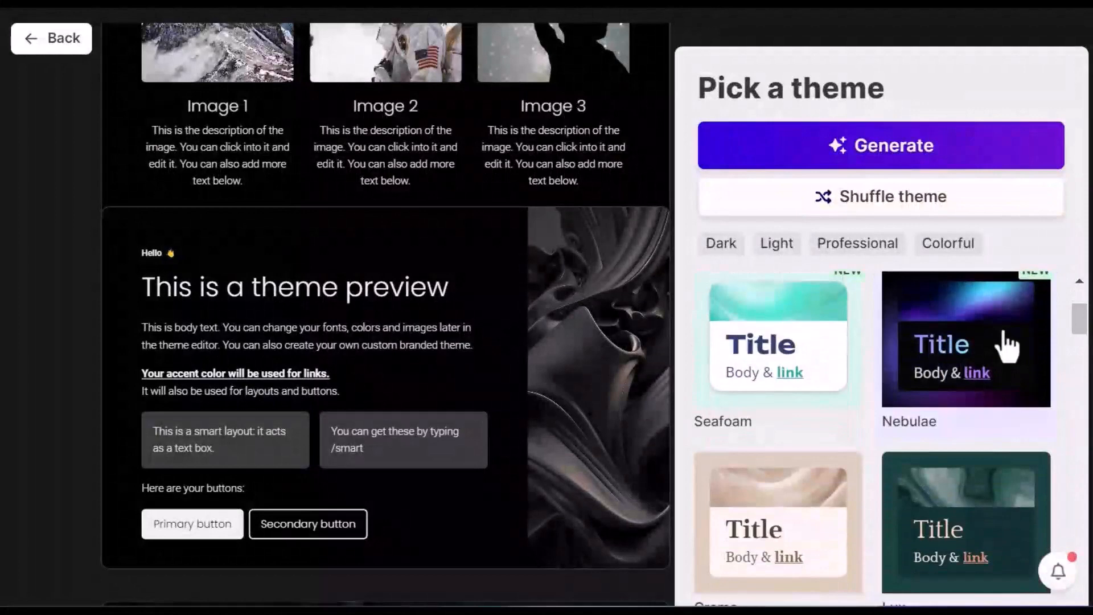
click(965, 338)
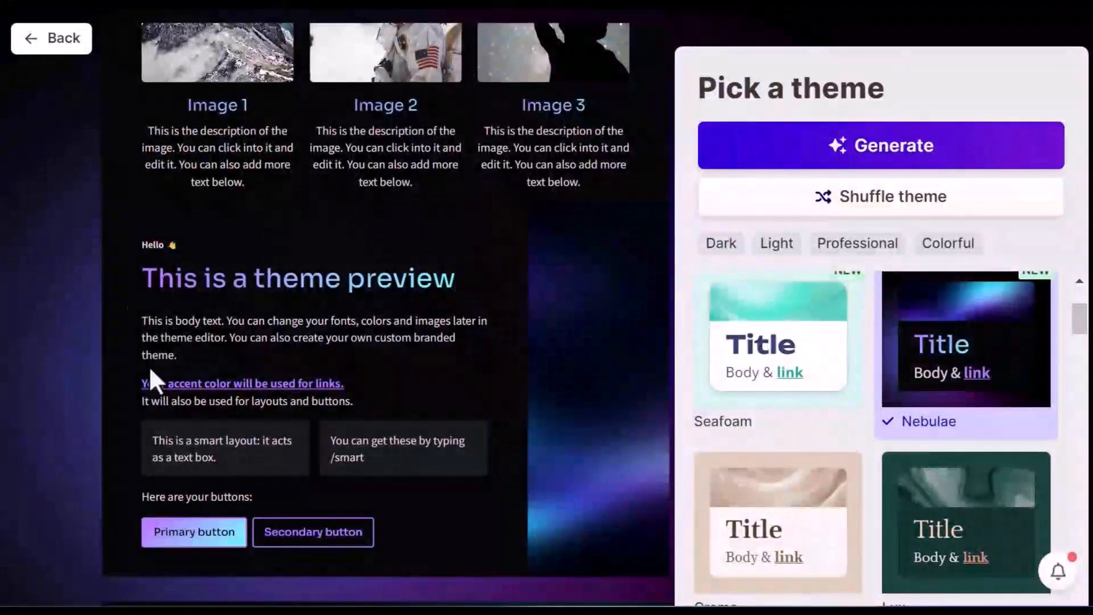
mouse_move(569, 290)
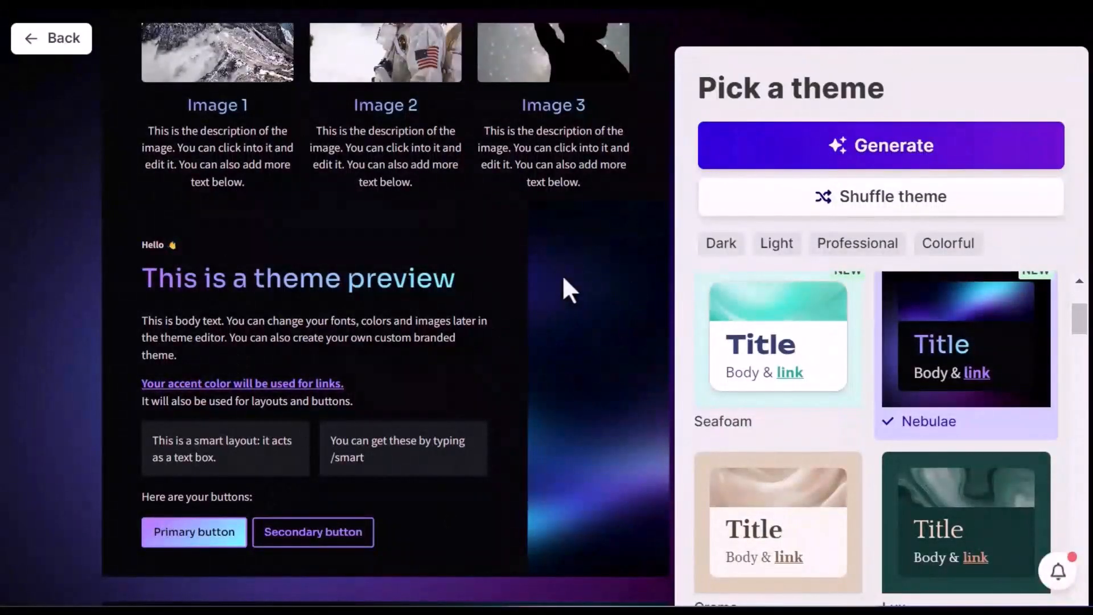
click(881, 145)
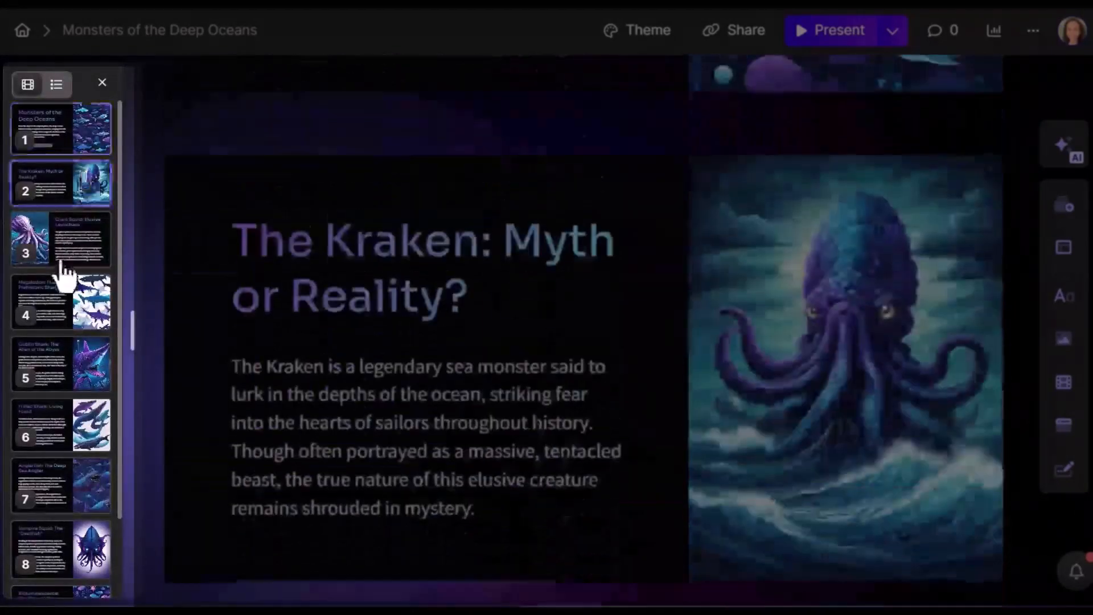
- Open card 3, 'Giant Squid: Elusive Leviathans', and select its entire title text
click(61, 239)
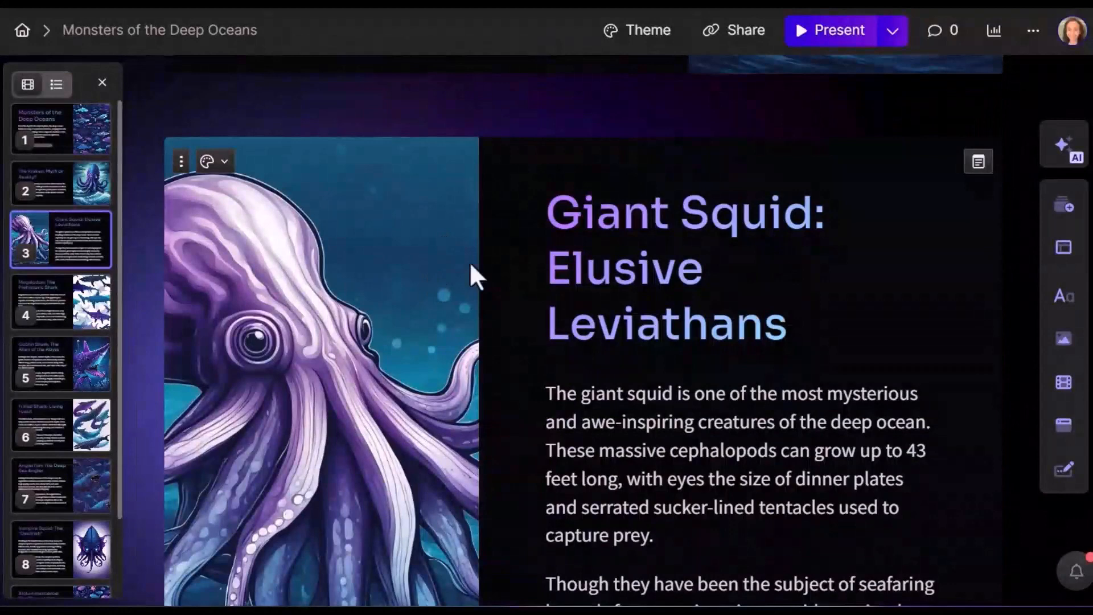
click(640, 212)
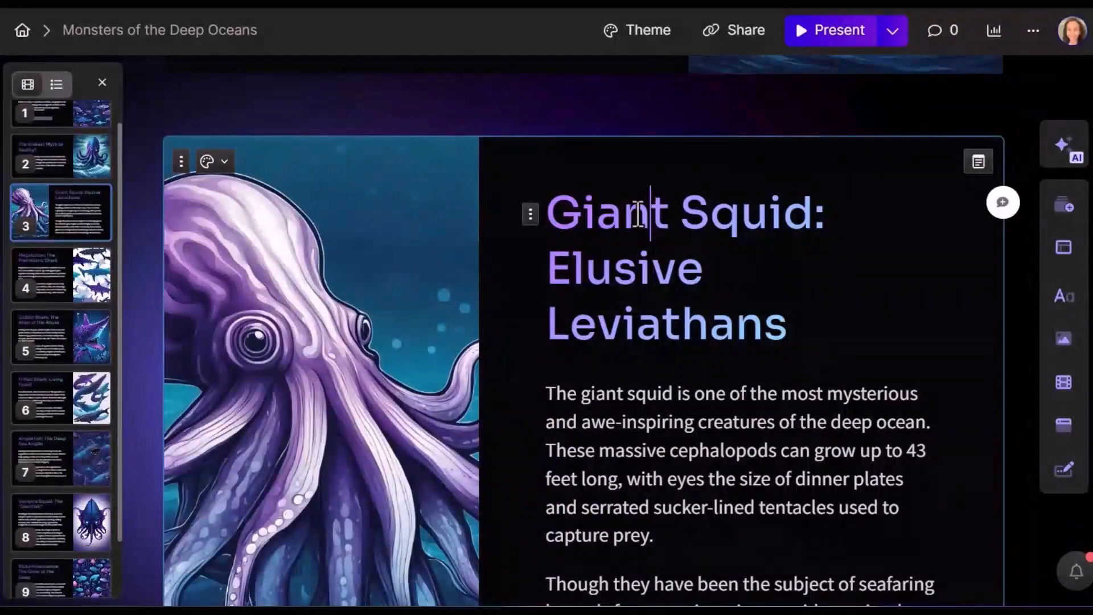
drag(550, 213, 788, 324)
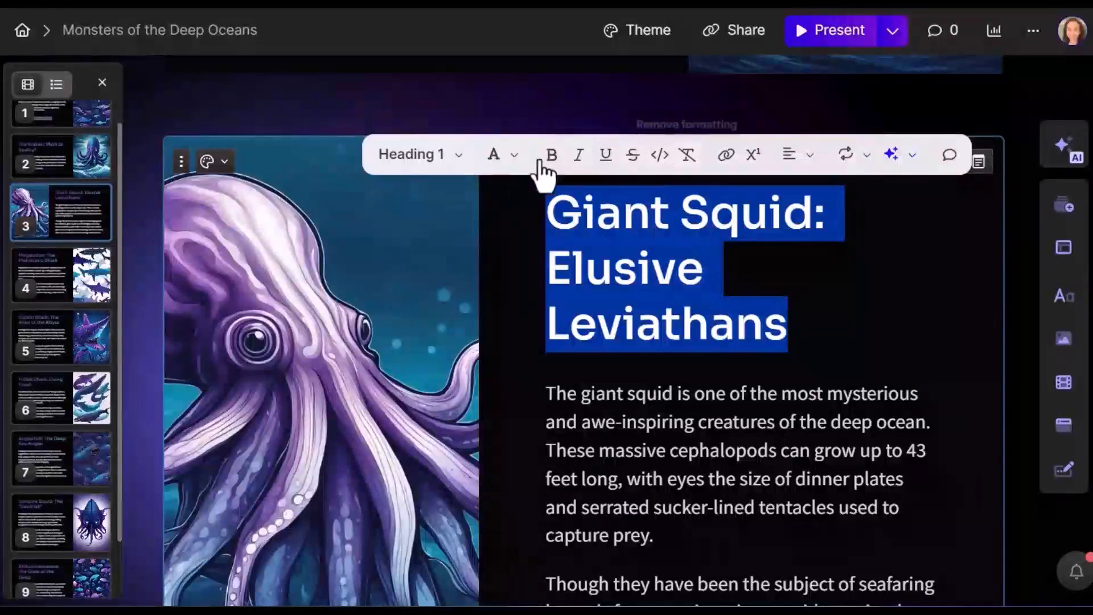
click(502, 155)
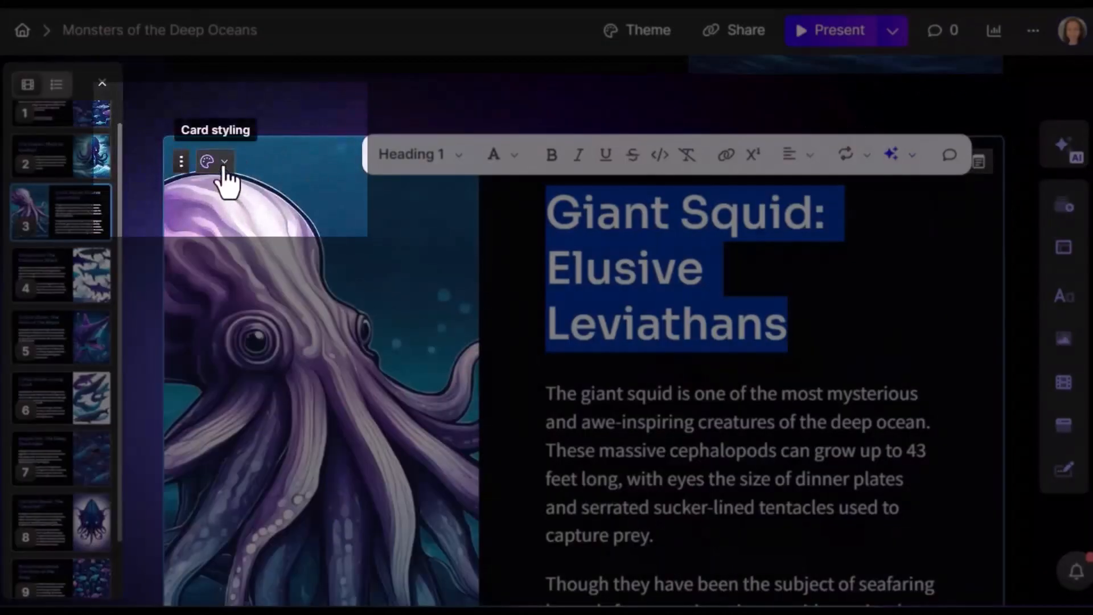
- Switch the Giant Squid card to Top layout and review the accent image's prompt
click(208, 161)
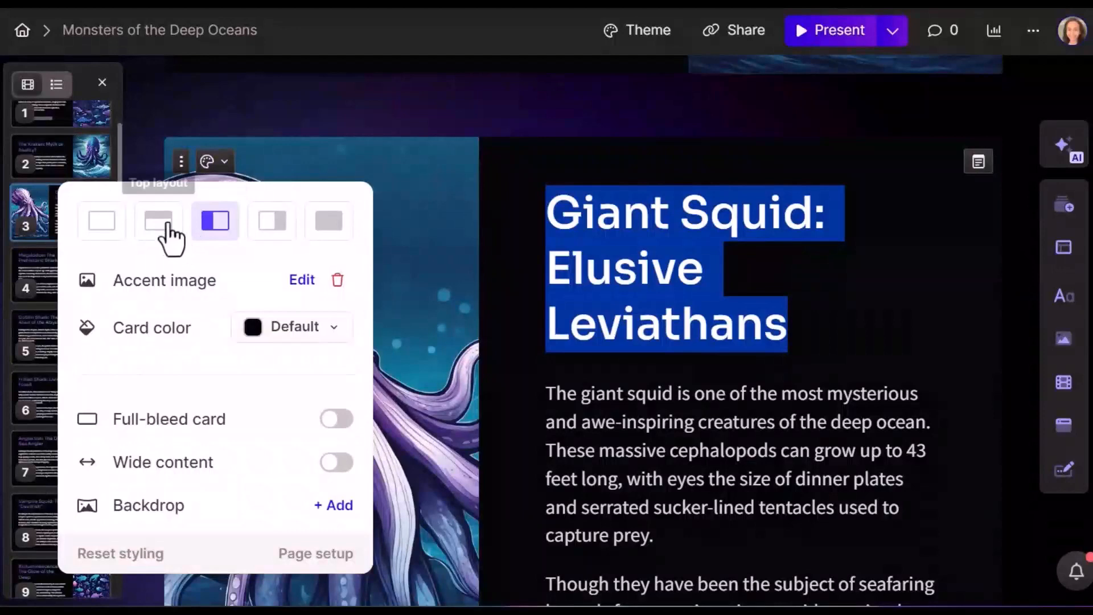
click(158, 220)
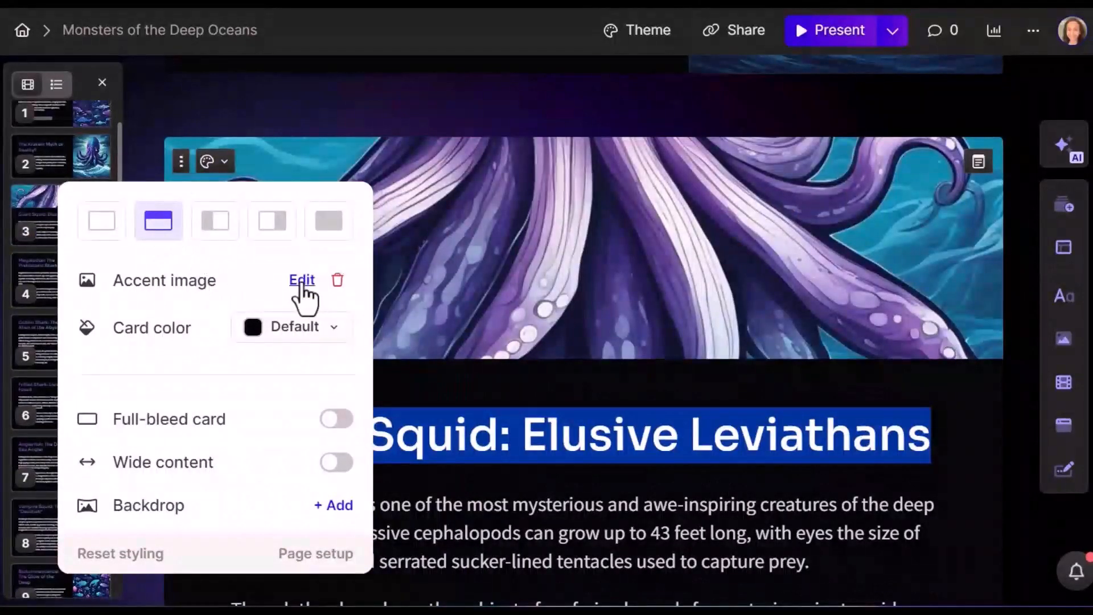
click(302, 280)
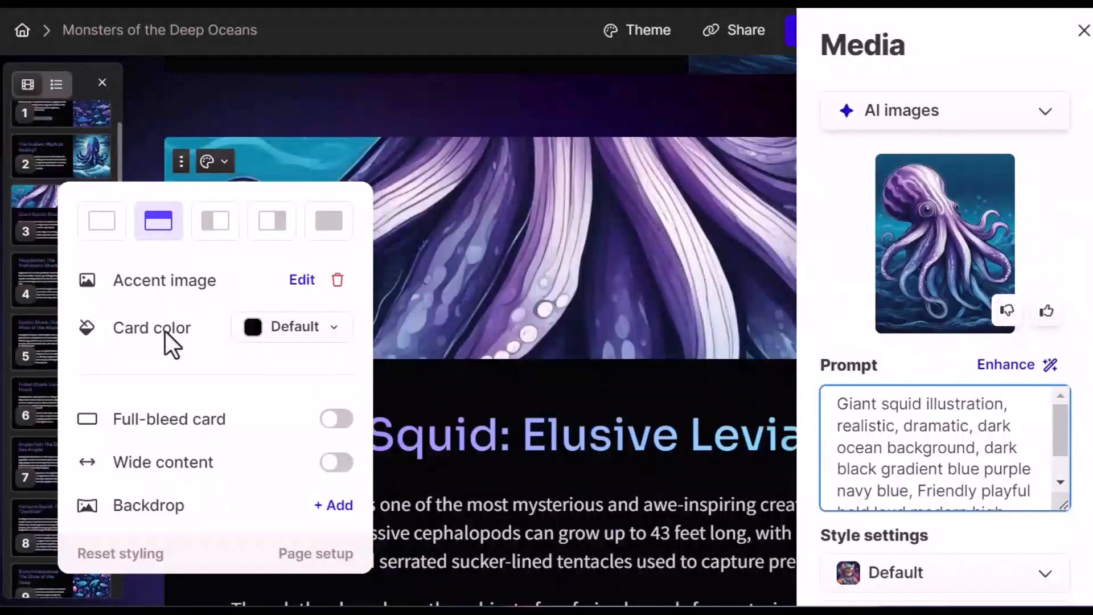
mouse_move(394, 203)
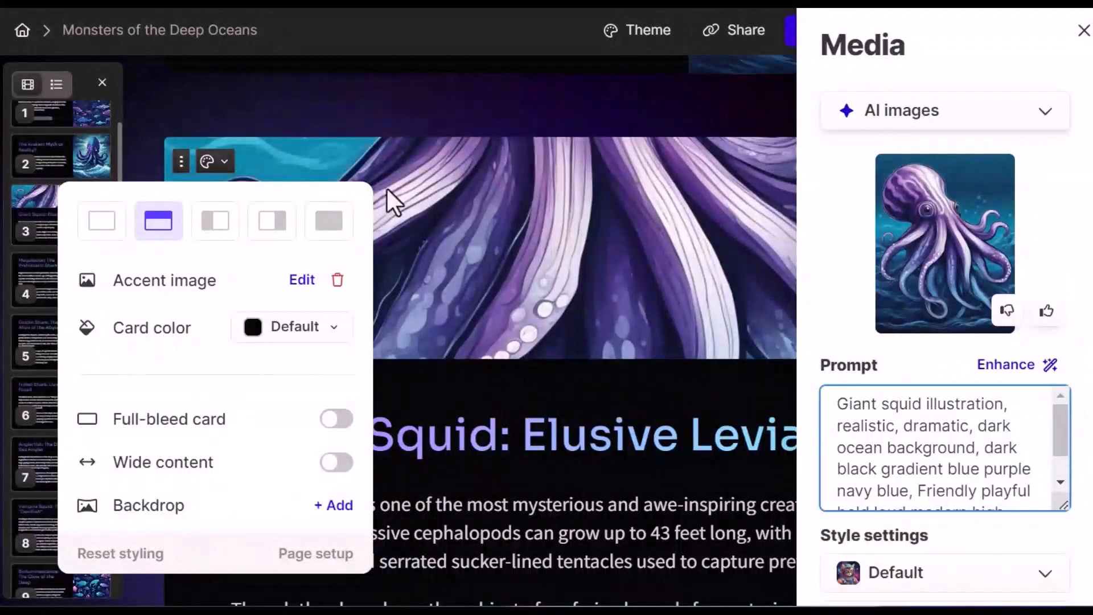
click(1084, 31)
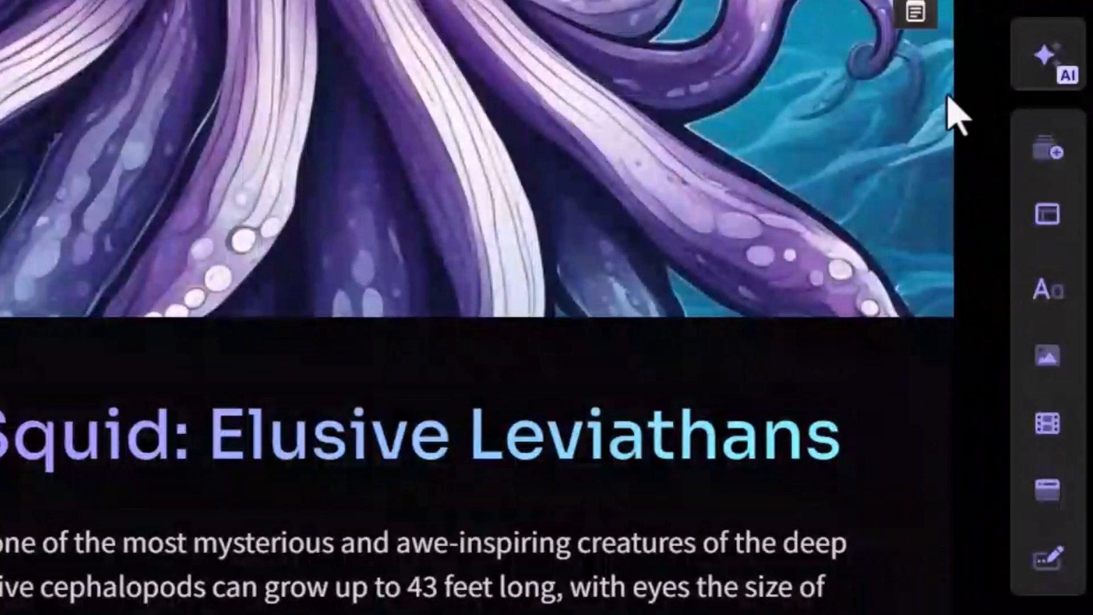
mouse_move(1053, 56)
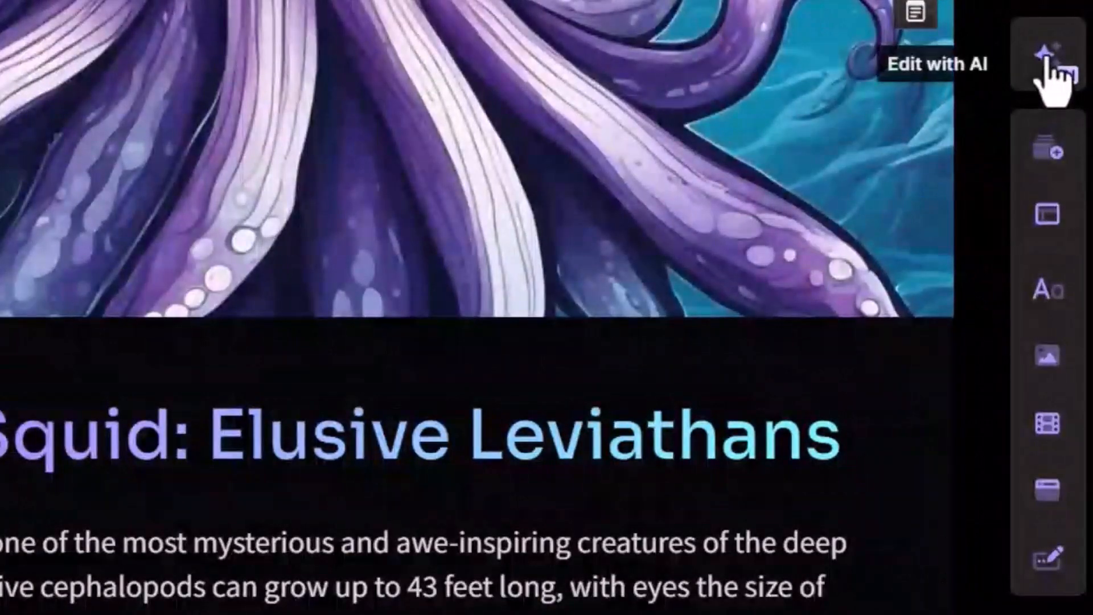
- Send the AI assistant an 'Add an image' request for the Giant Squid card
click(1048, 62)
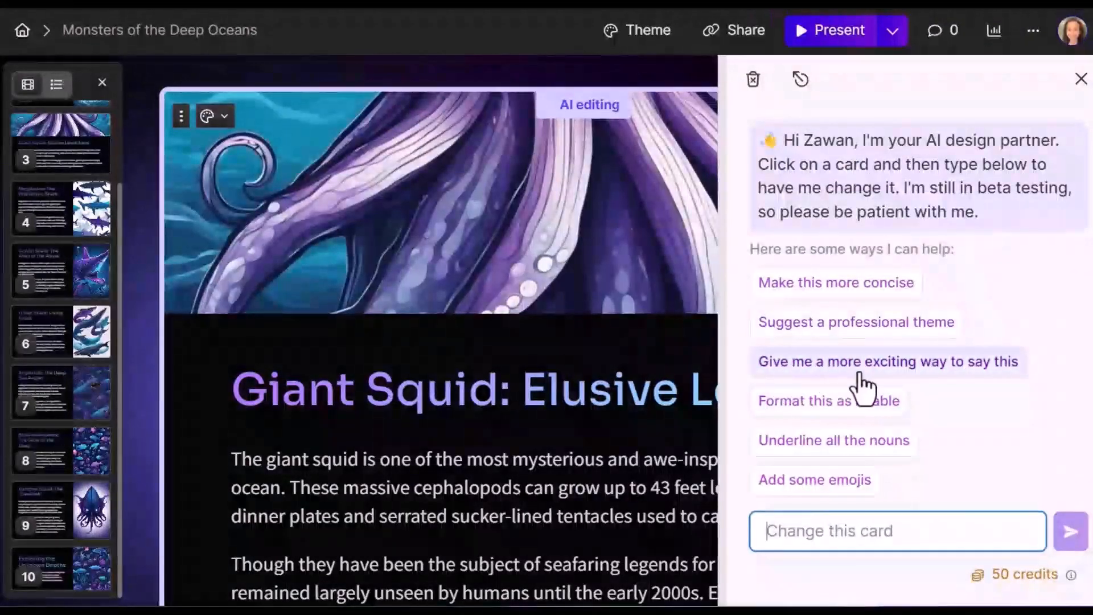
click(887, 361)
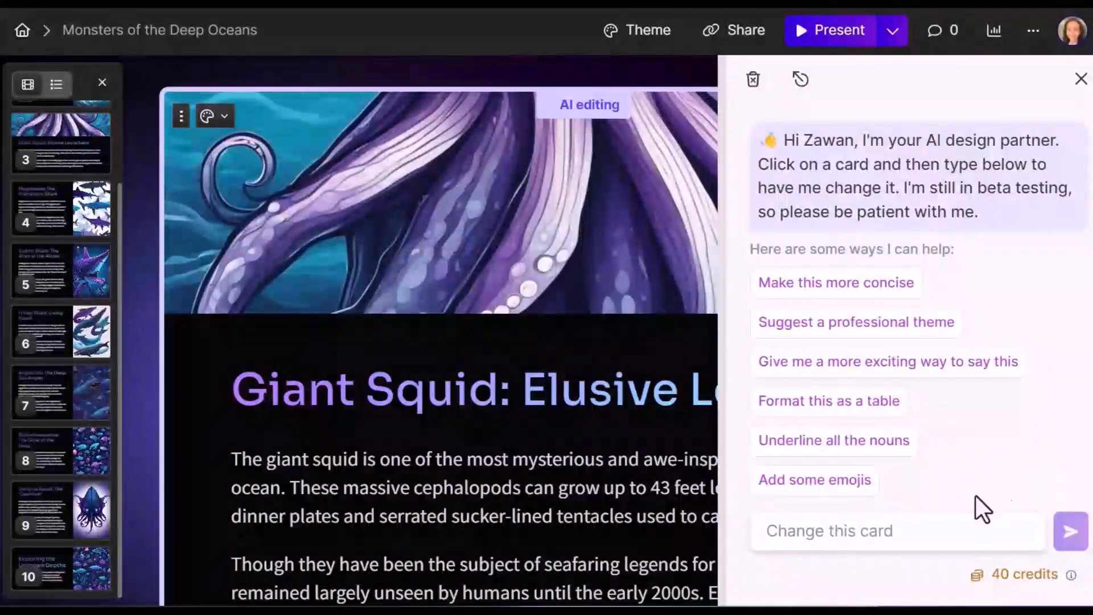
click(830, 531)
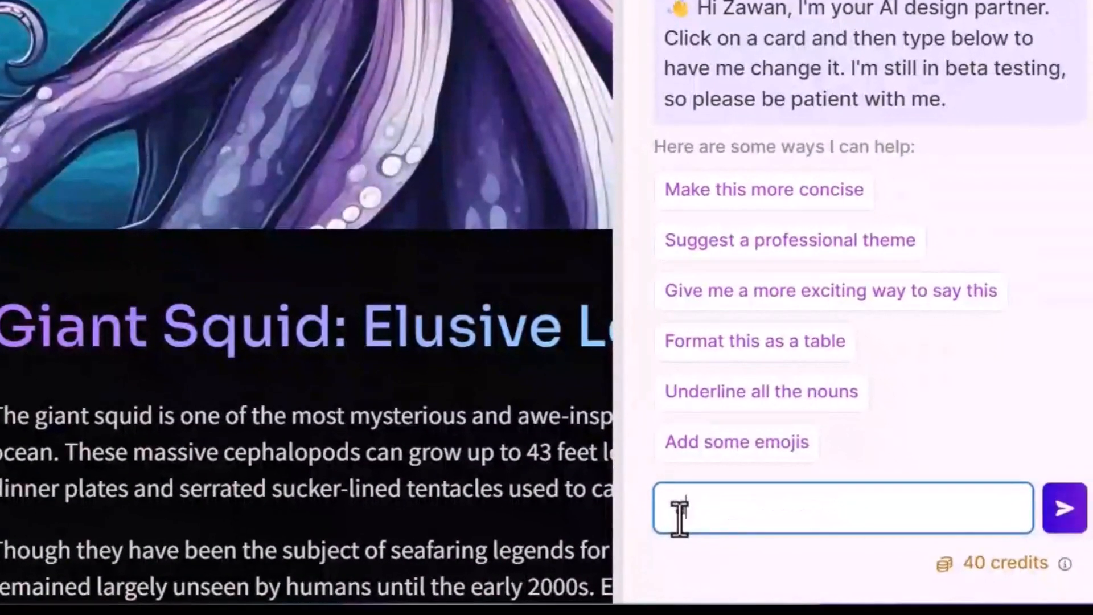
text(Add an image)
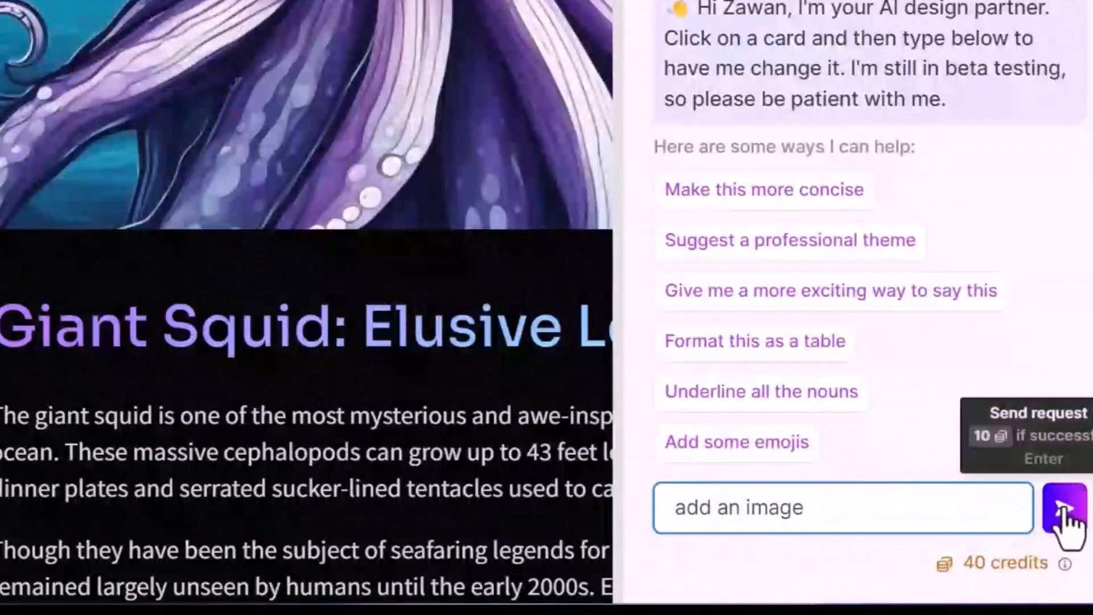
click(1060, 508)
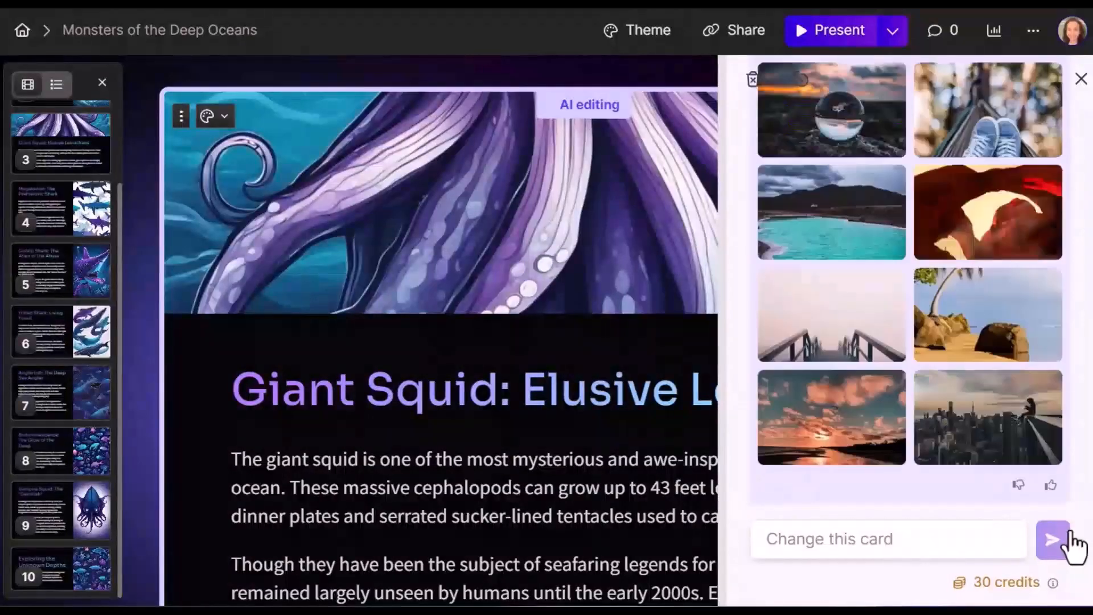
- Drag the crystal ball sunset photo below the Giant Squid text, then close the AI panel
click(1053, 538)
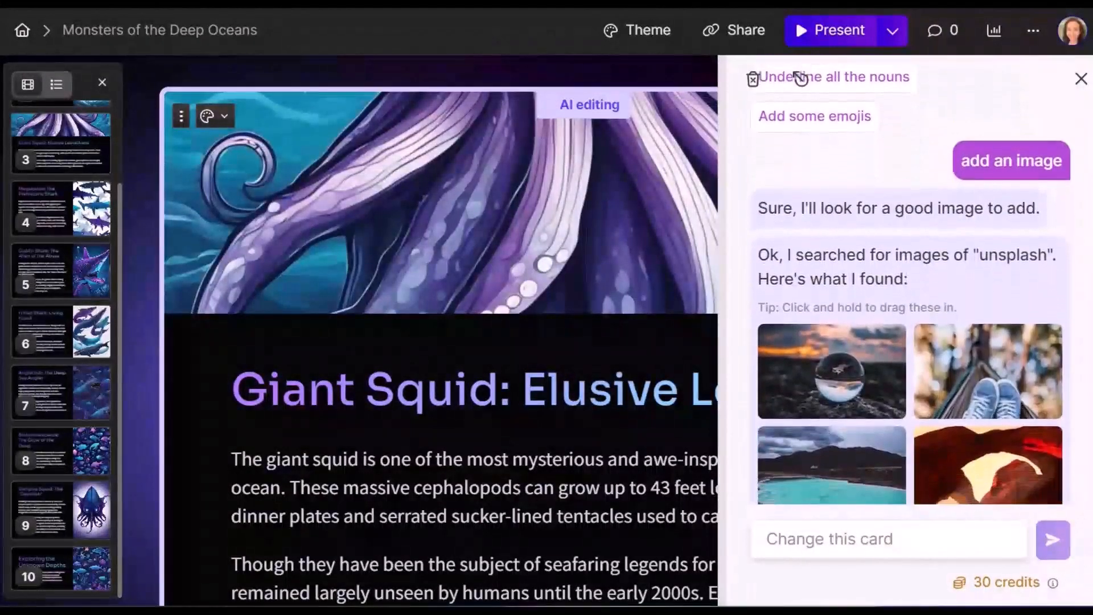
scroll(down, 3)
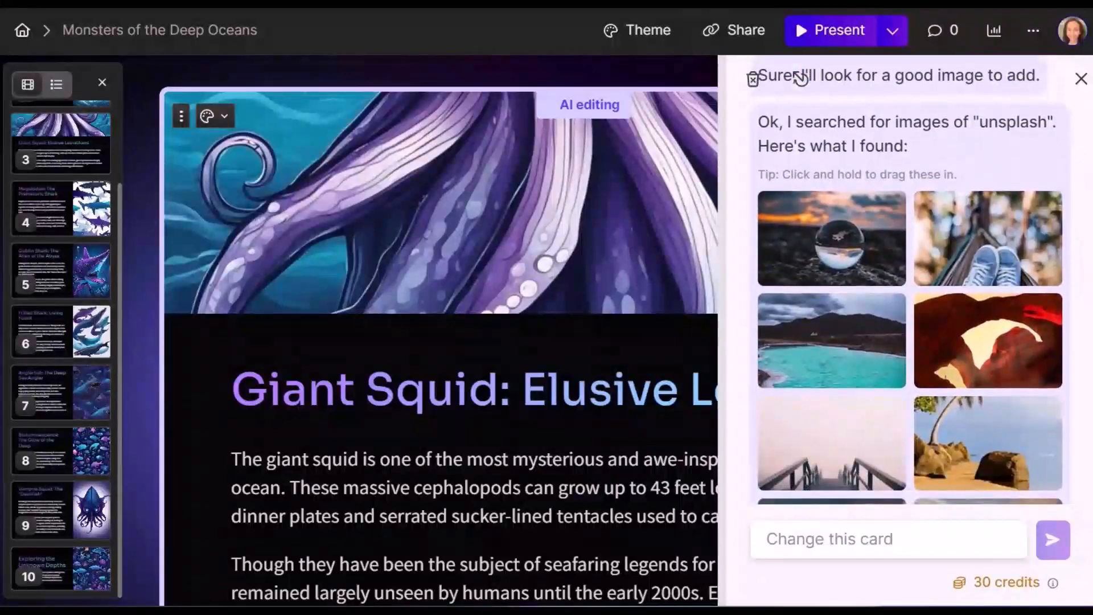
scroll(down, 3)
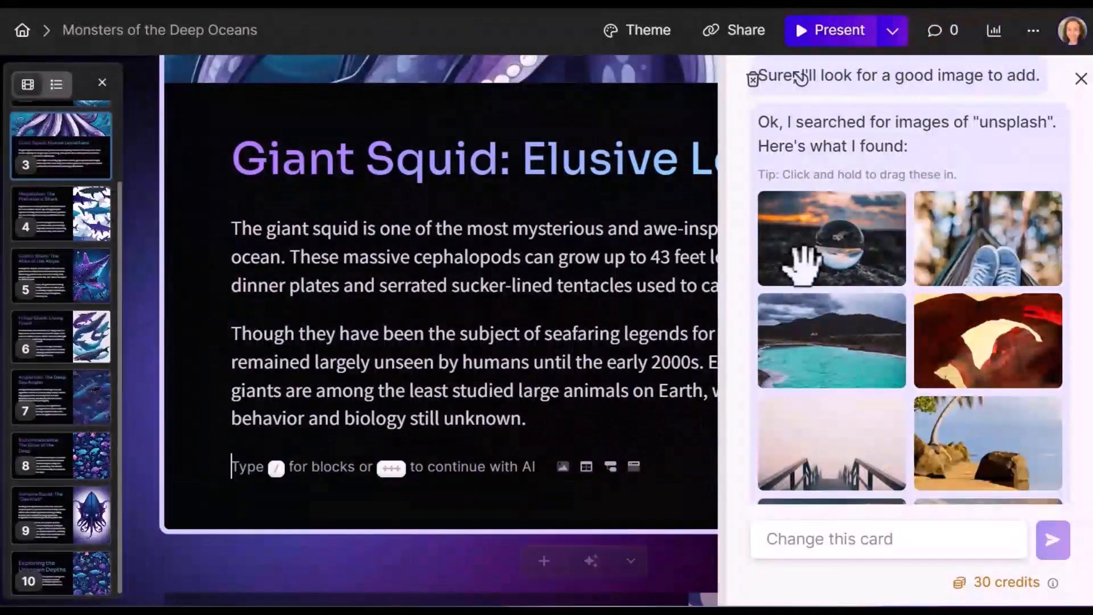
drag(832, 238, 347, 481)
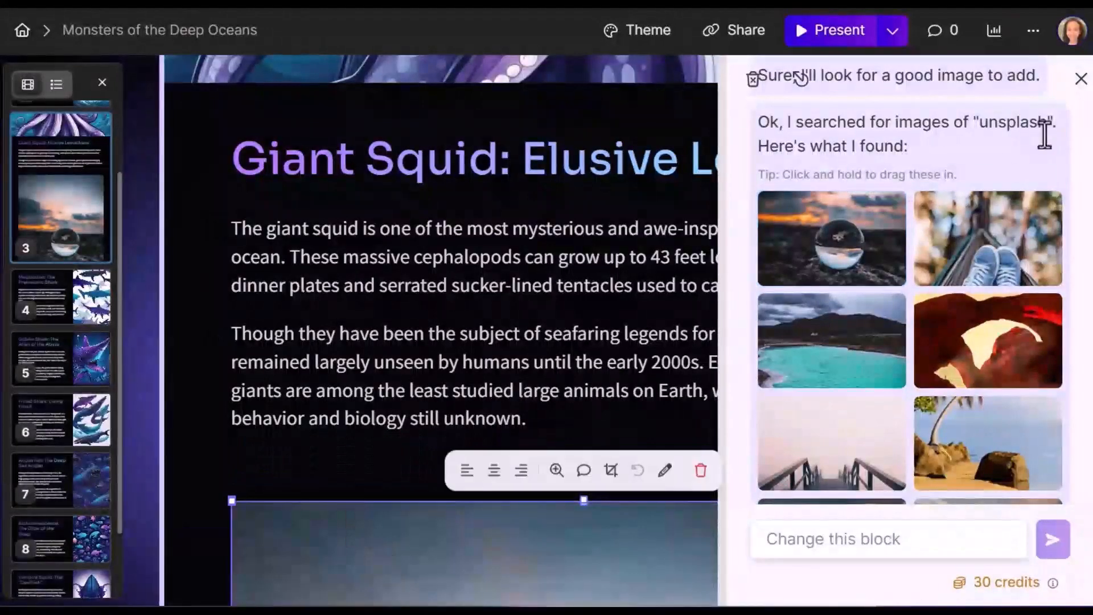
click(1081, 78)
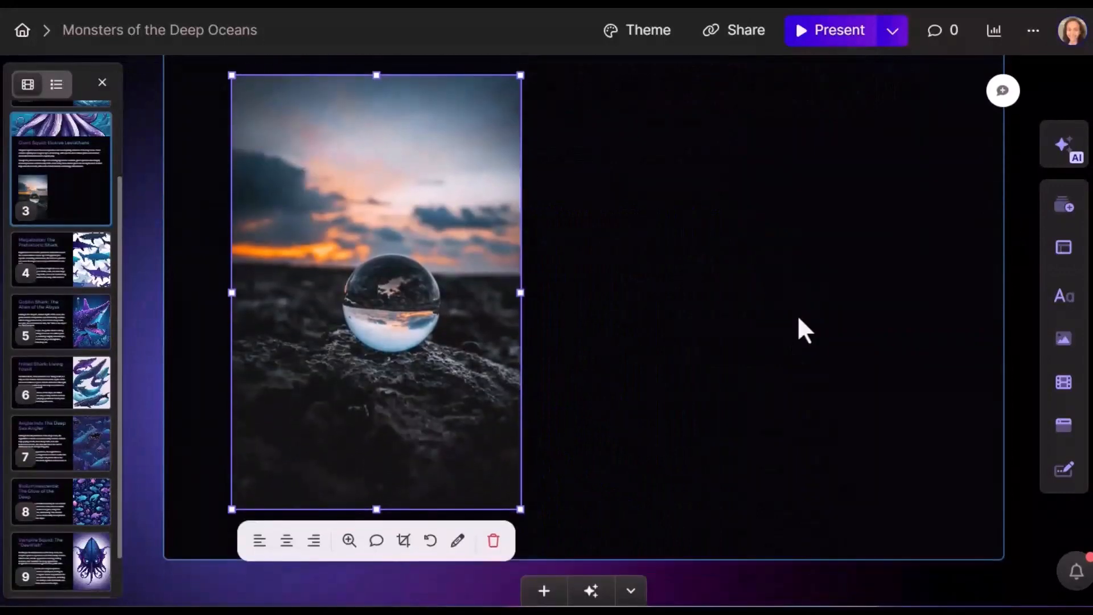
- Delete the crystal ball photo from the Giant Squid card
scroll(down, 3)
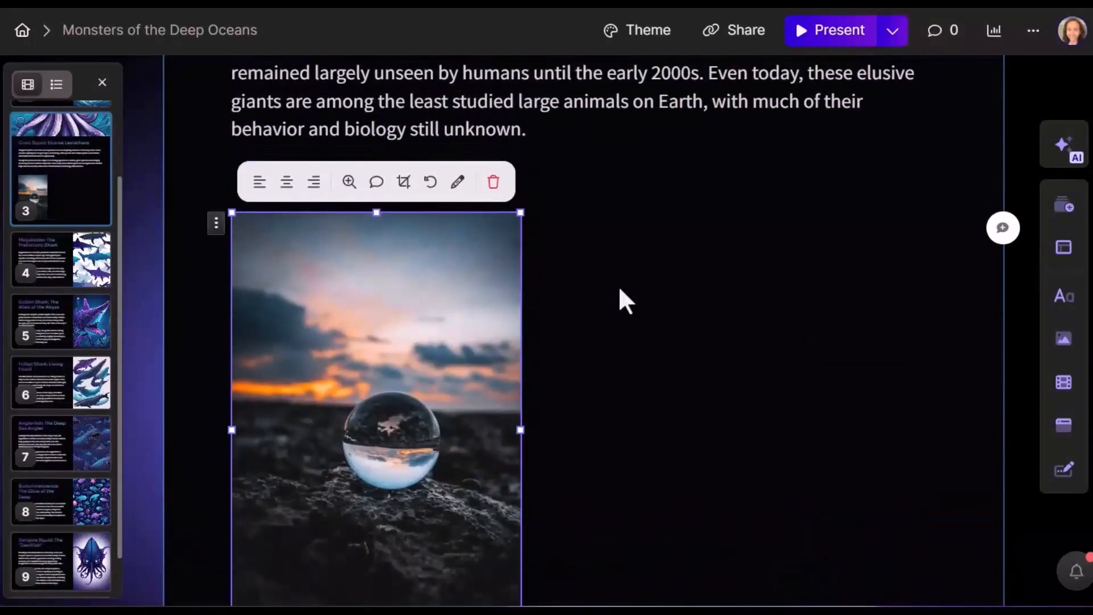
mouse_move(628, 363)
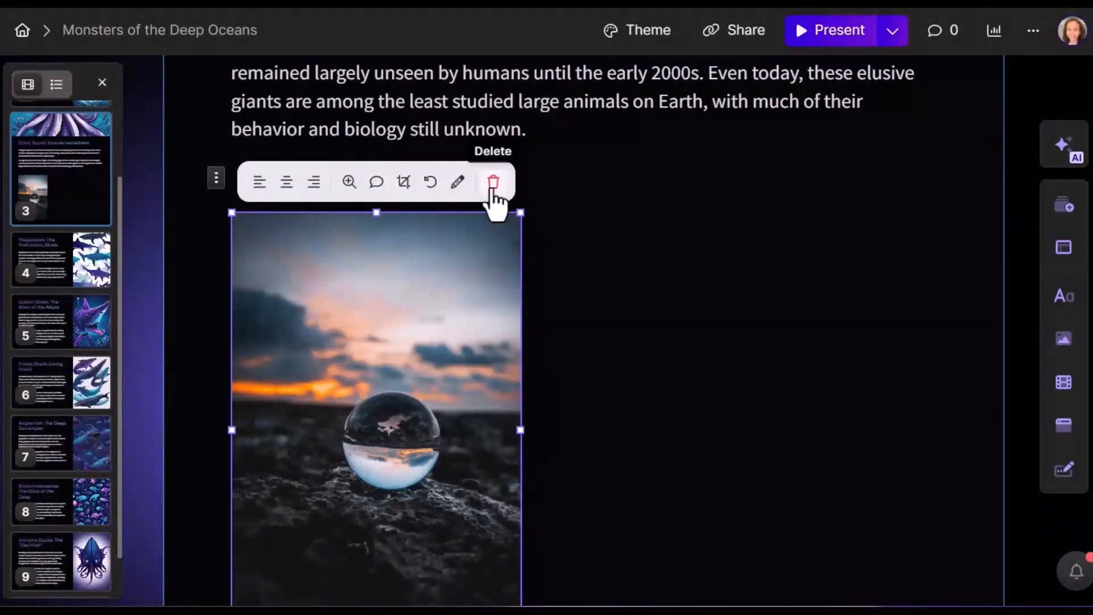
click(494, 182)
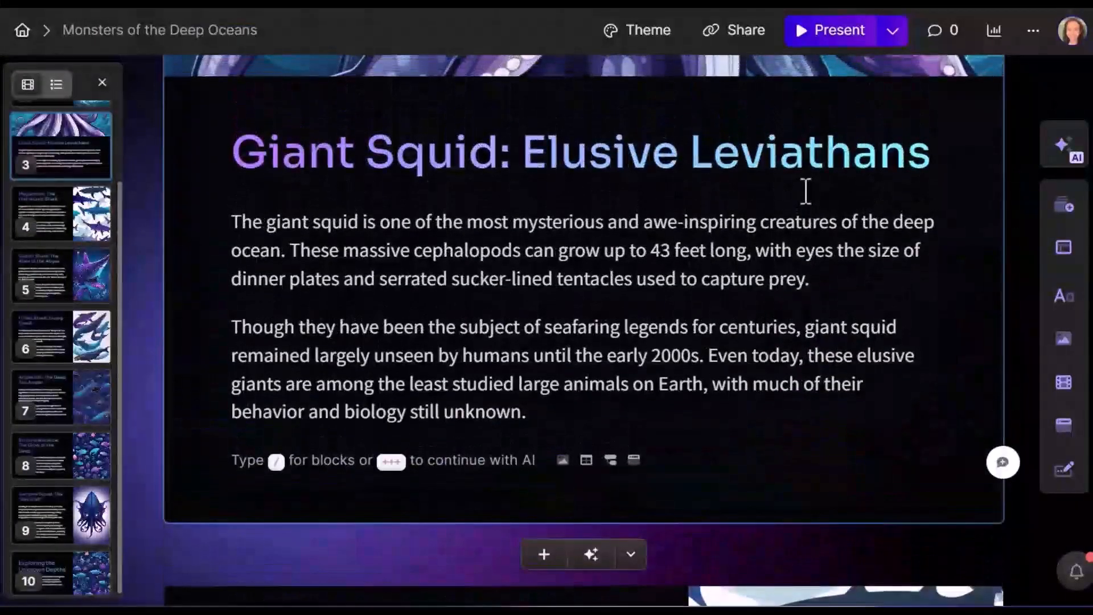
scroll(down, 3)
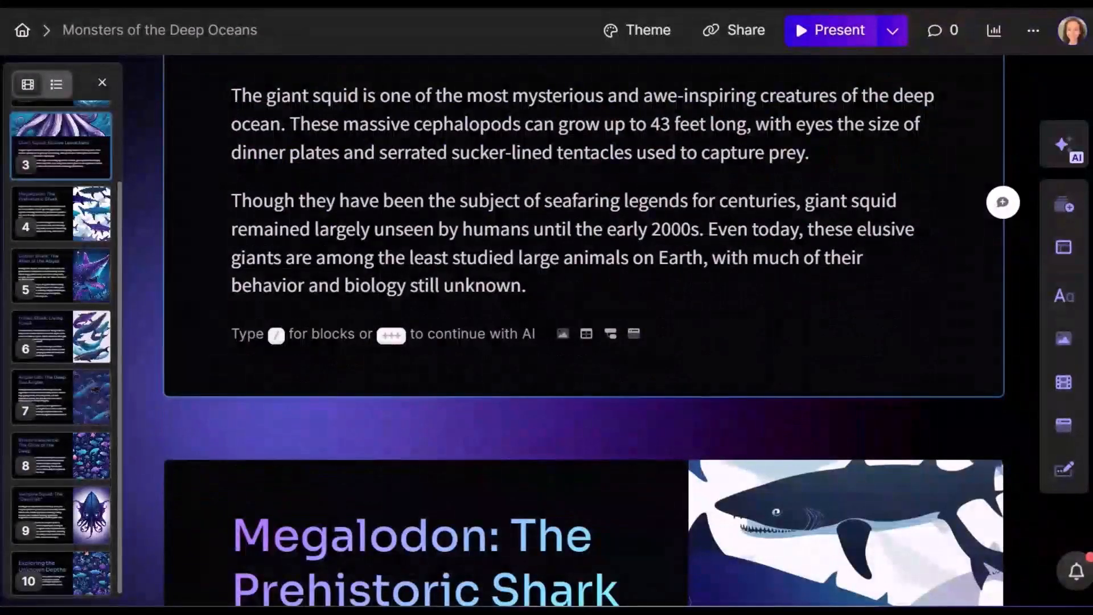
mouse_move(1063, 207)
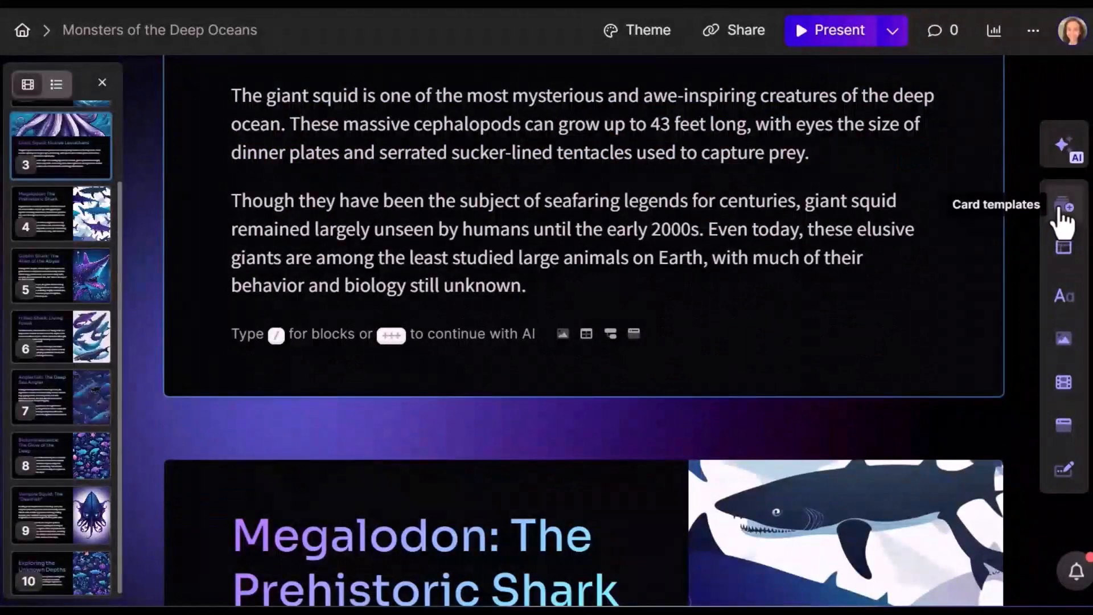
click(1064, 206)
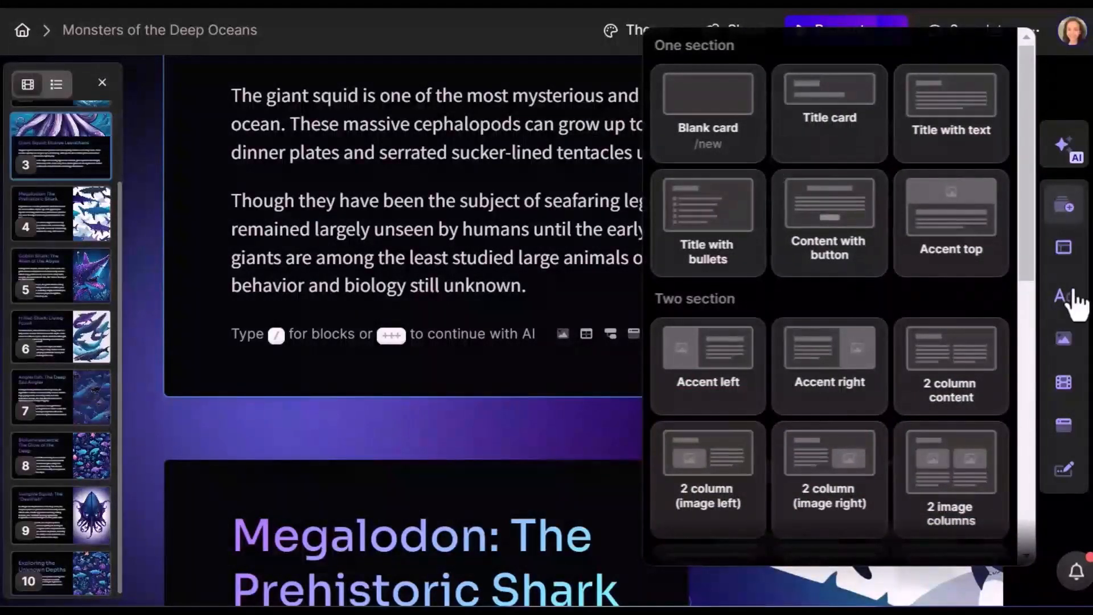
click(1065, 247)
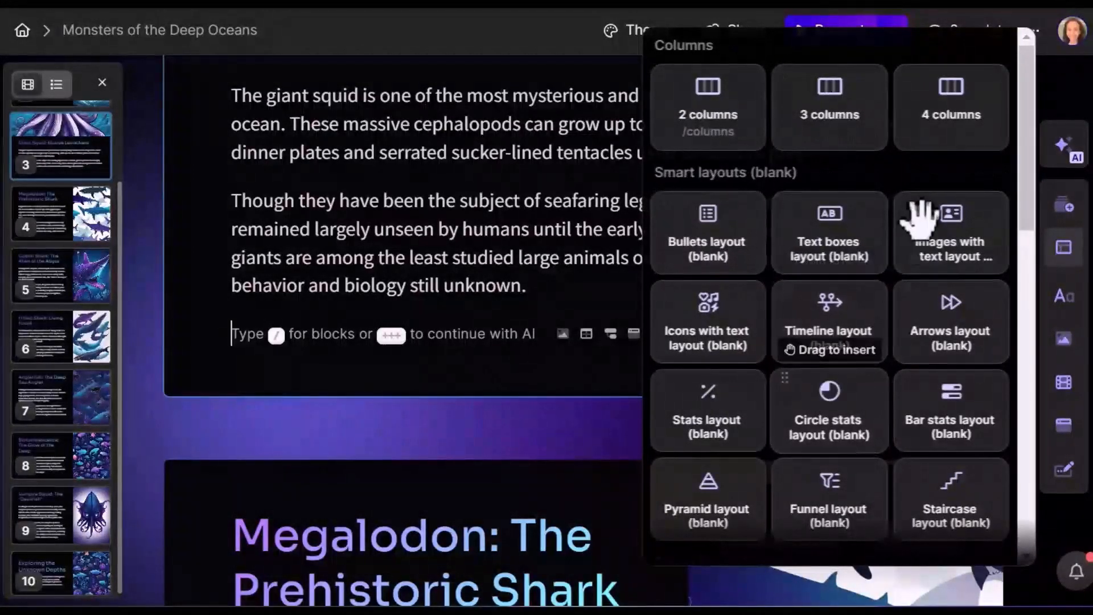
mouse_move(1063, 295)
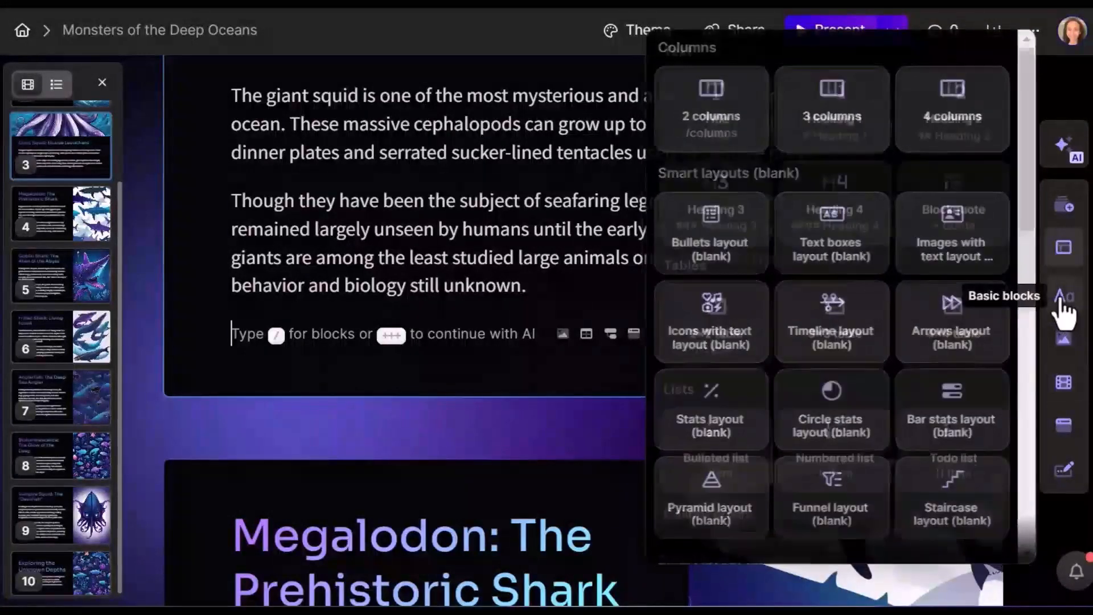
click(1063, 295)
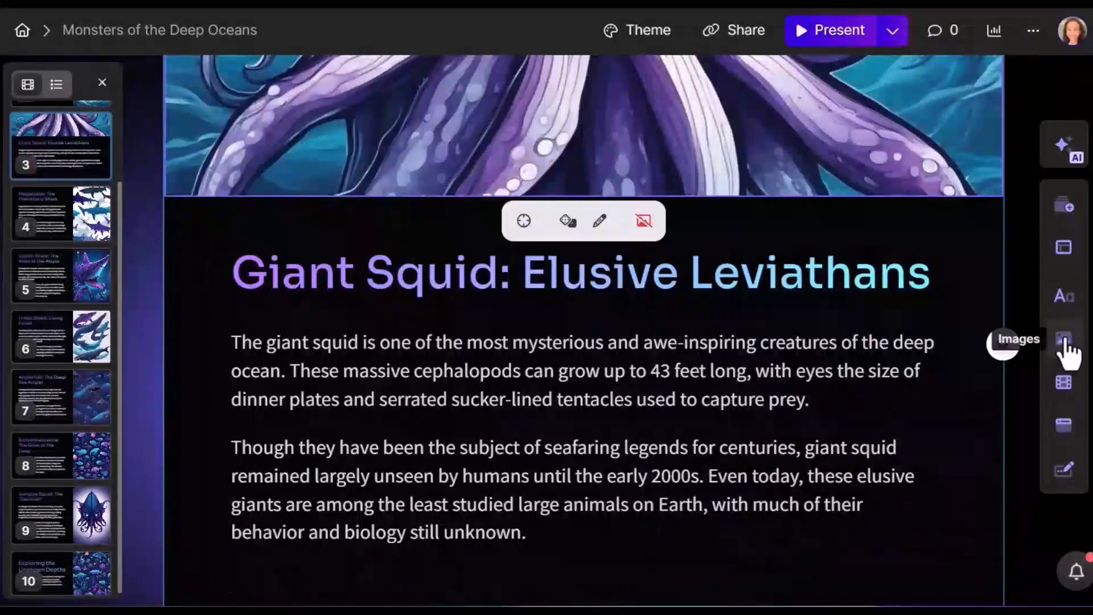
- Browse the image, videos-and-media and embed-apps insert panels for the Giant Squid card
click(1063, 341)
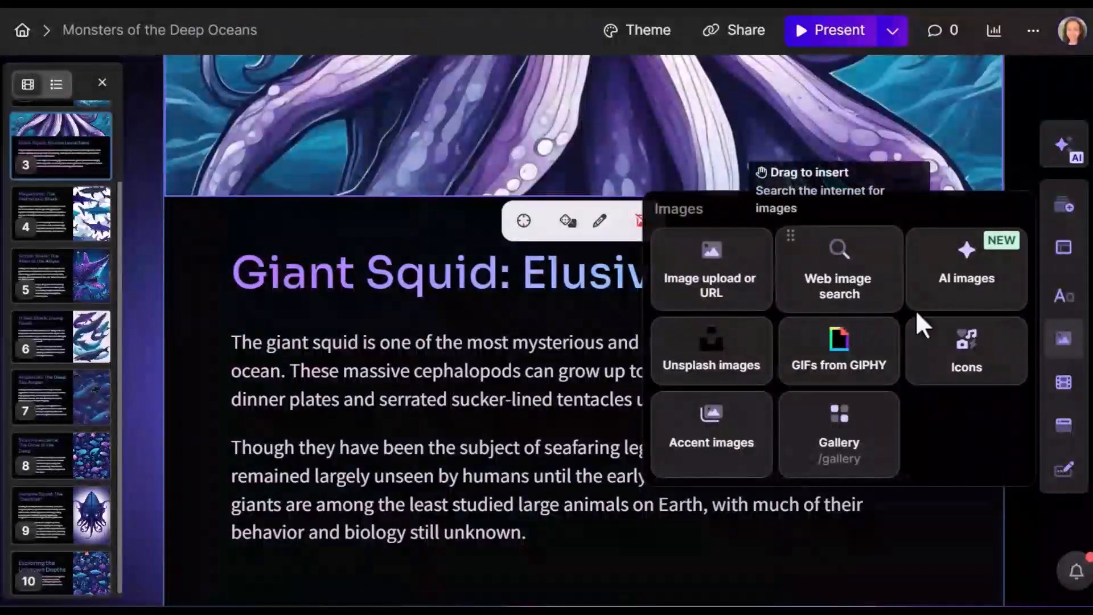
mouse_move(967, 286)
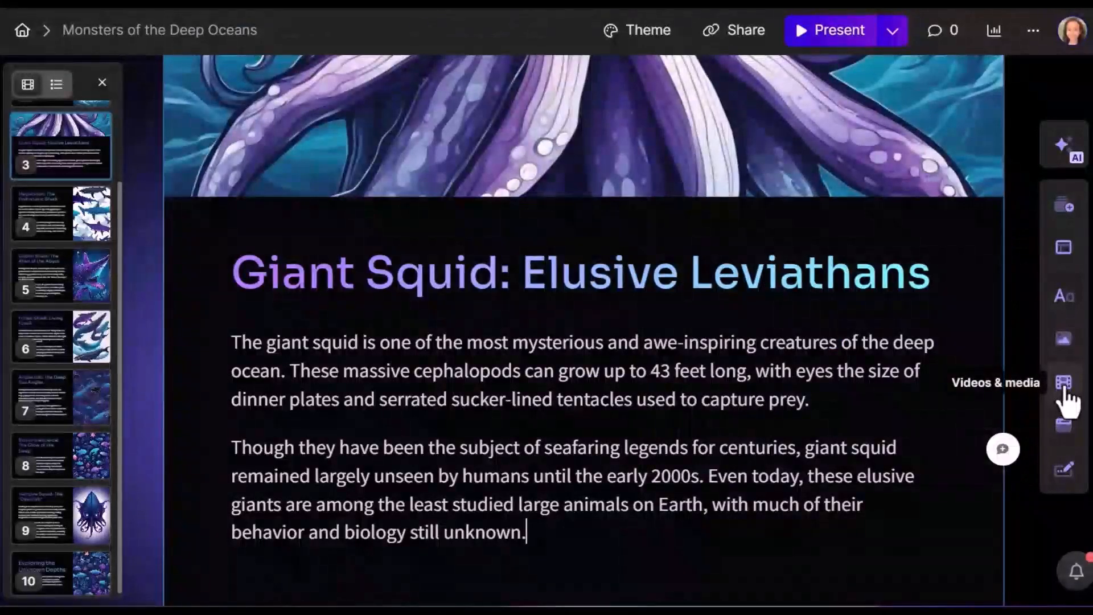
click(1064, 382)
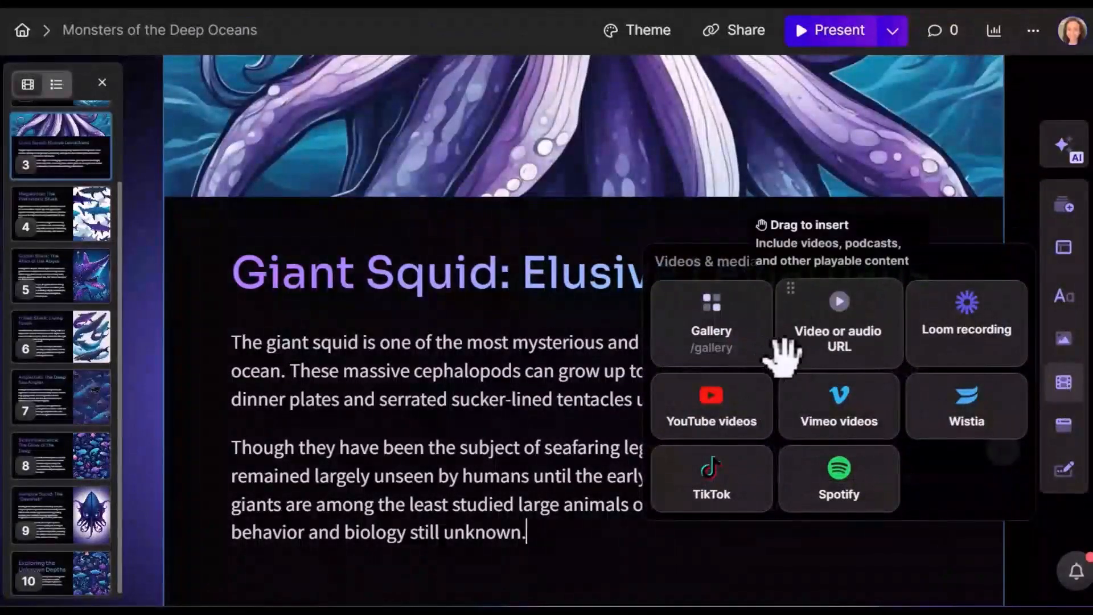
mouse_move(966, 432)
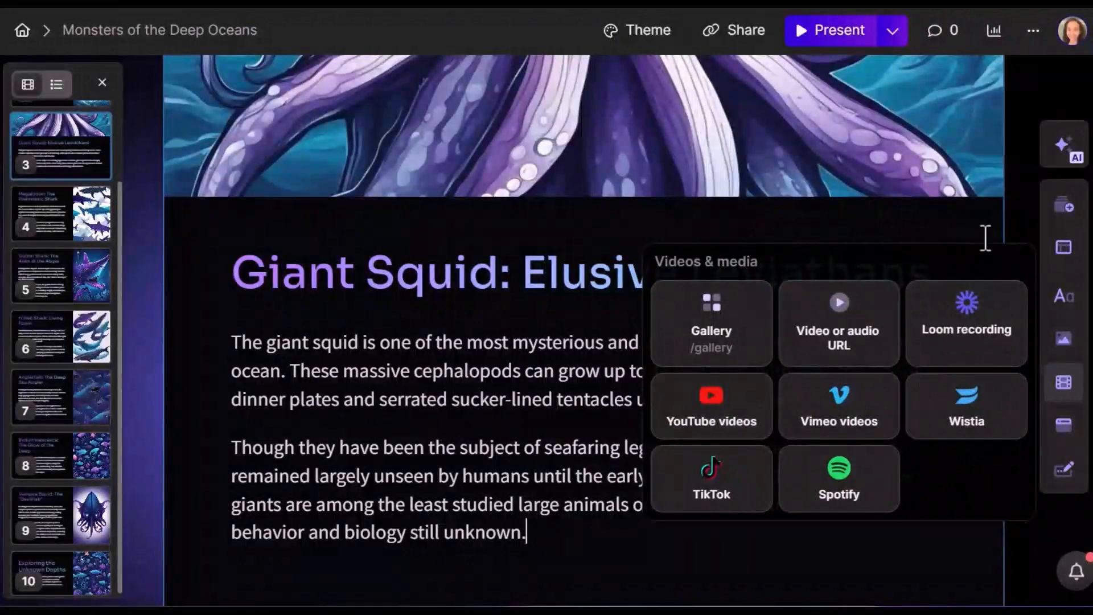
mouse_move(1063, 460)
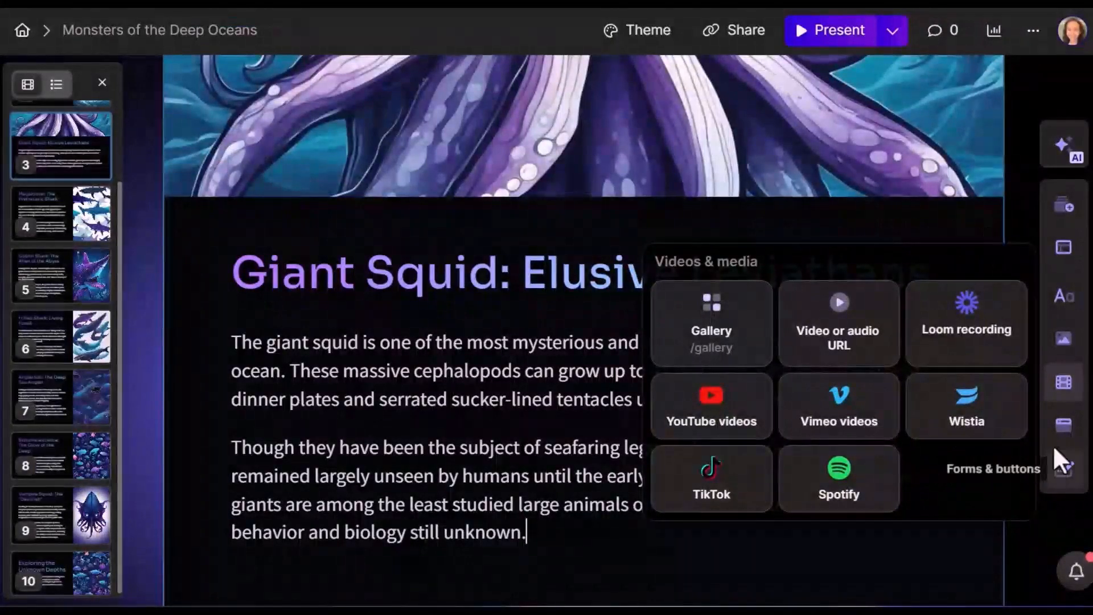
click(1063, 424)
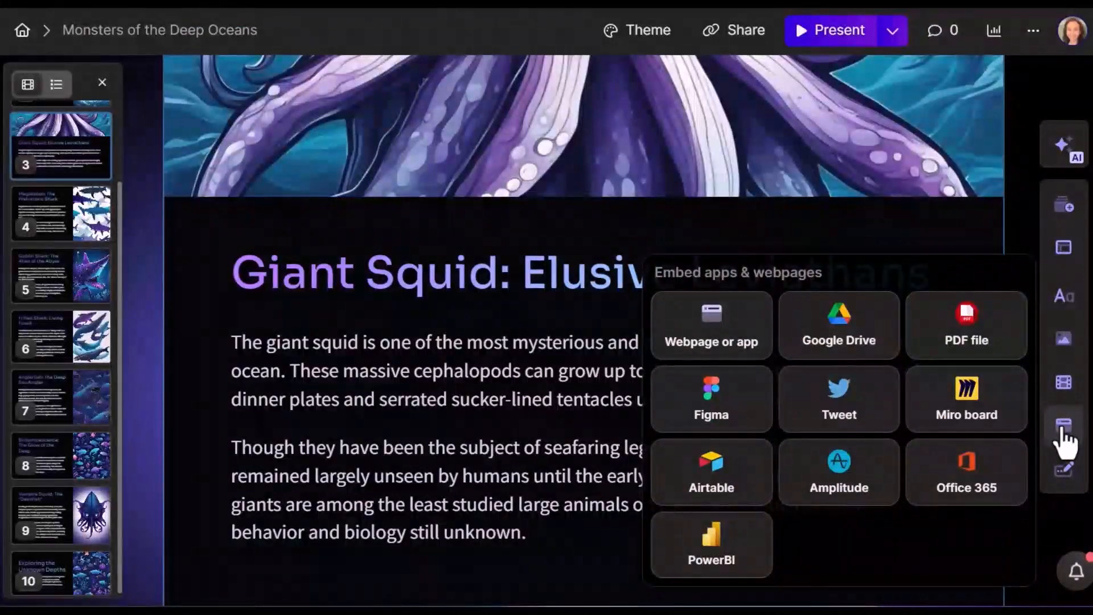
mouse_move(1064, 467)
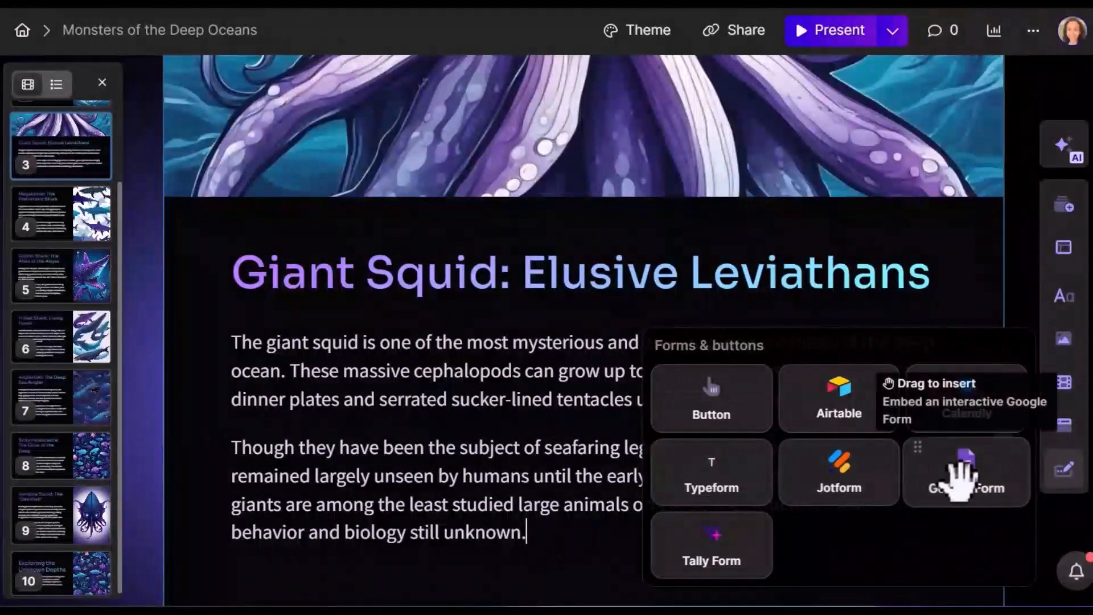
- Insert a Google Form embed below the Giant Squid card's text and close its settings
click(966, 472)
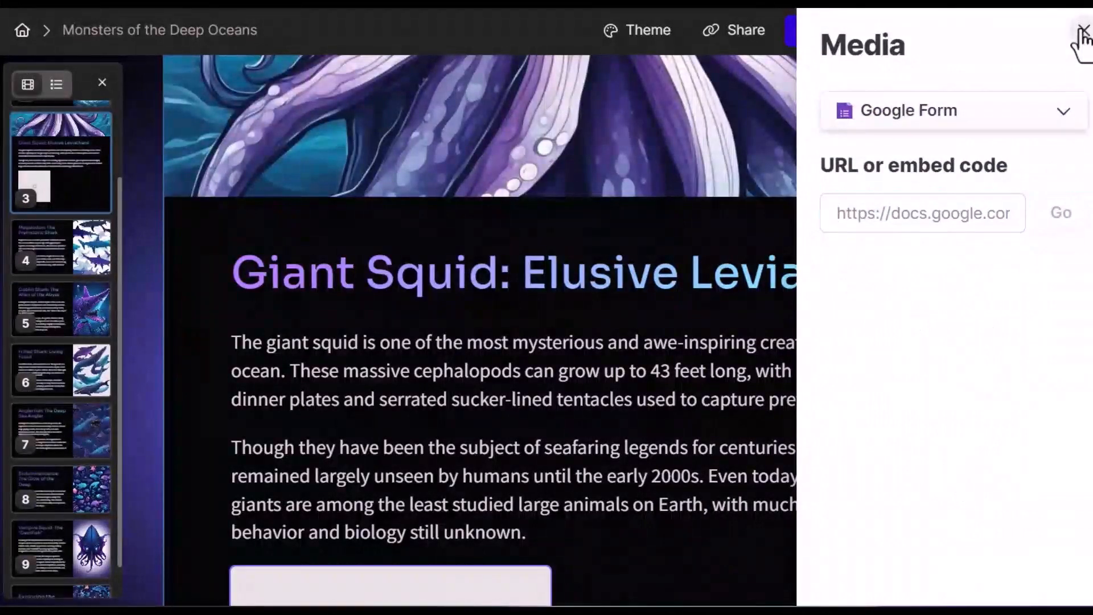
click(1083, 33)
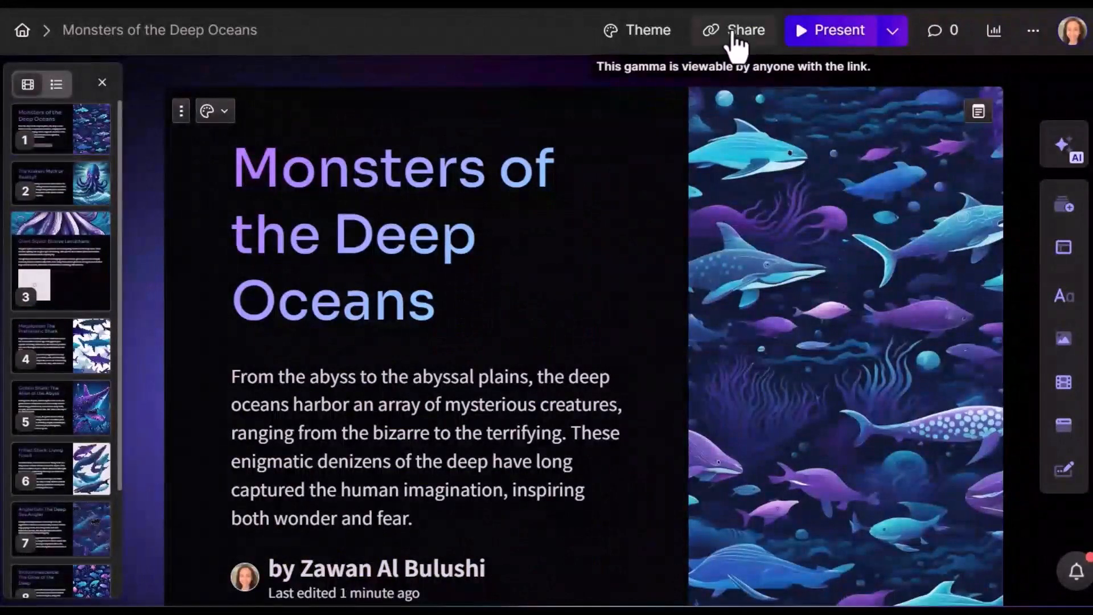
click(734, 30)
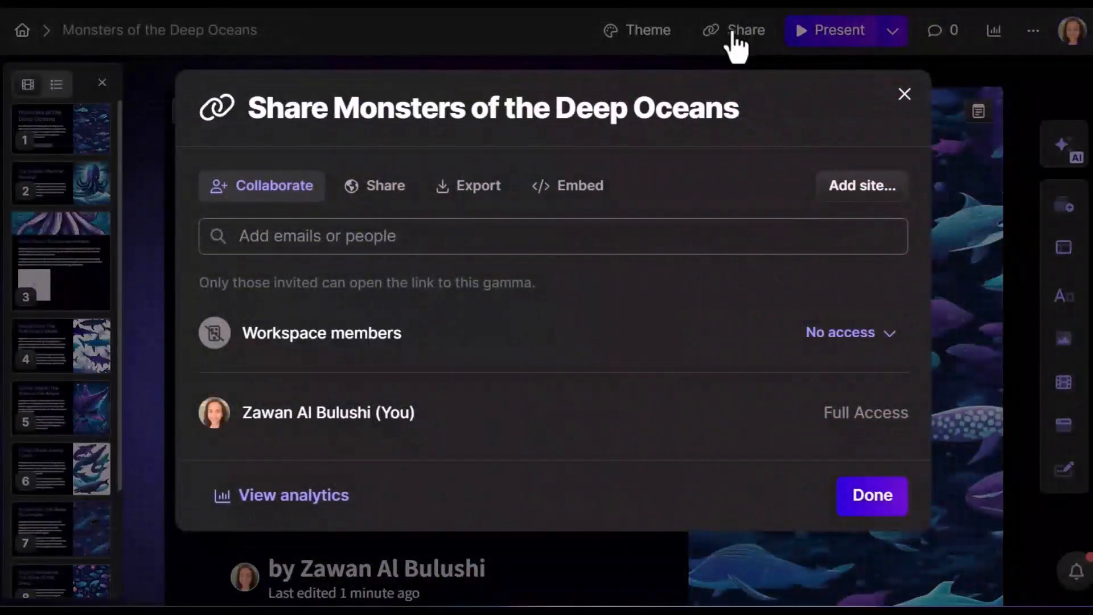
click(905, 94)
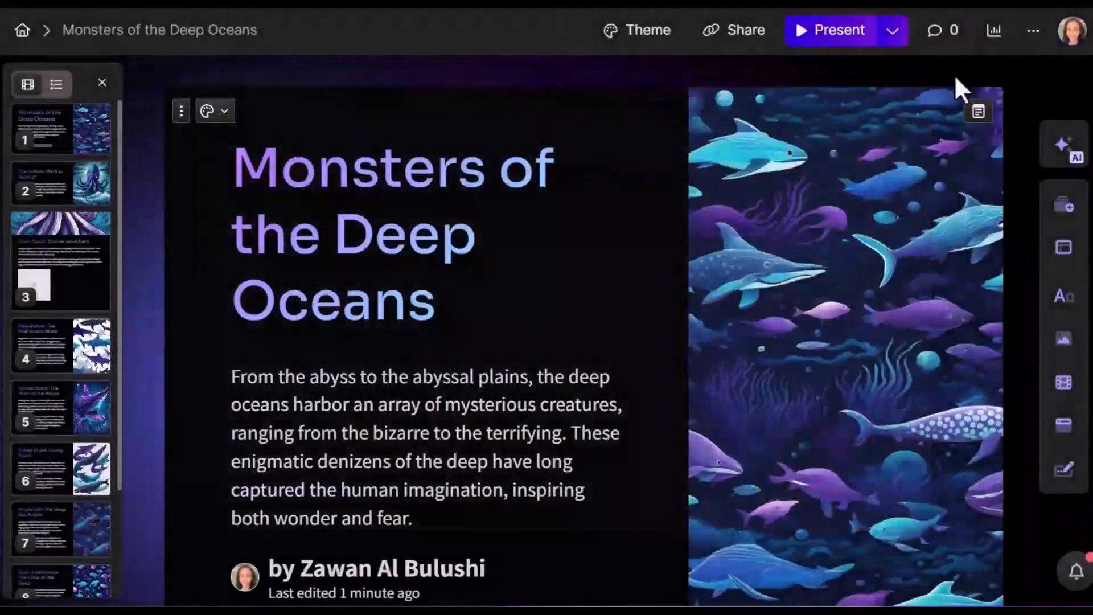
mouse_move(993, 31)
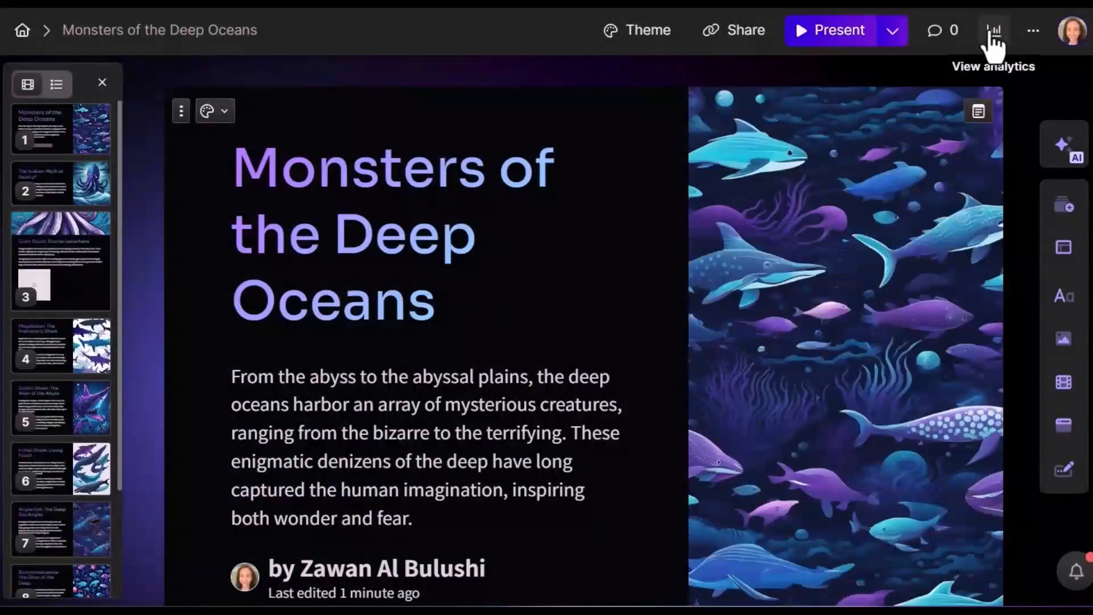
click(995, 30)
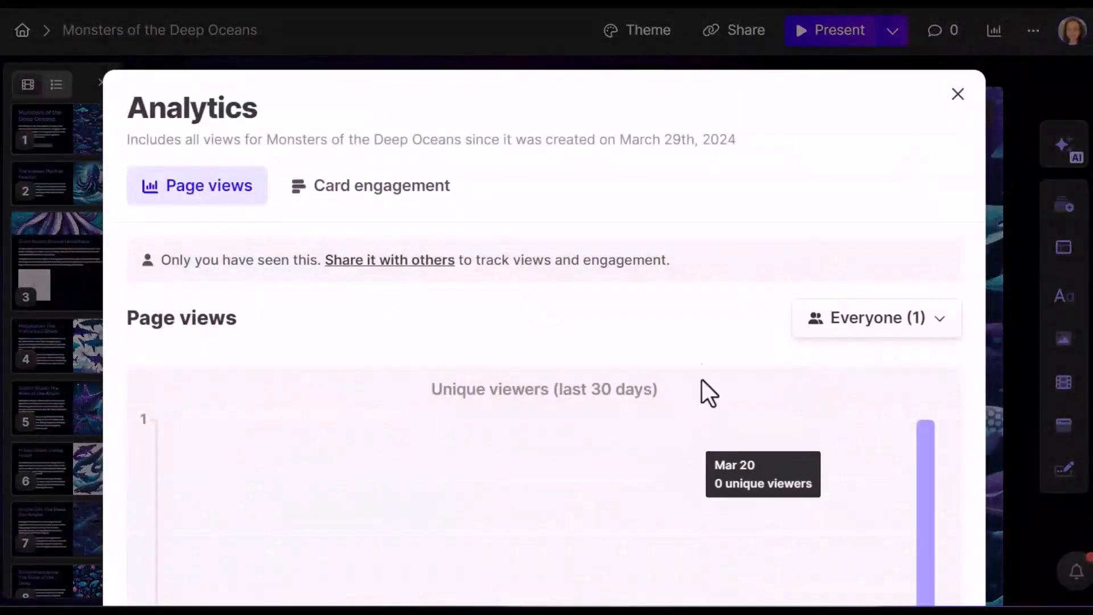
scroll(down, 3)
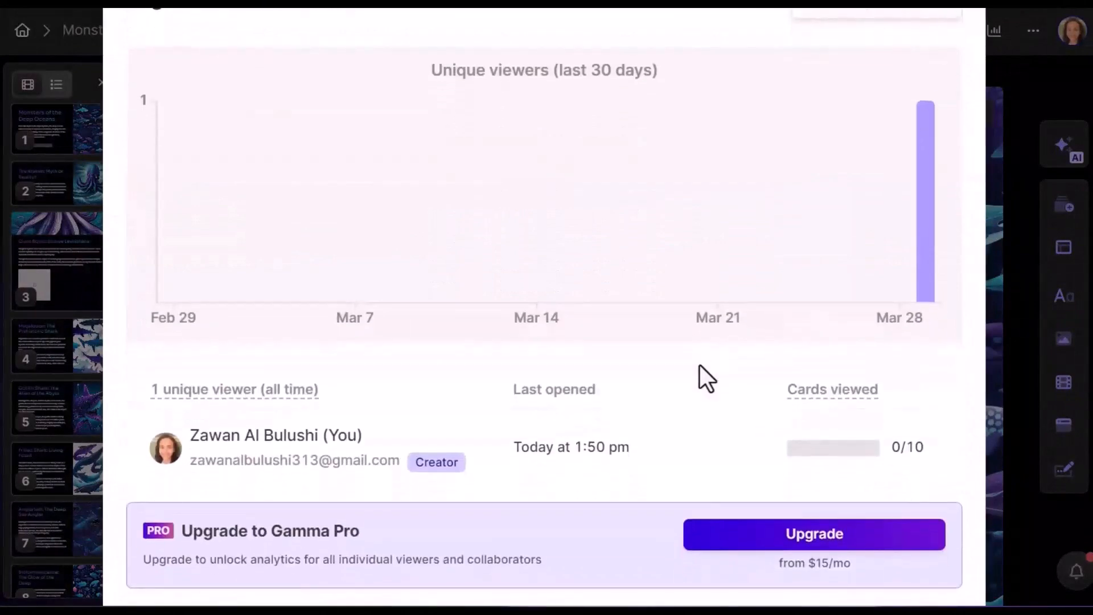
click(370, 186)
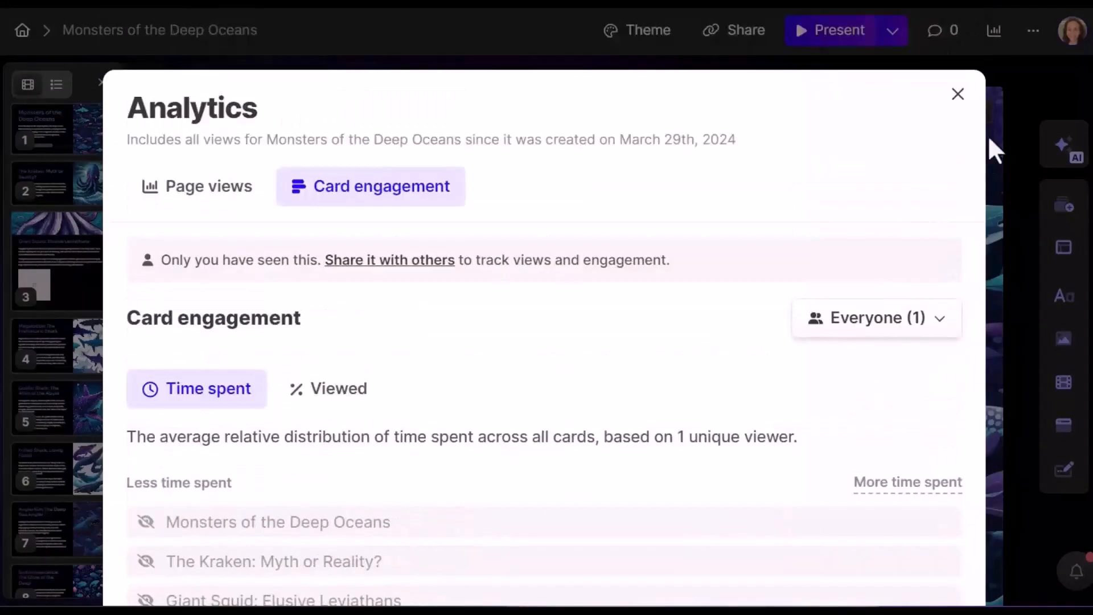
click(958, 94)
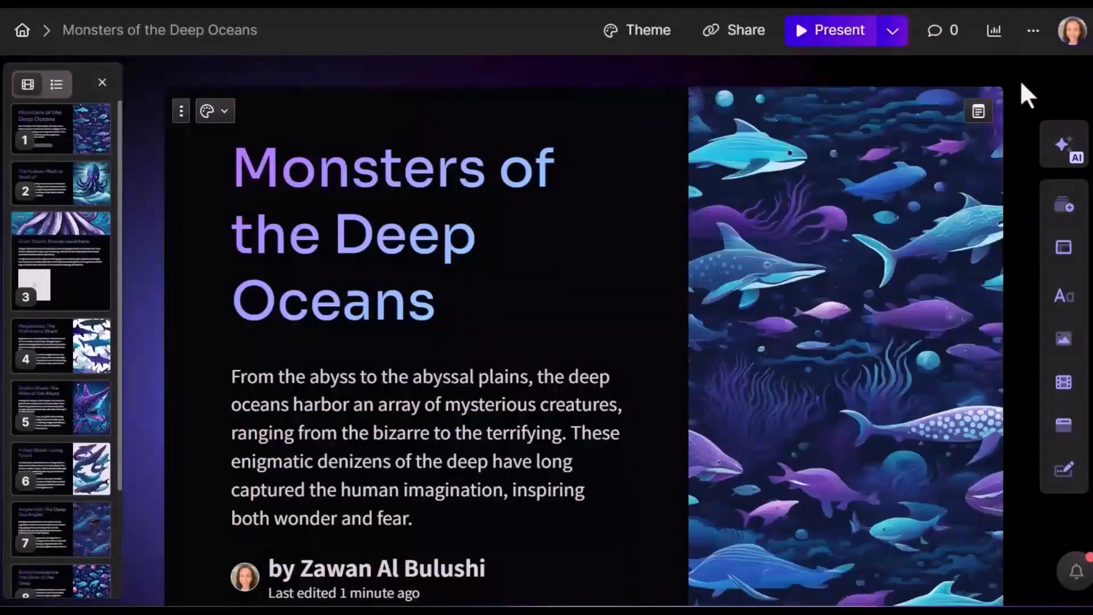
click(1034, 30)
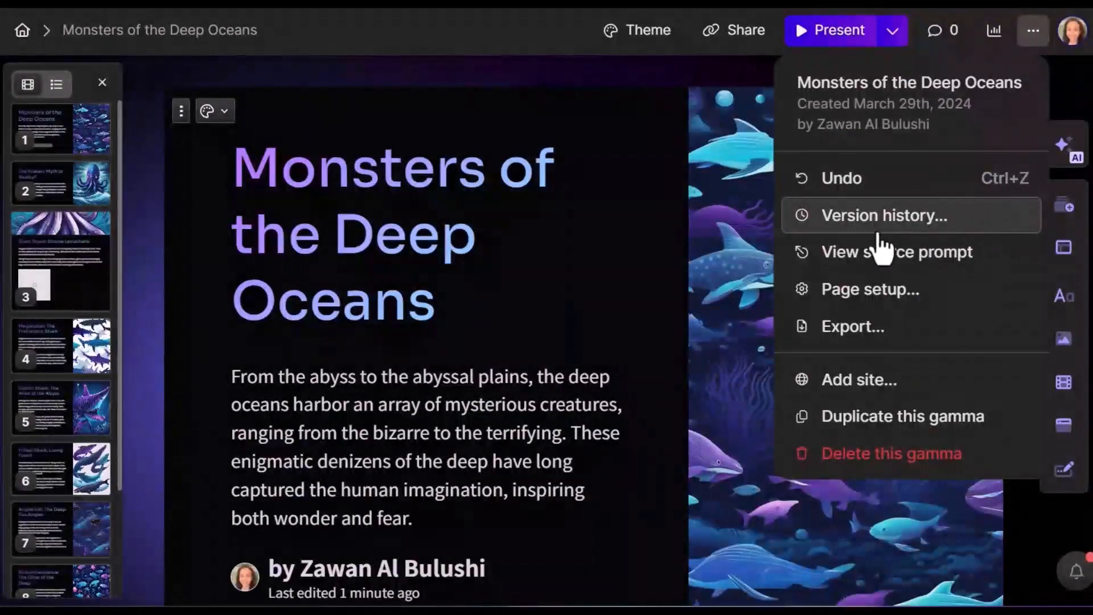
click(884, 215)
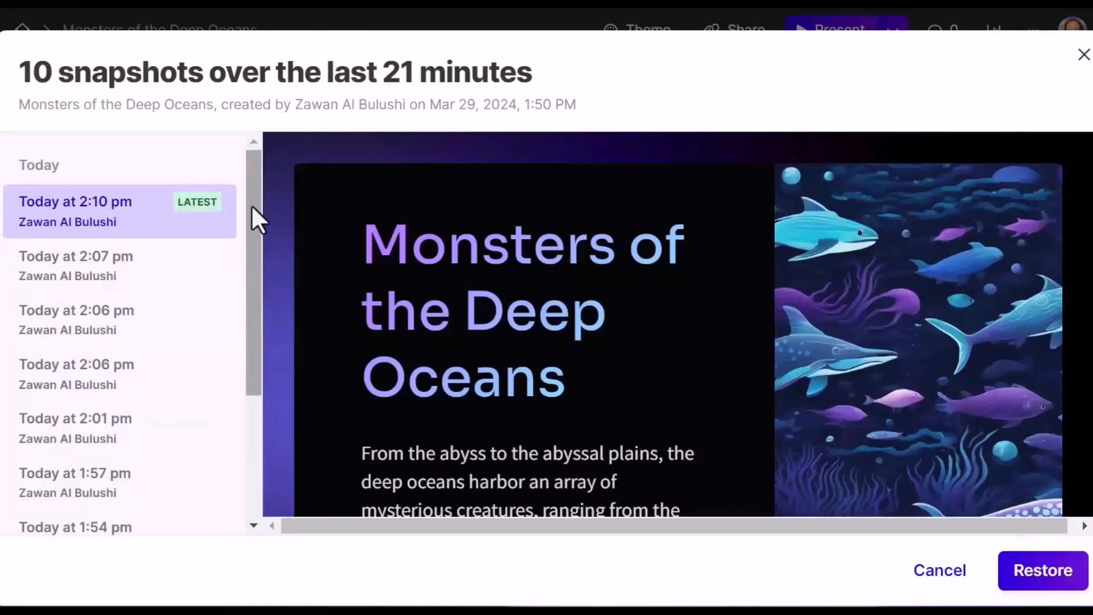
scroll(down, 3)
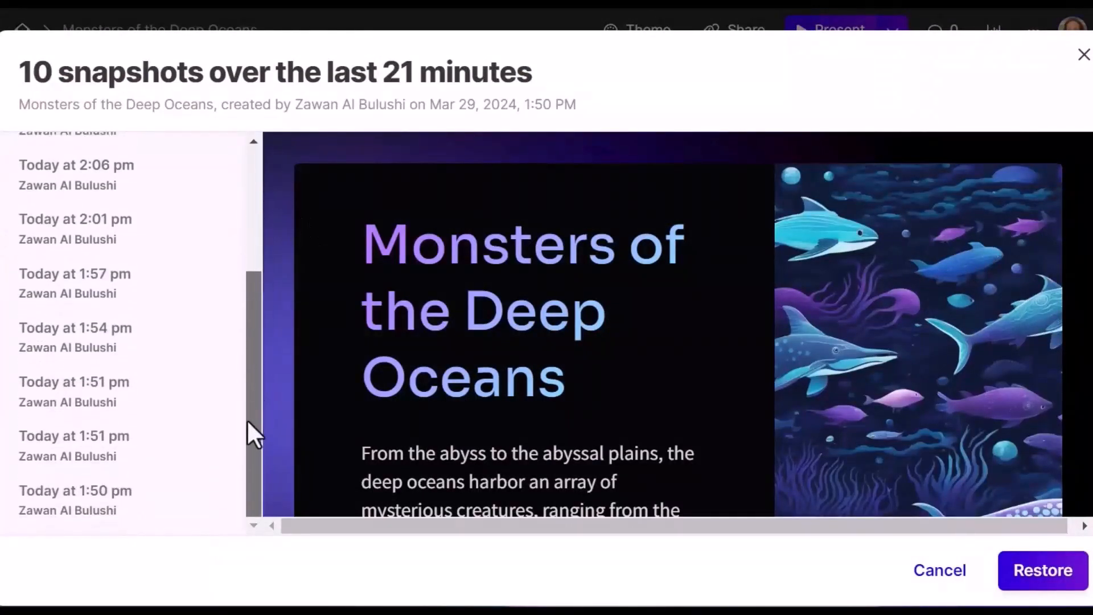
mouse_move(145, 426)
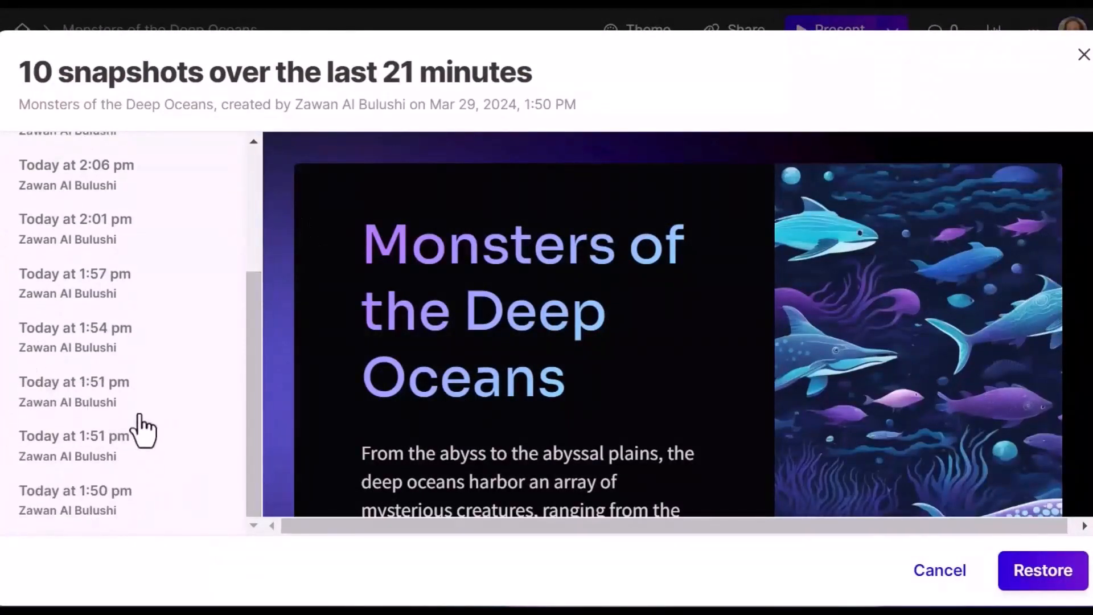
mouse_move(143, 481)
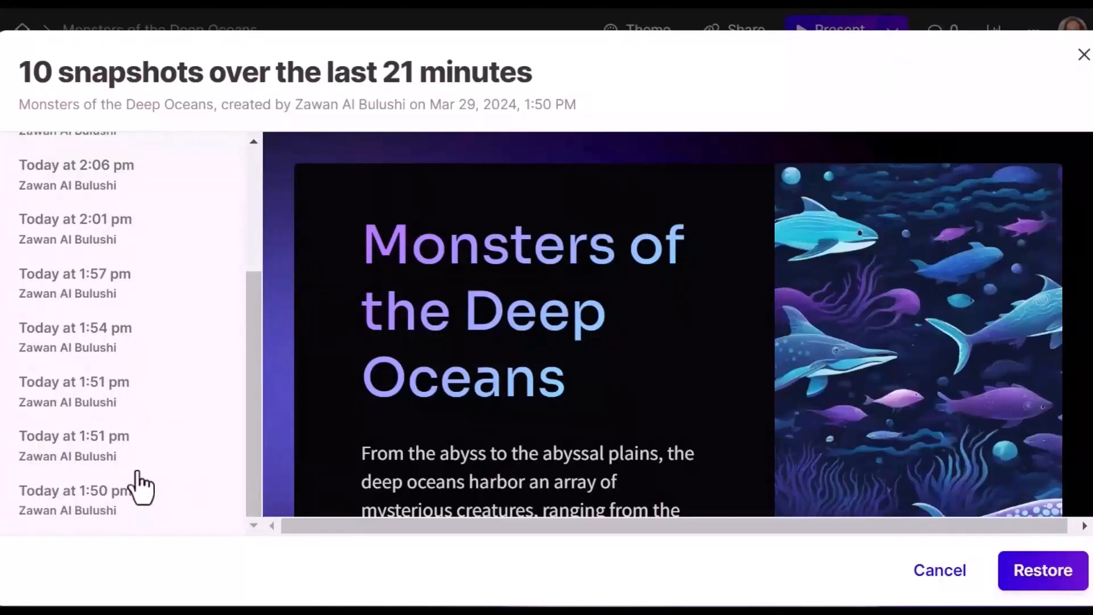
mouse_move(1085, 59)
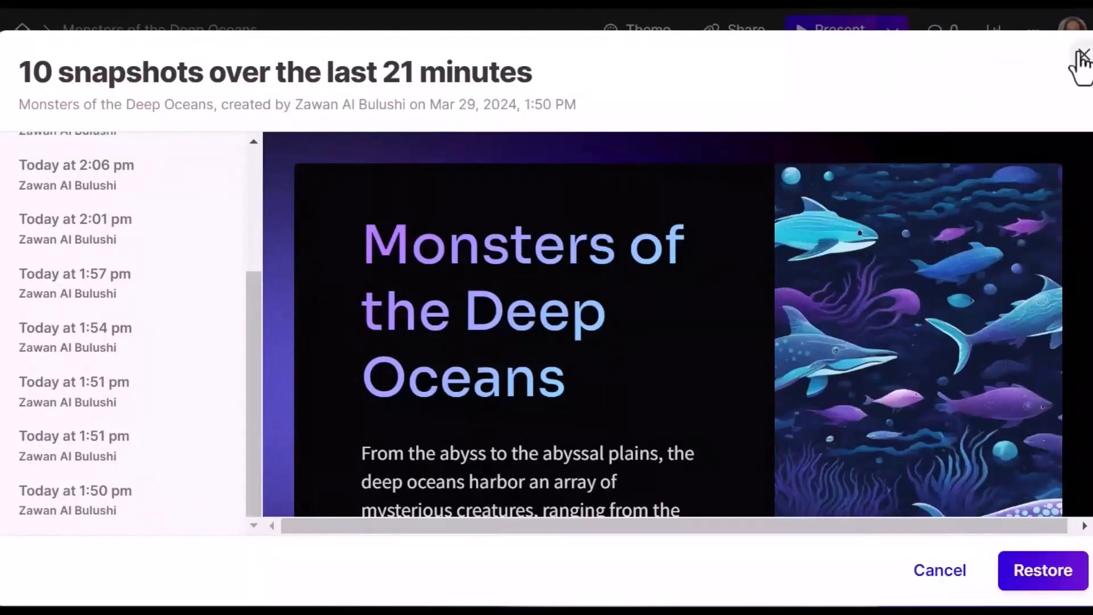
click(1032, 30)
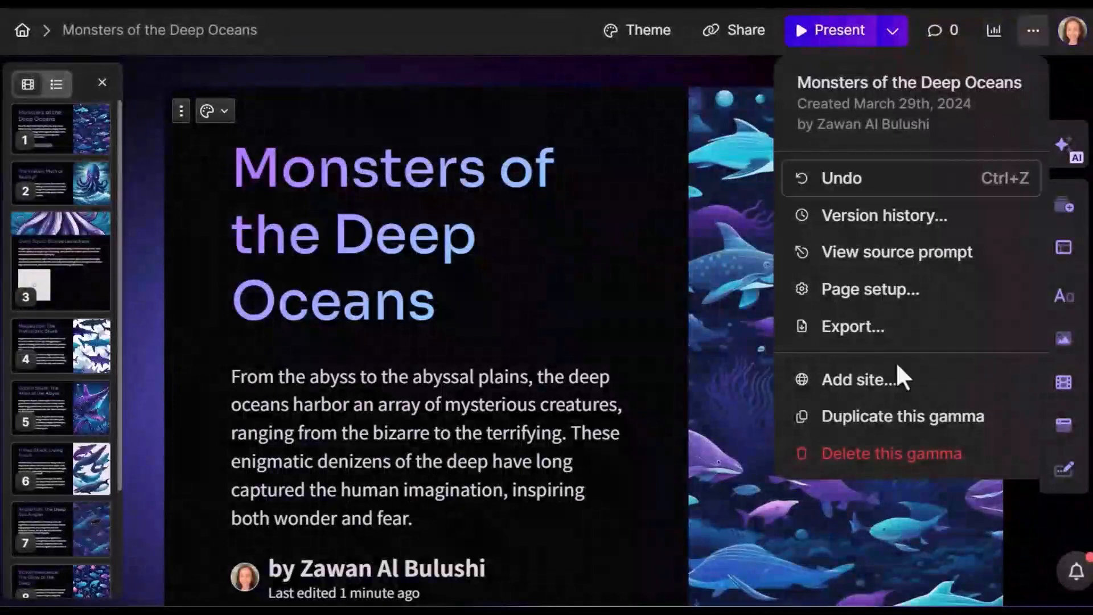
- Duplicate the Monsters of the Deep Oceans deck and export the copy to PowerPoint
click(902, 416)
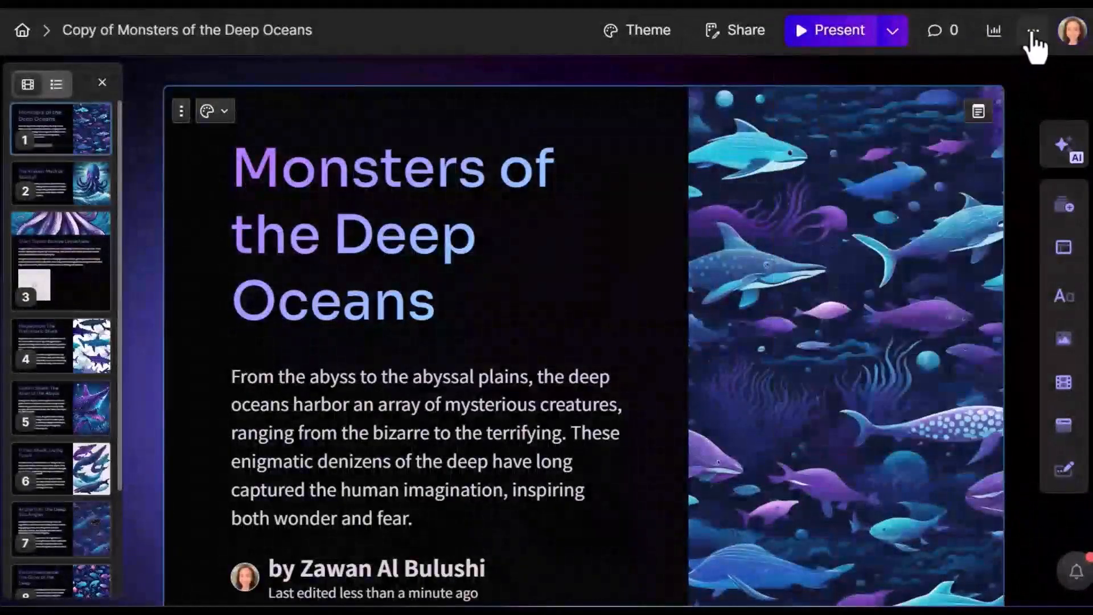
click(1035, 30)
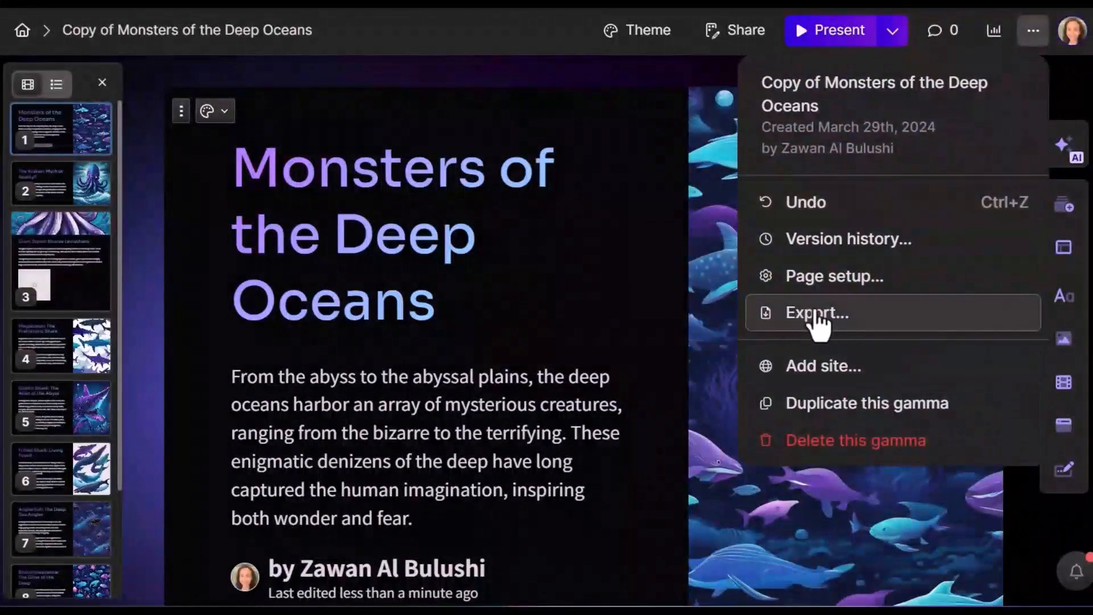
click(817, 313)
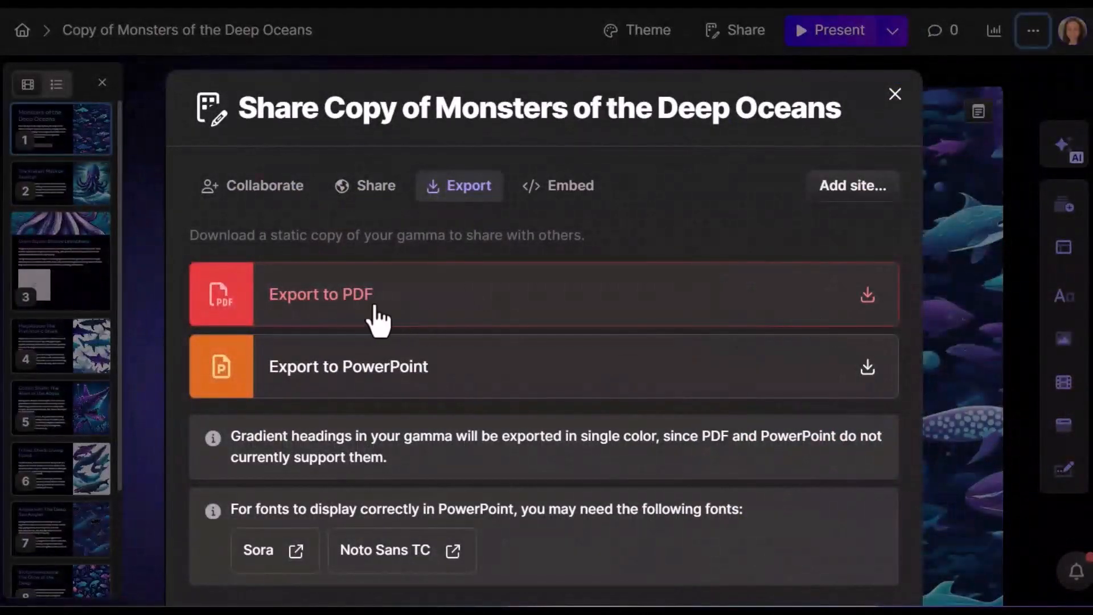
mouse_move(499, 388)
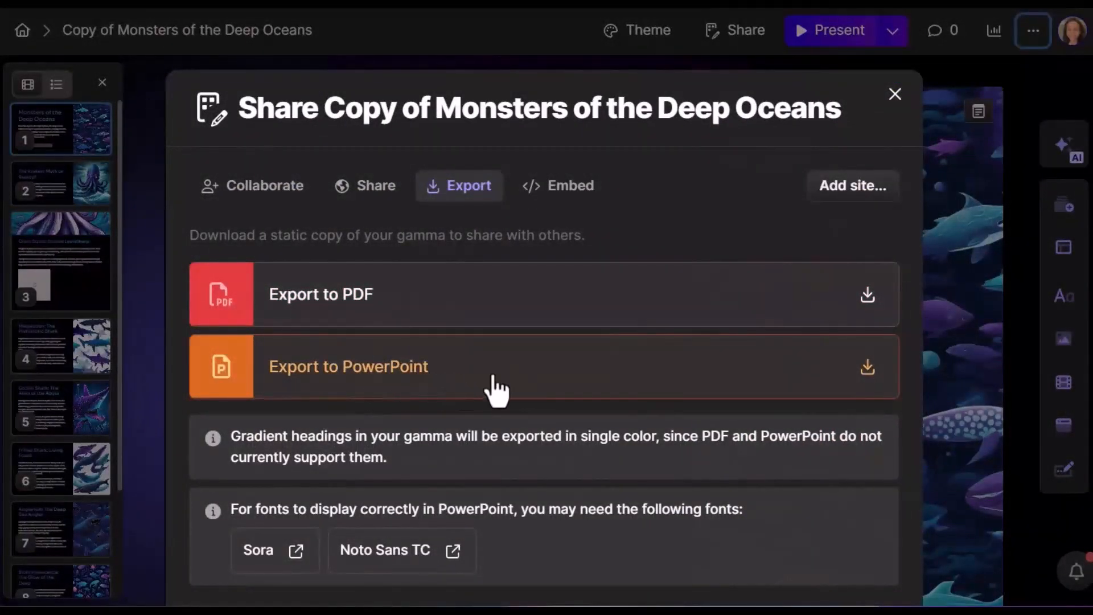
mouse_move(362, 383)
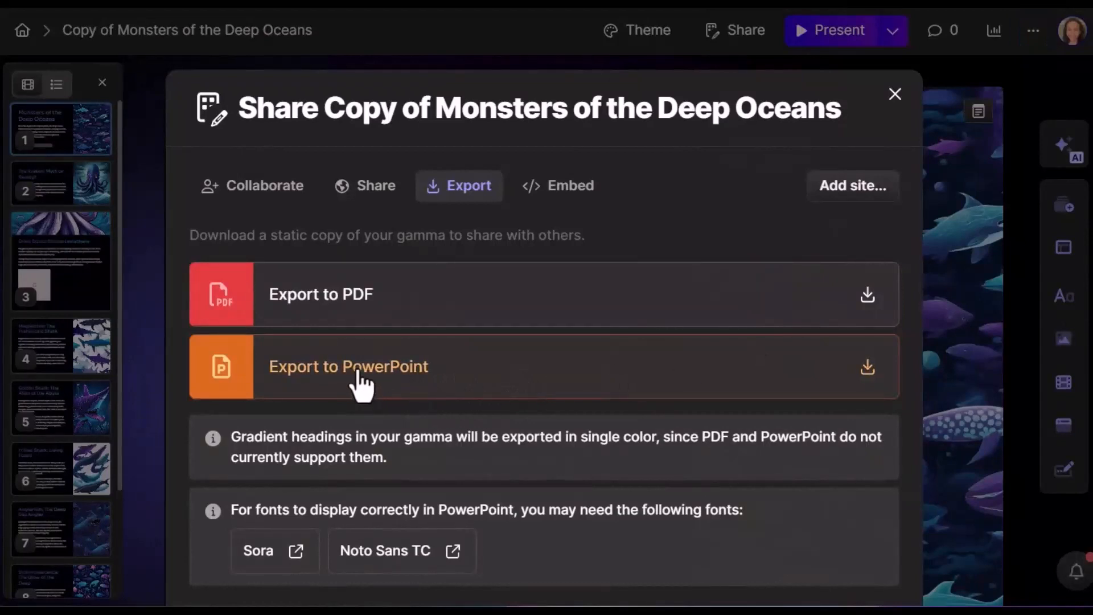
click(348, 366)
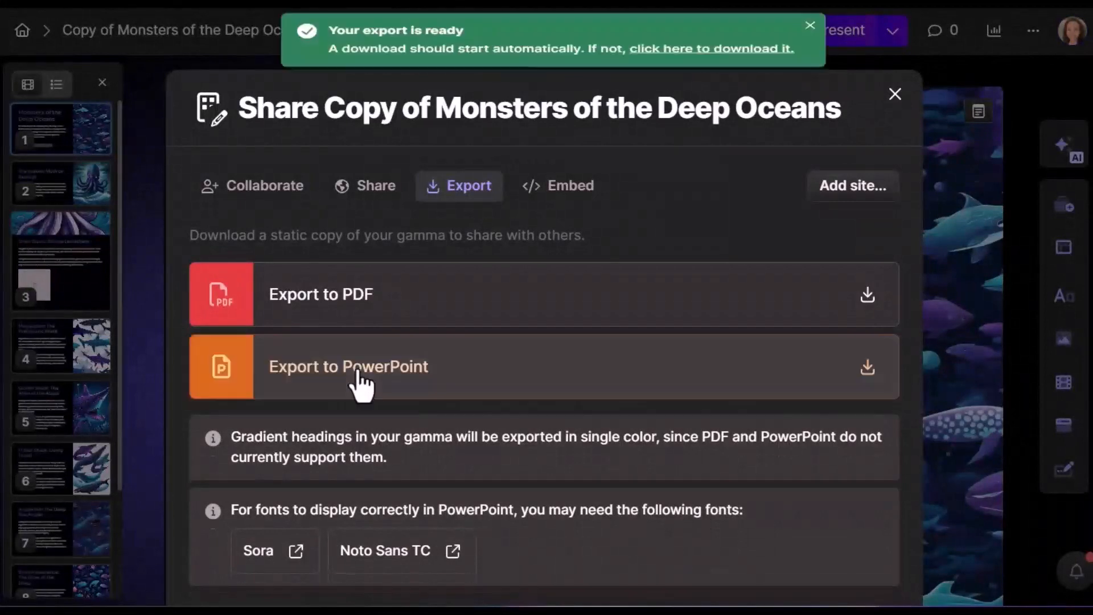
click(349, 367)
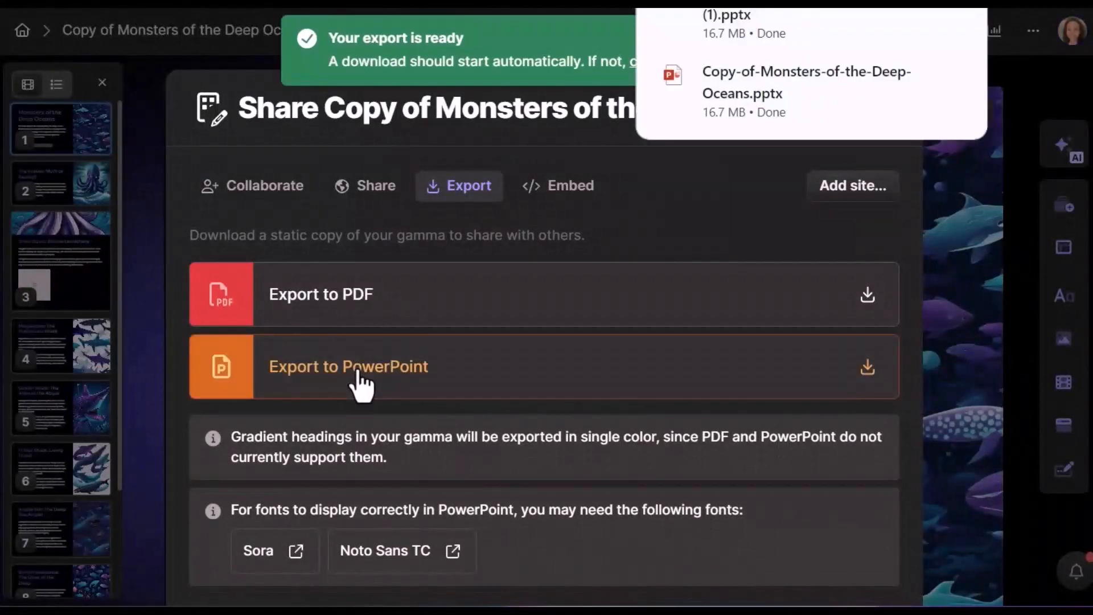
mouse_move(1032, 101)
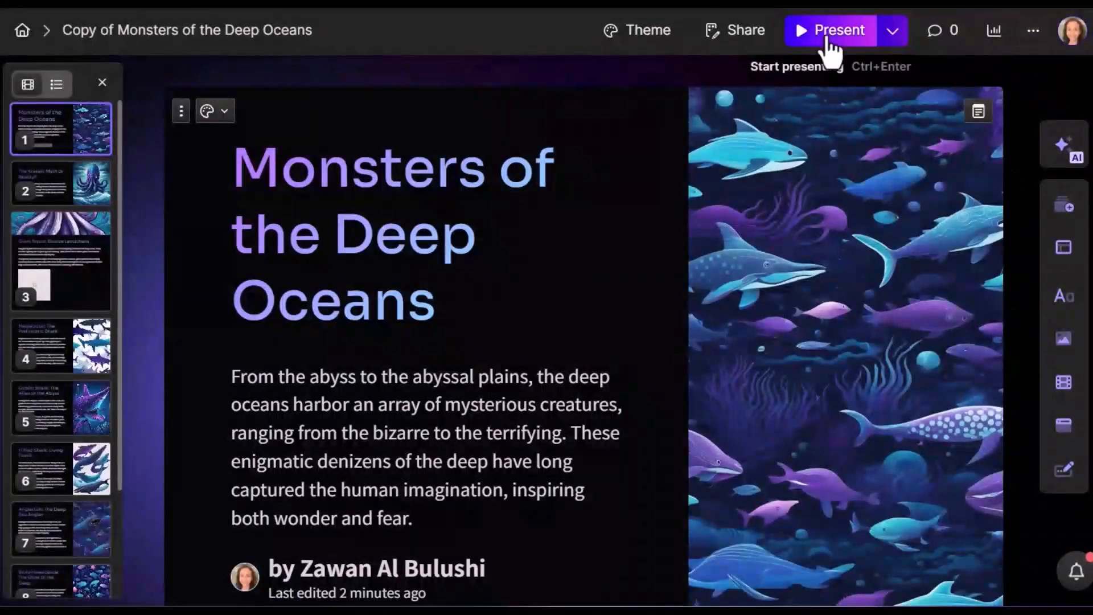
- Present the copied deck, then exit to the Create with AI page
click(830, 30)
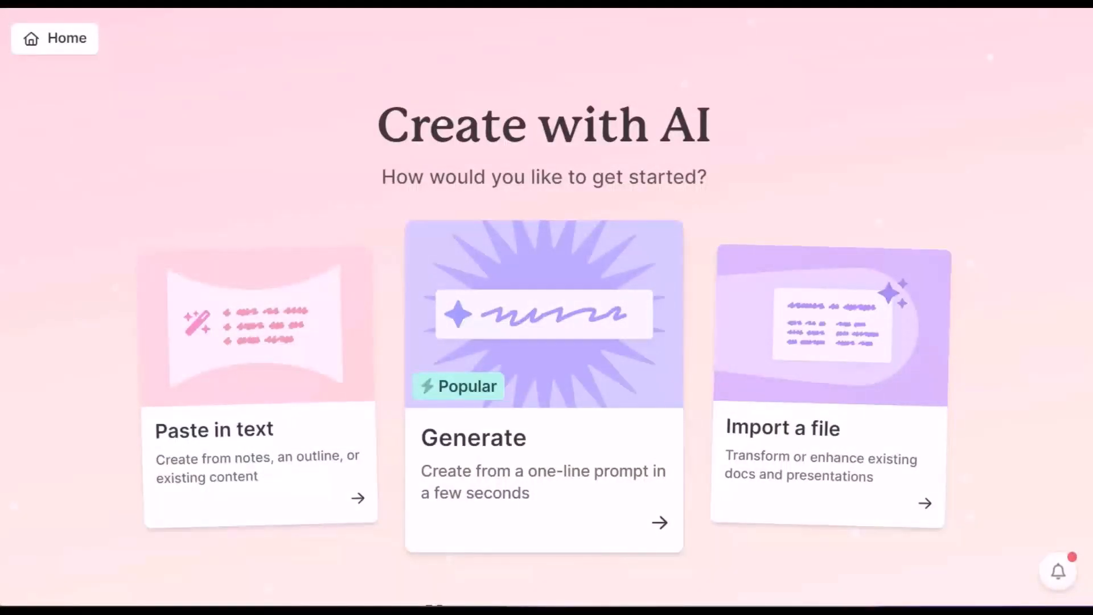
mouse_move(782, 572)
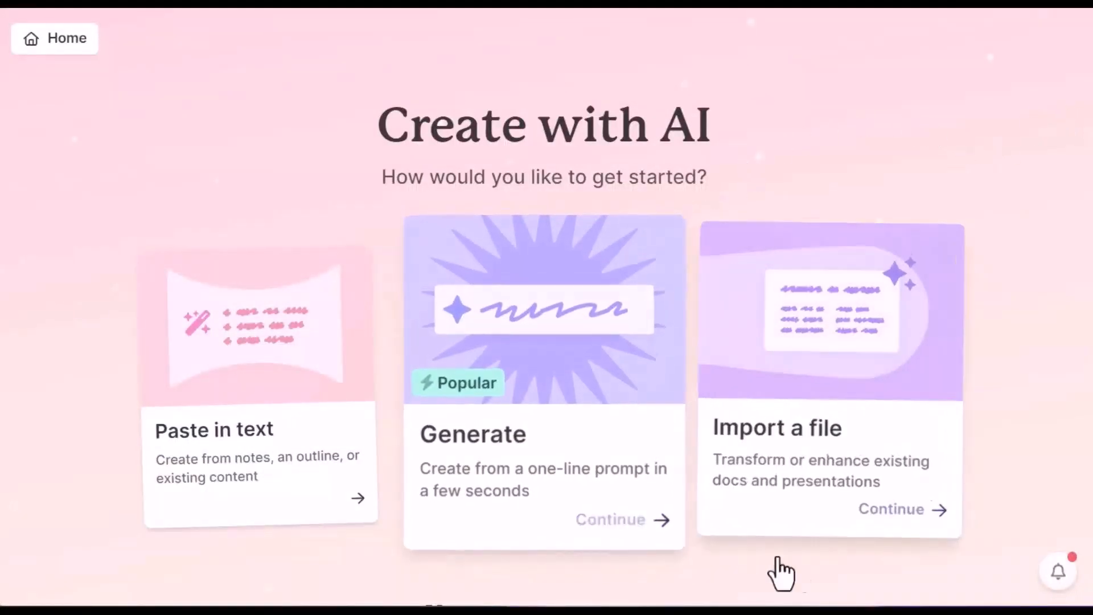